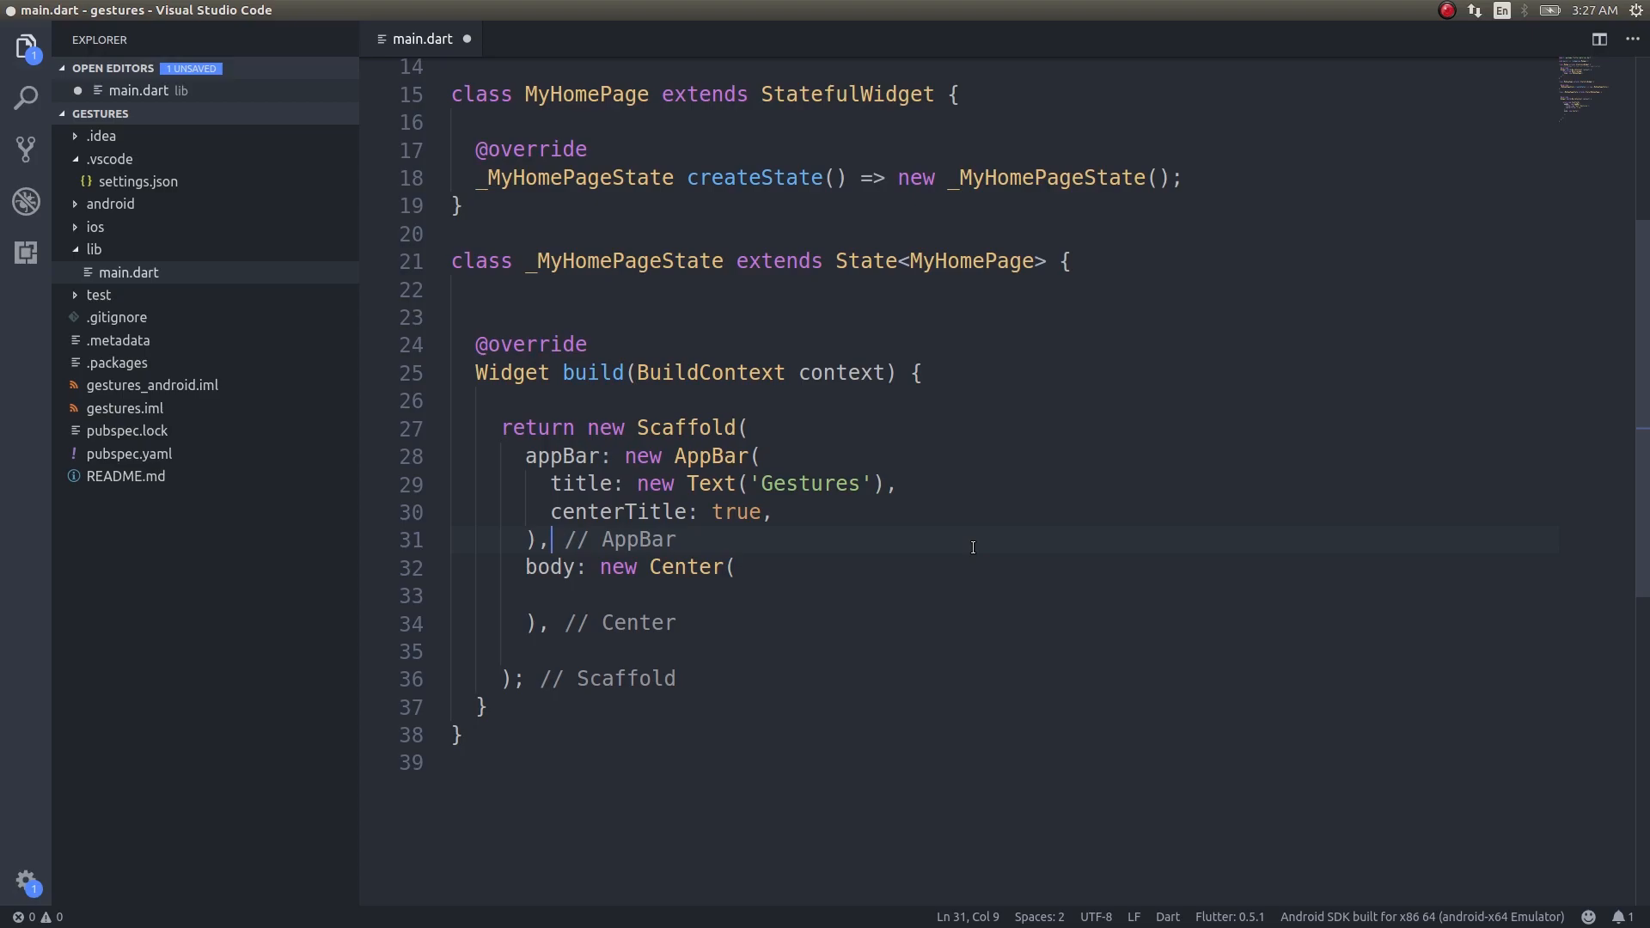
mouse_move(880, 438)
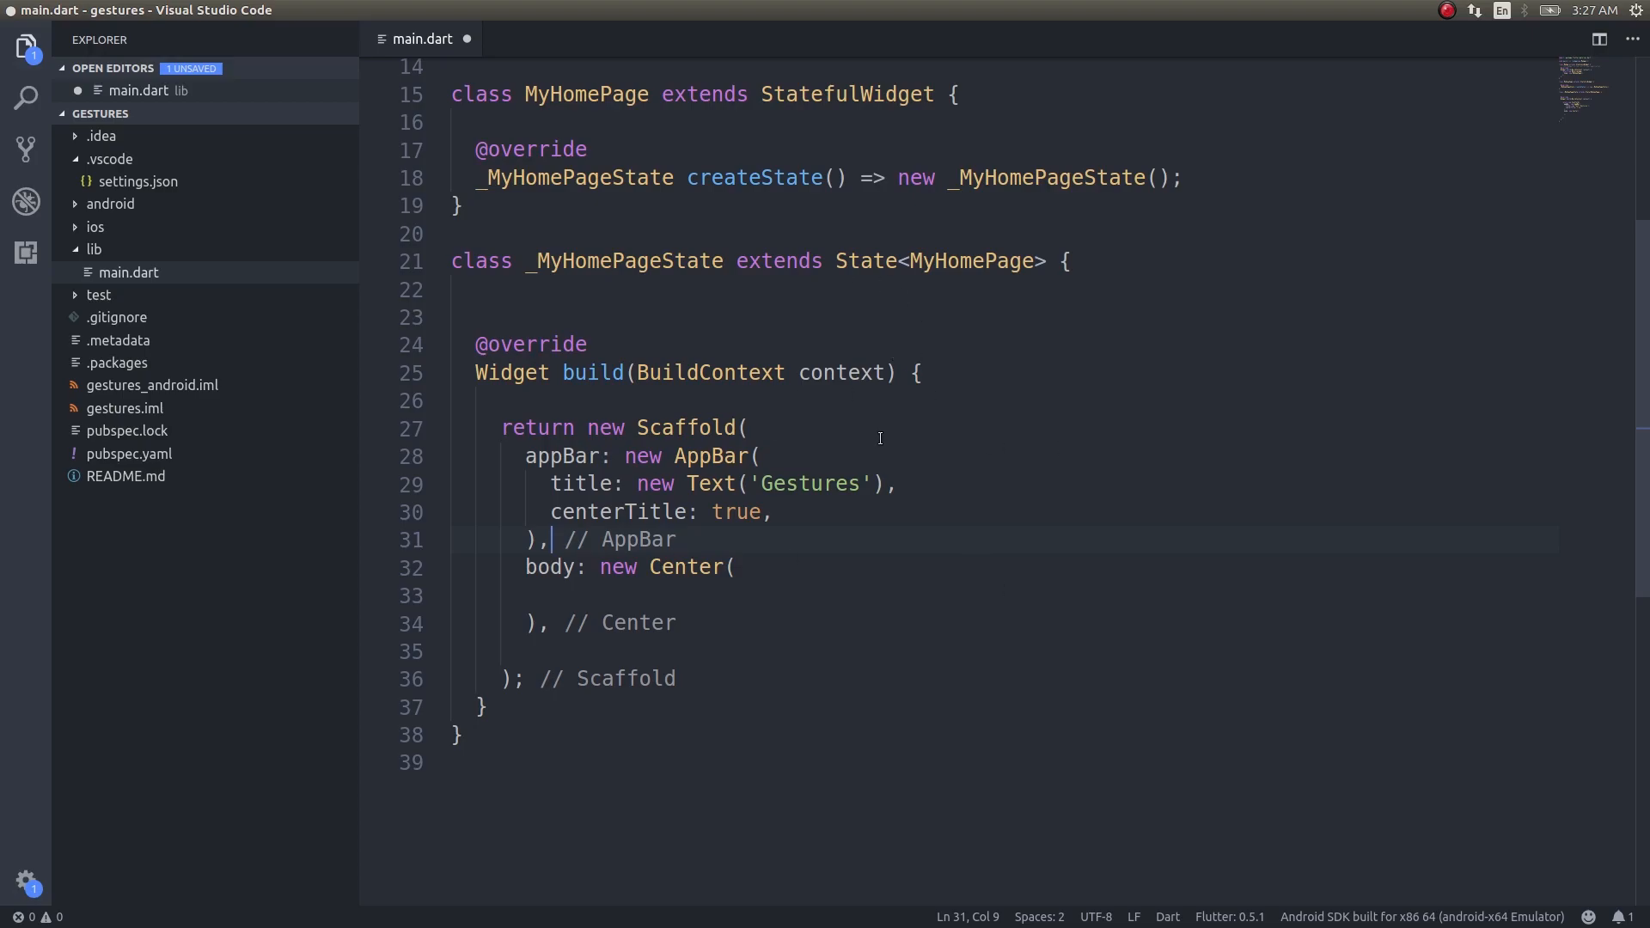
- Add child: GestureDetector( with an onTap: () {} callback calling print('Clicked')
scroll(down, 3)
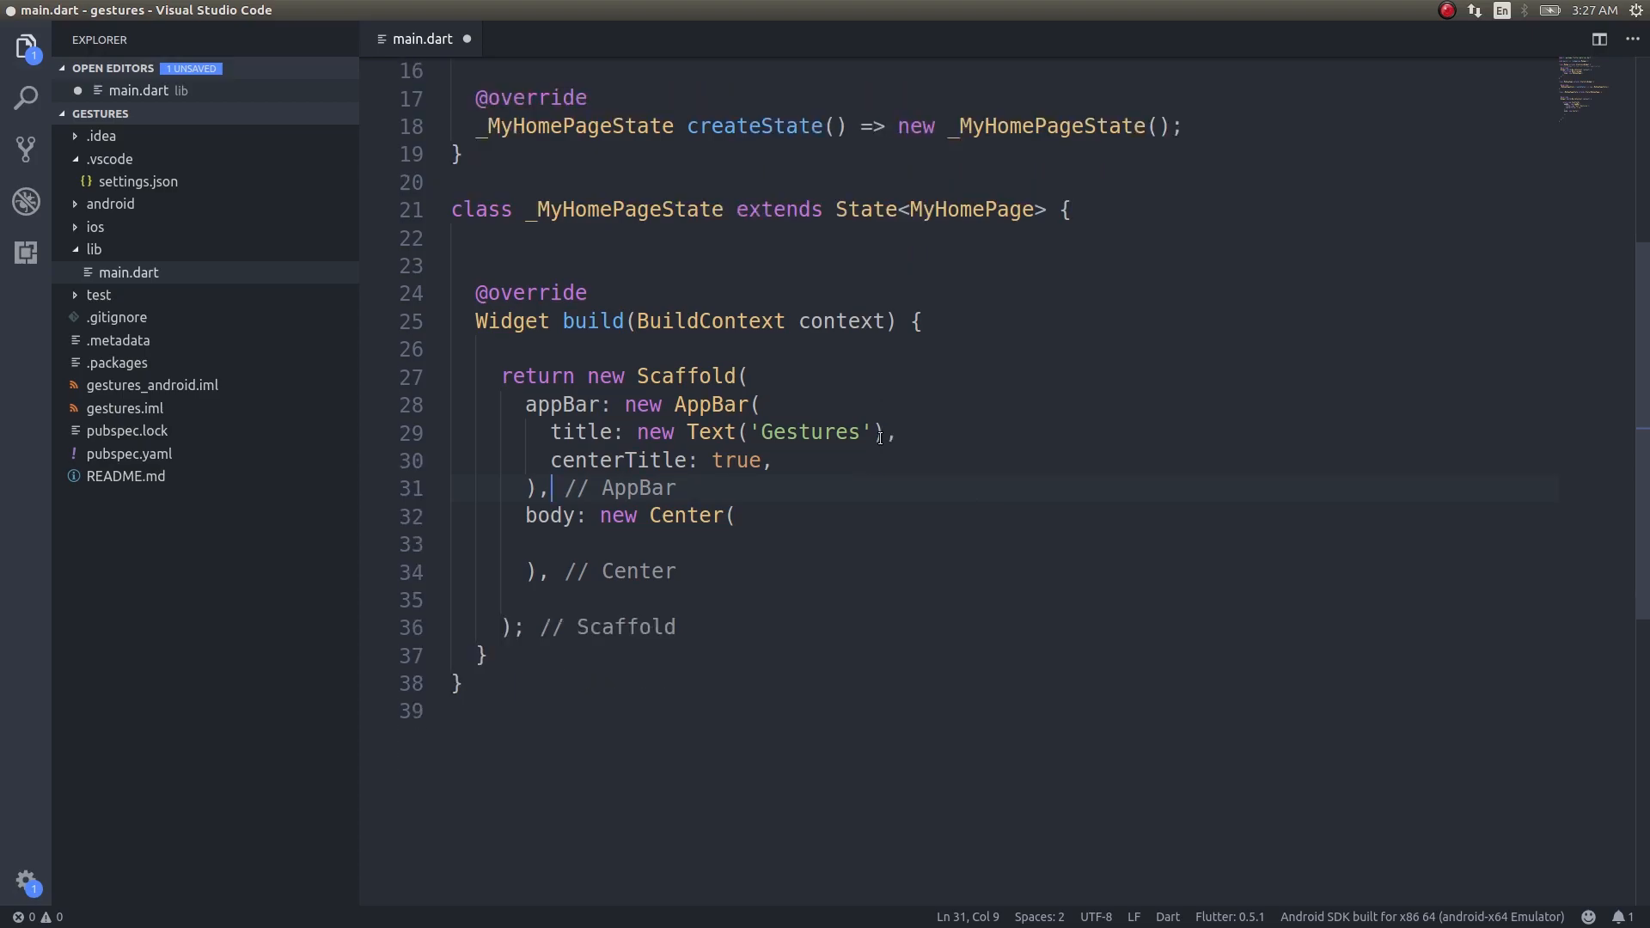
scroll(down, 3)
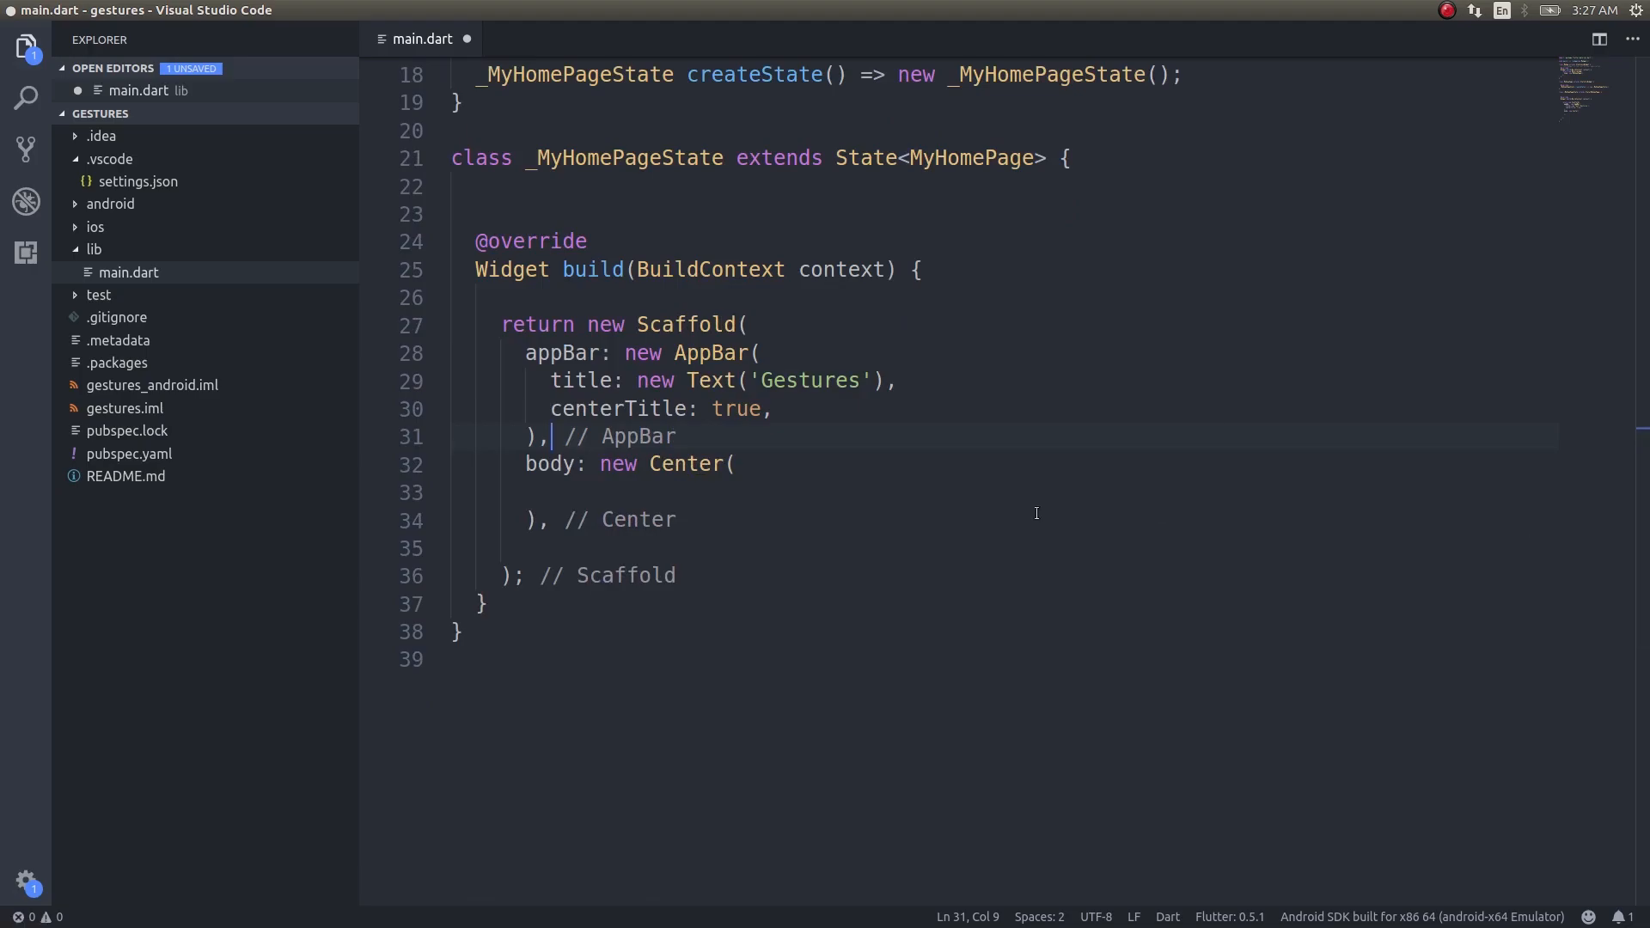
click(1015, 493)
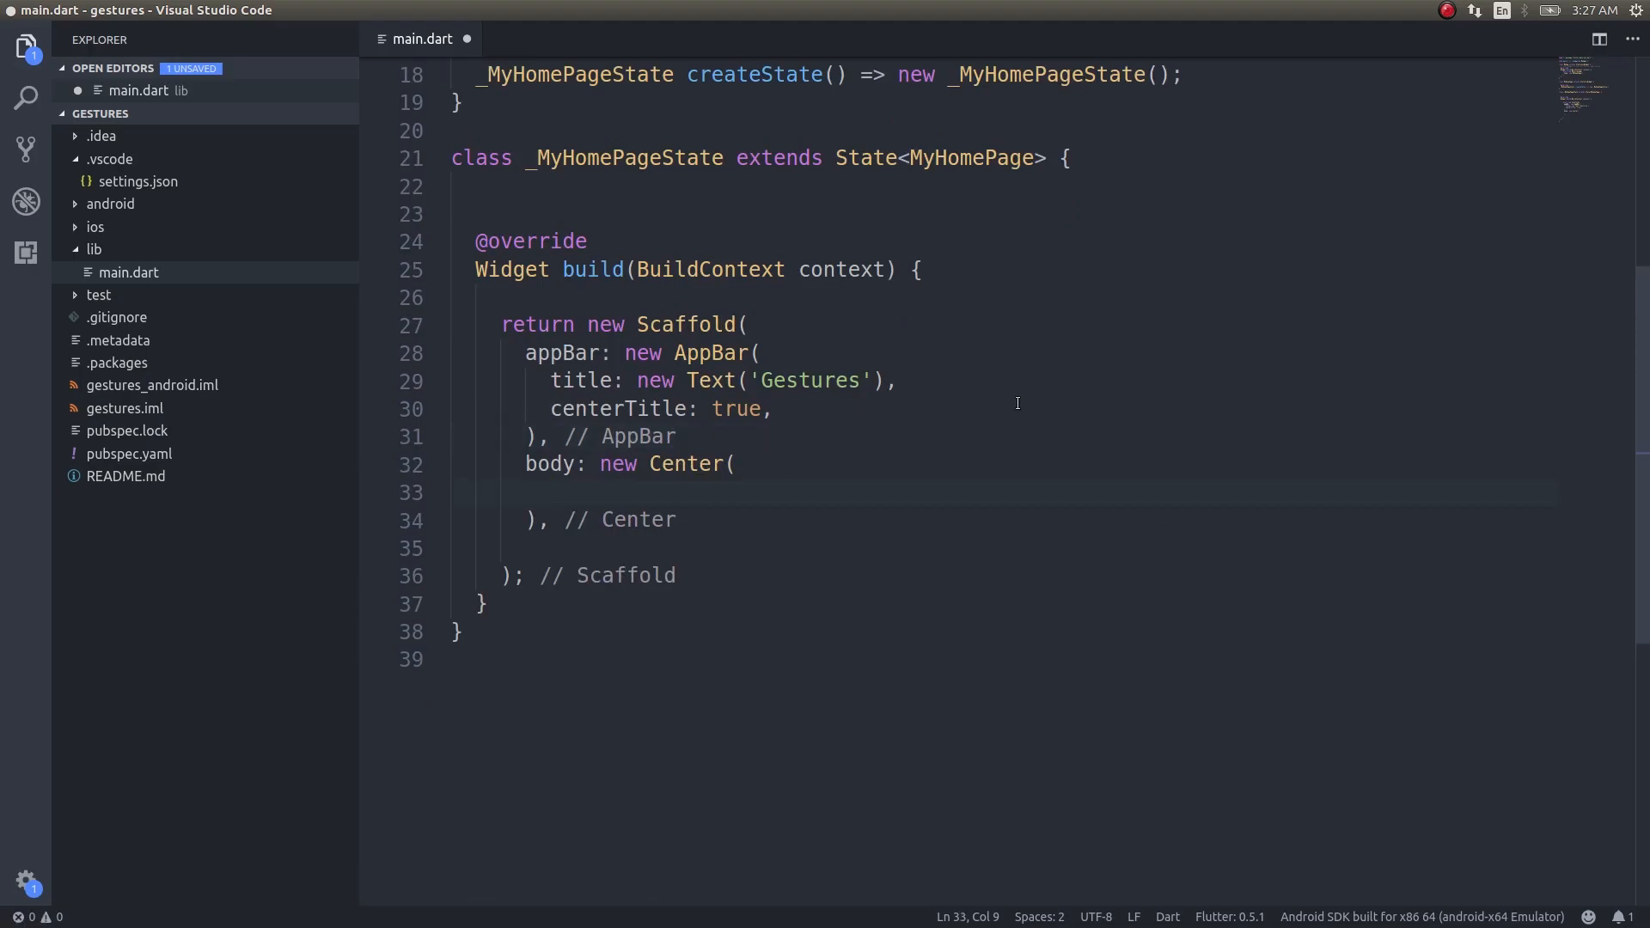
text(child:)
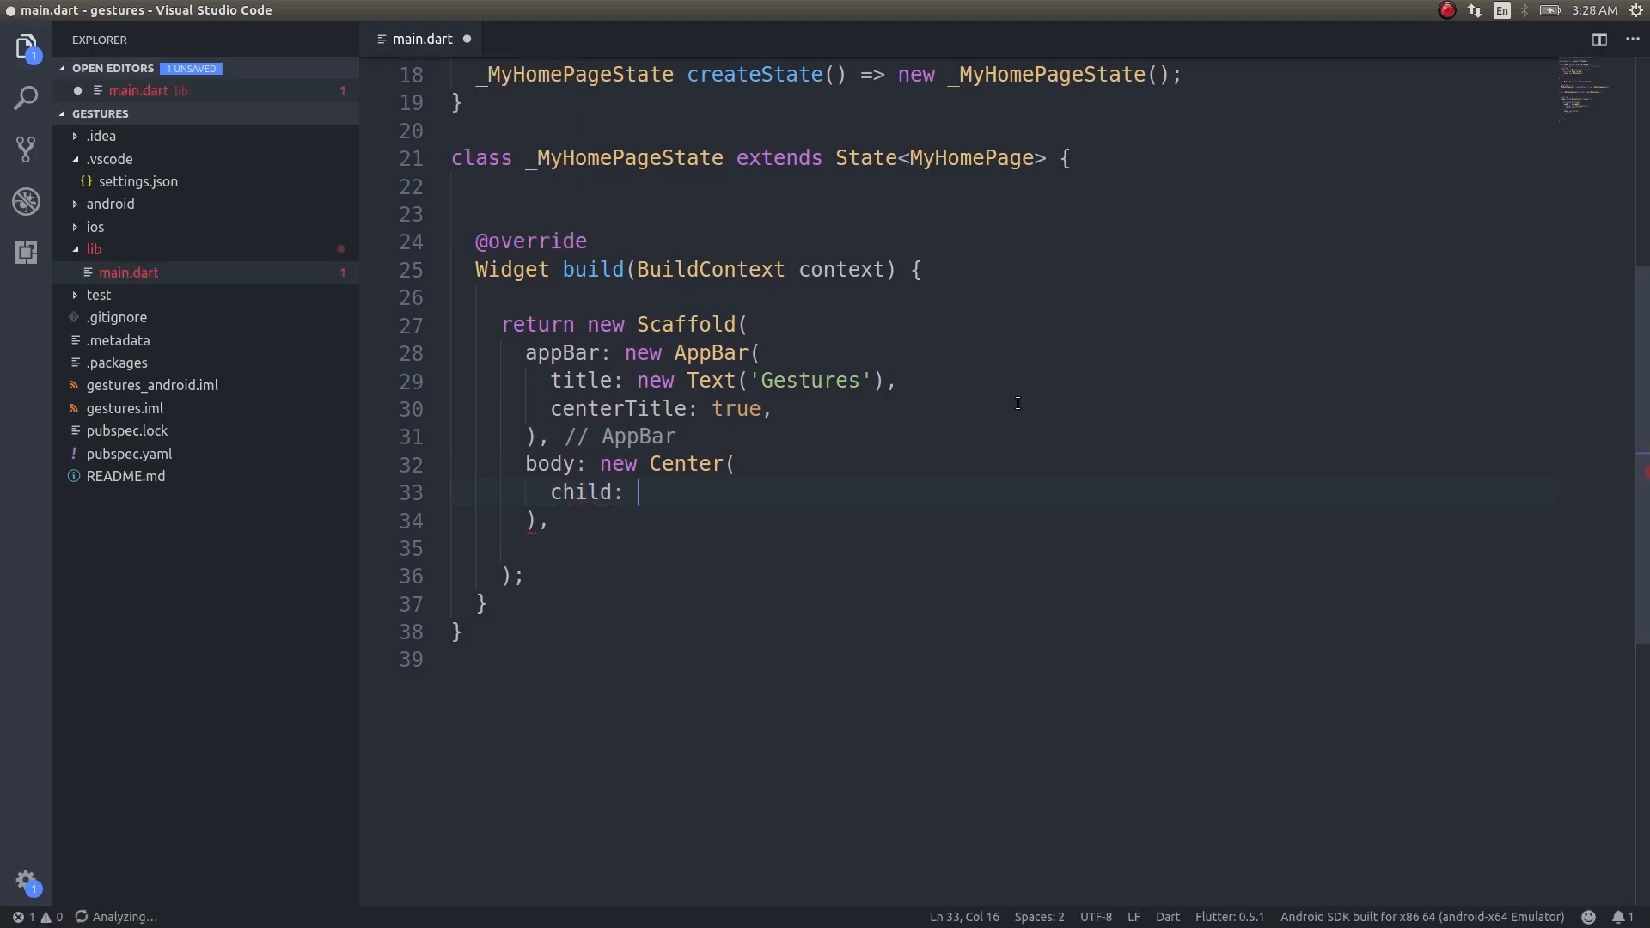
key(ctrl+space)
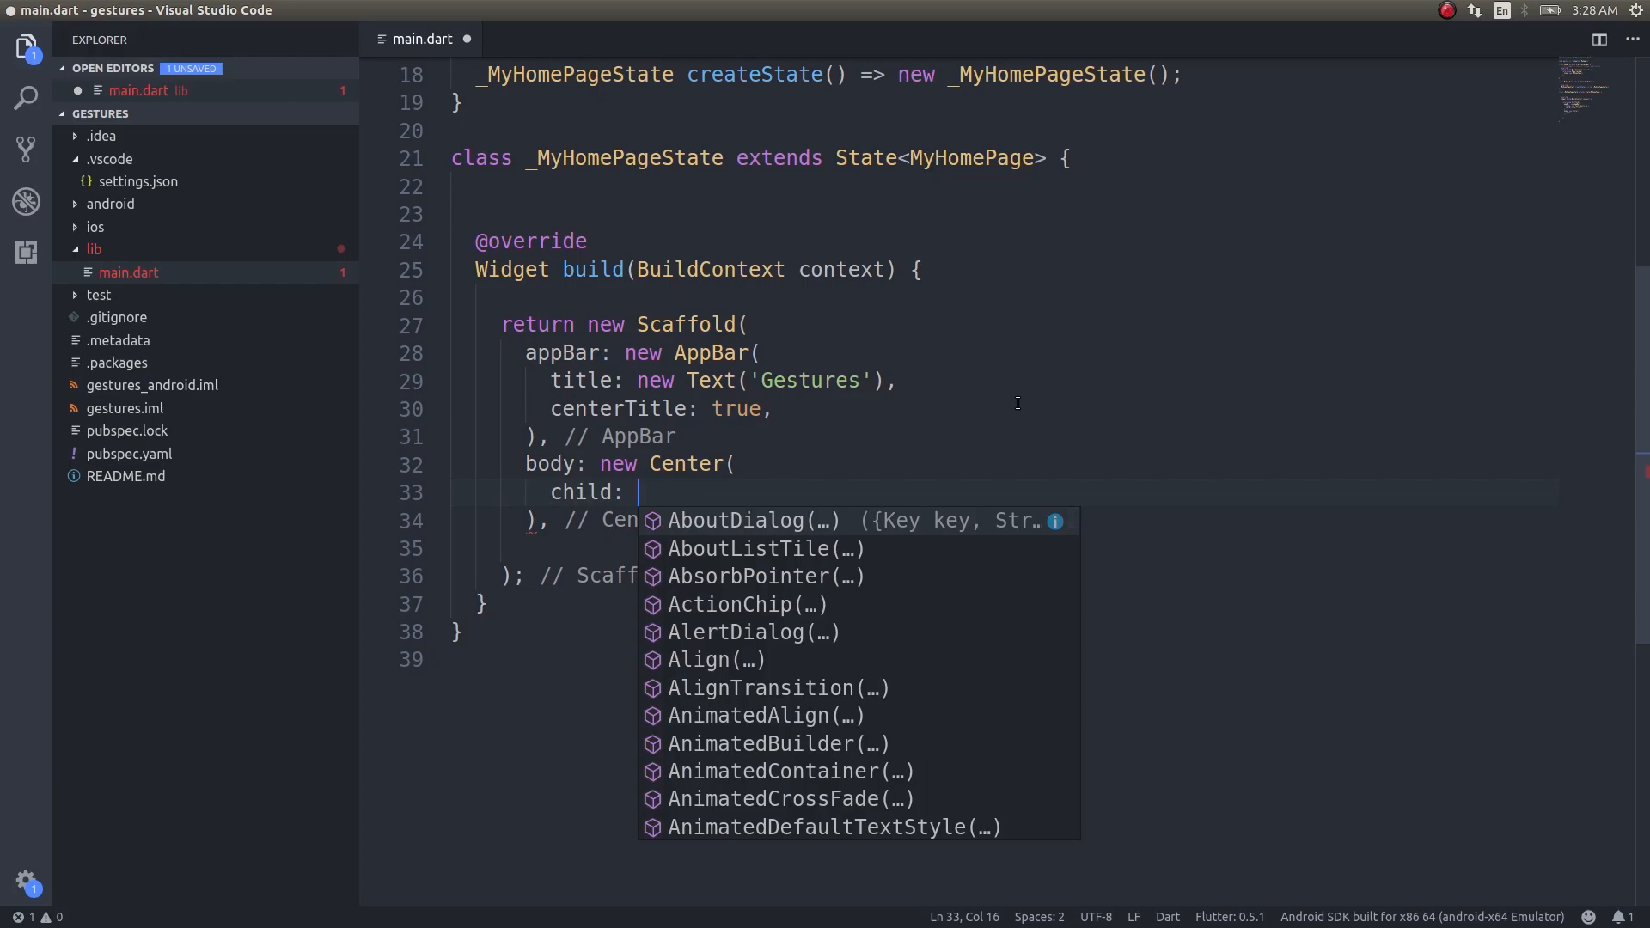
text(GestureDetector()
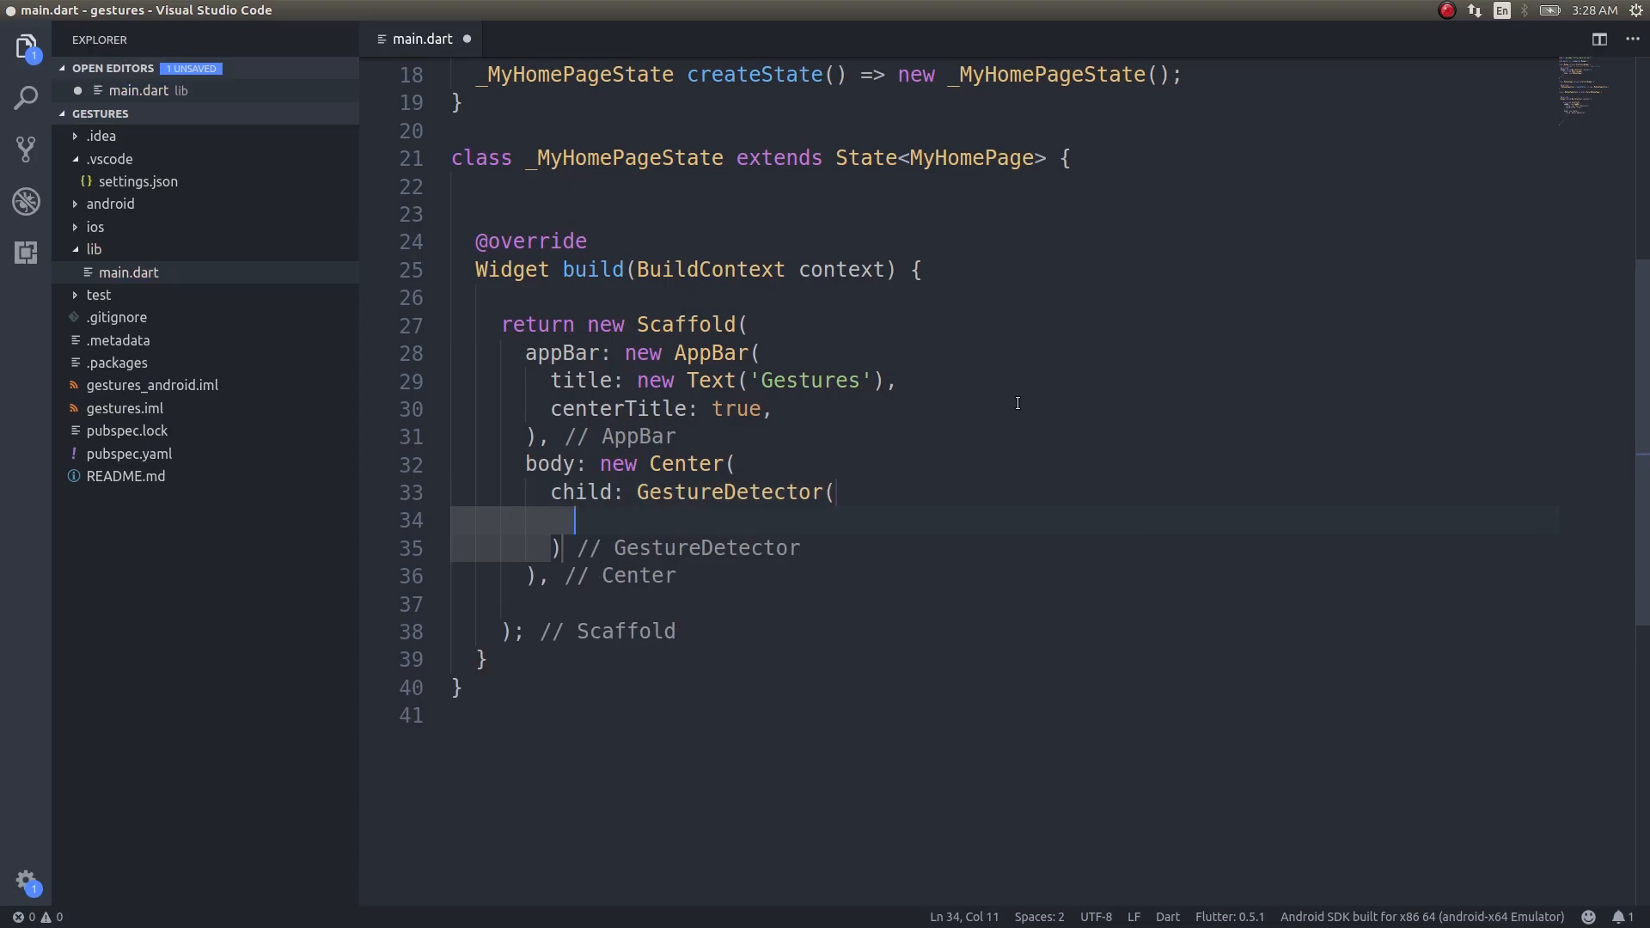
text(onTap: (,)
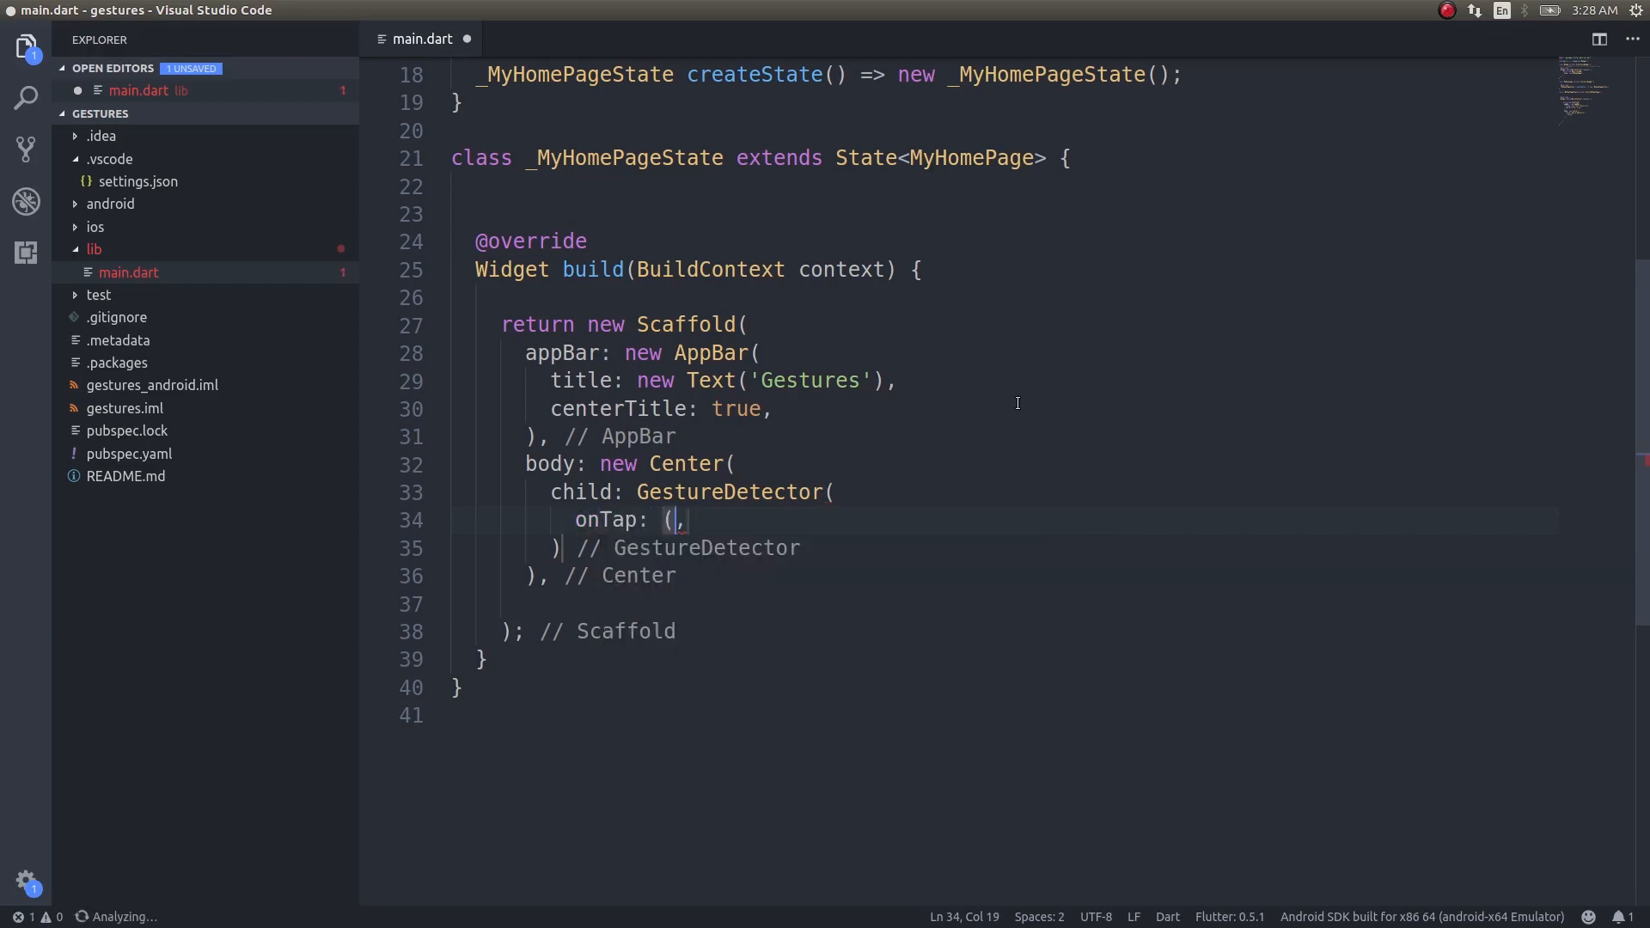
text() {})
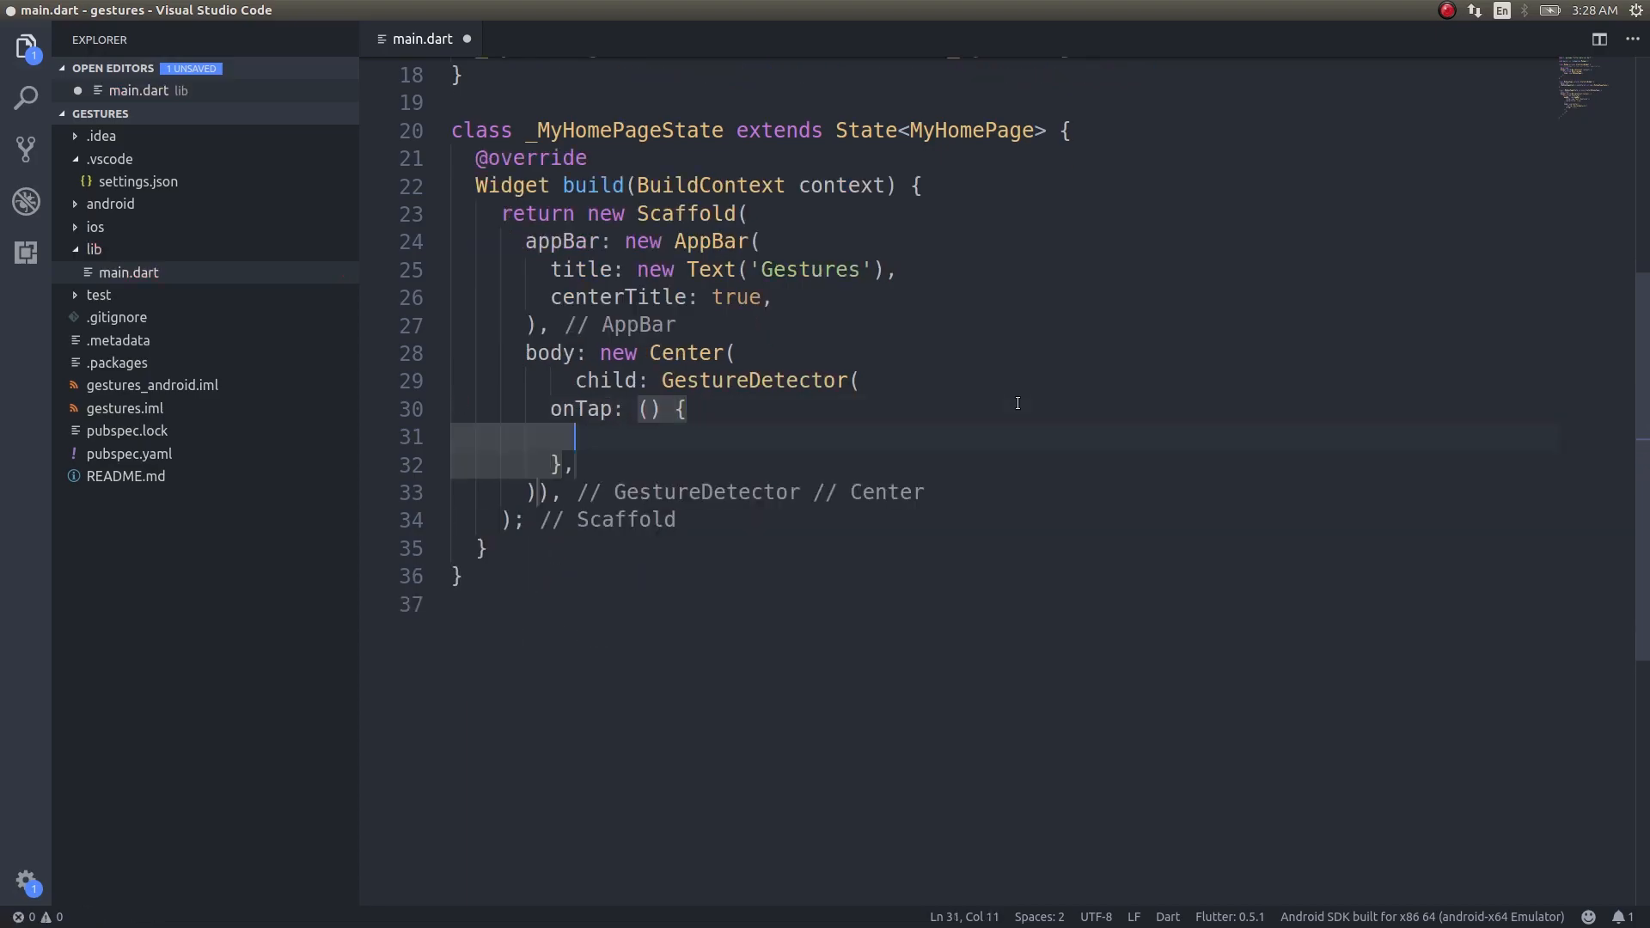
text(print(''))
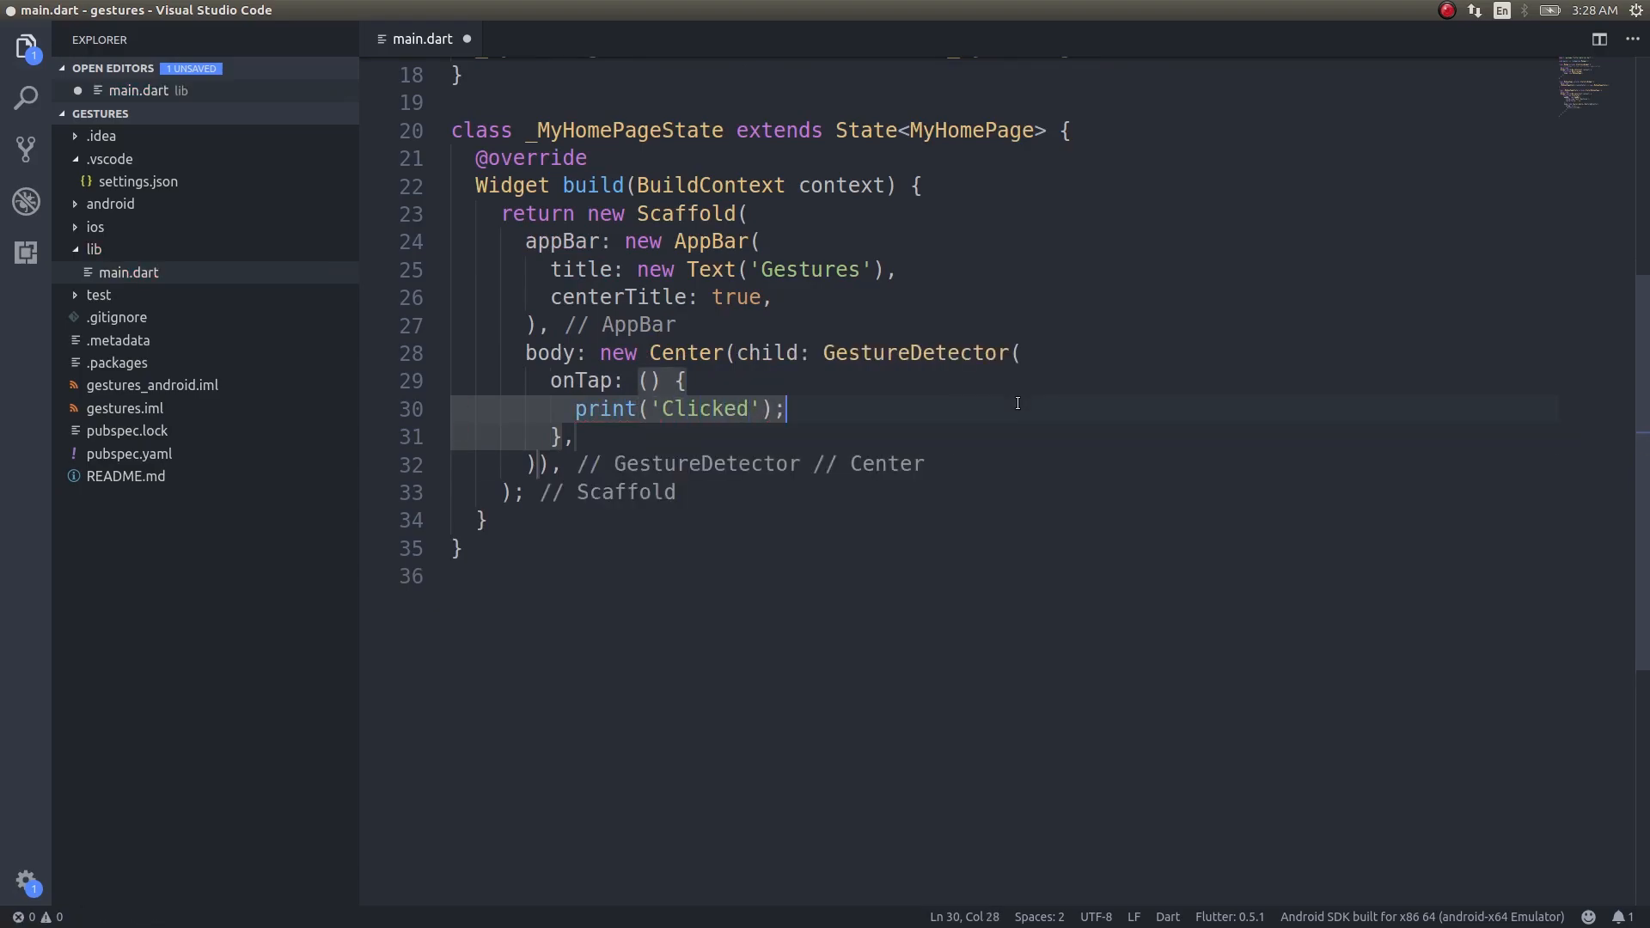
- Give the GestureDetector a child Container with height 70.0 and width 100.0
text(chi)
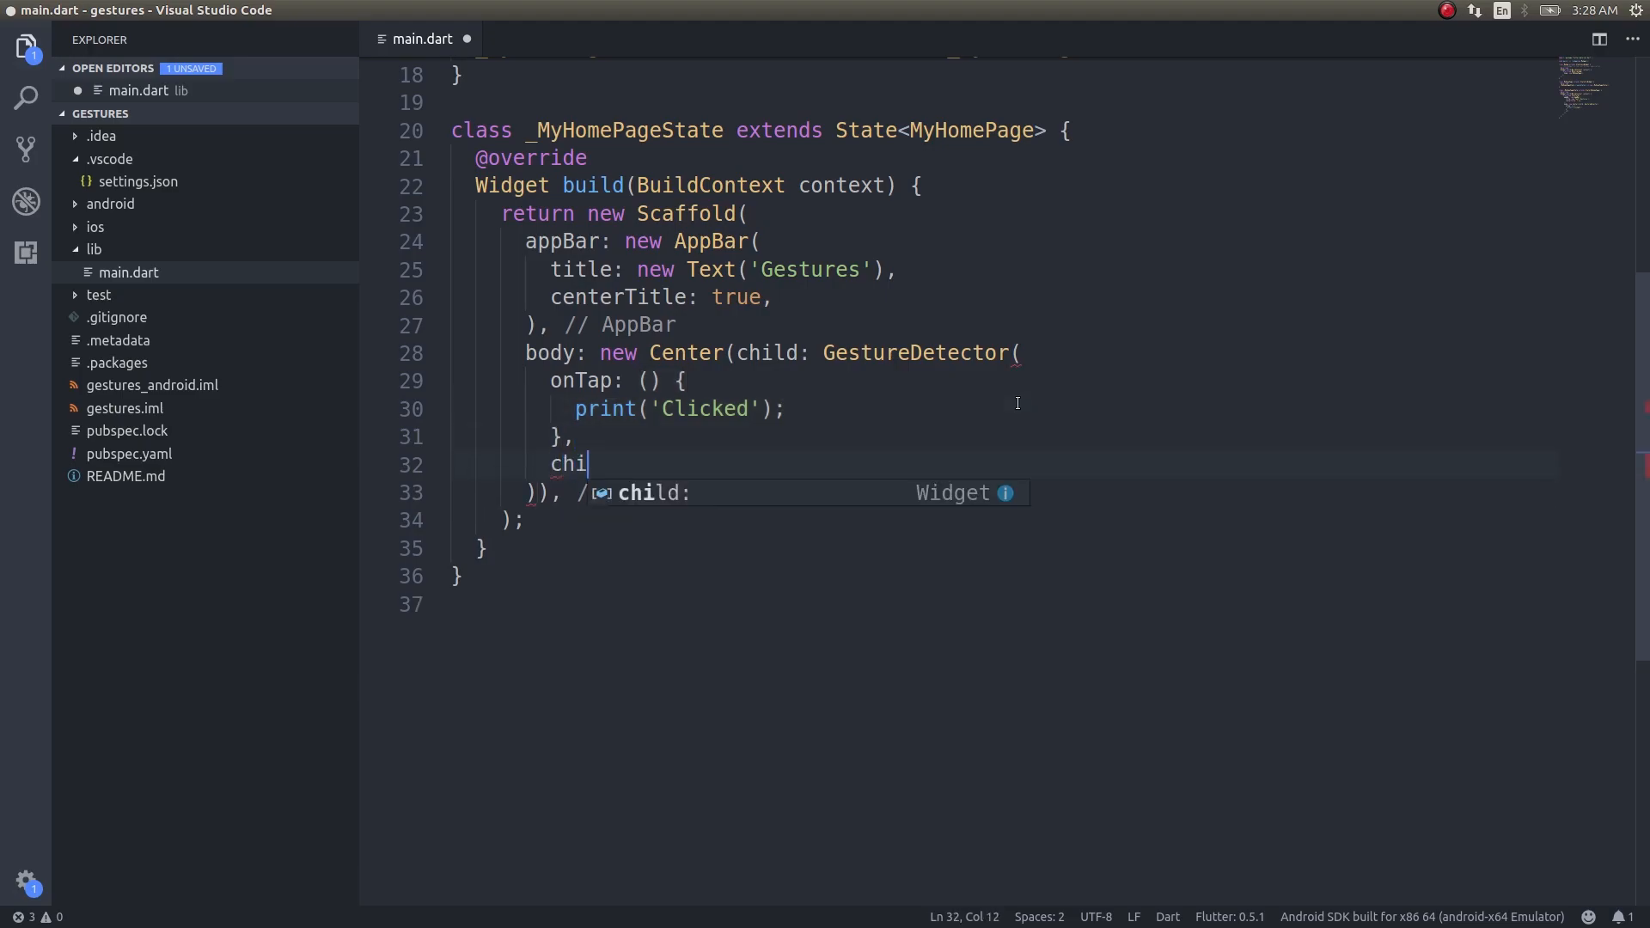
text(ld: C)
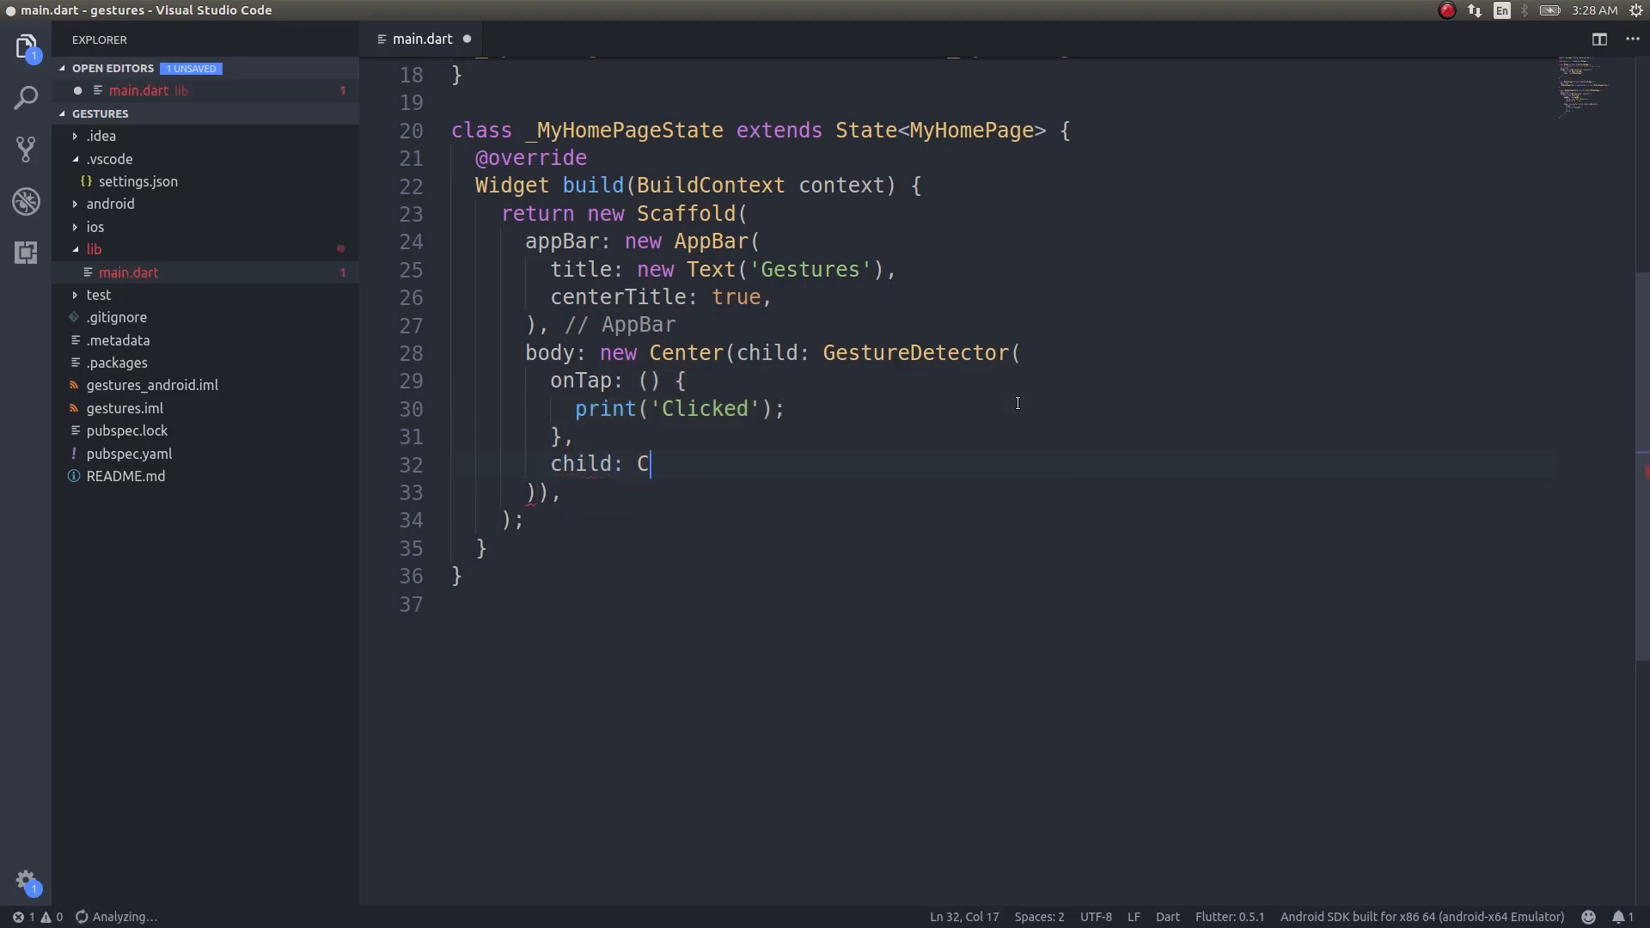
text(ontainer()
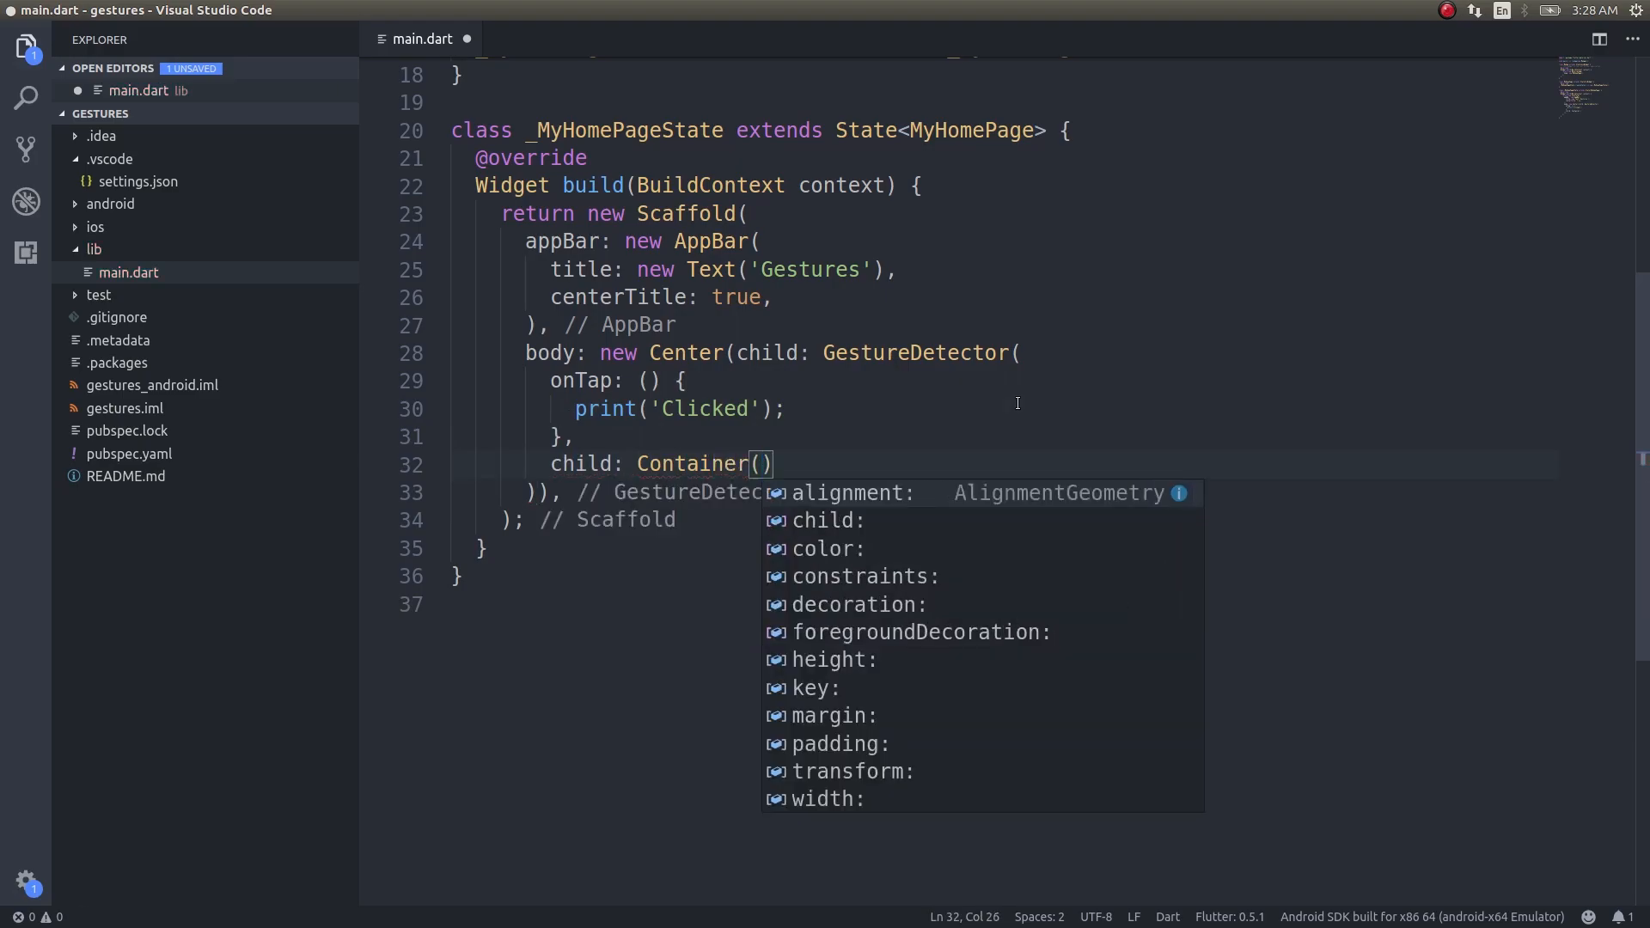
key(Escape)
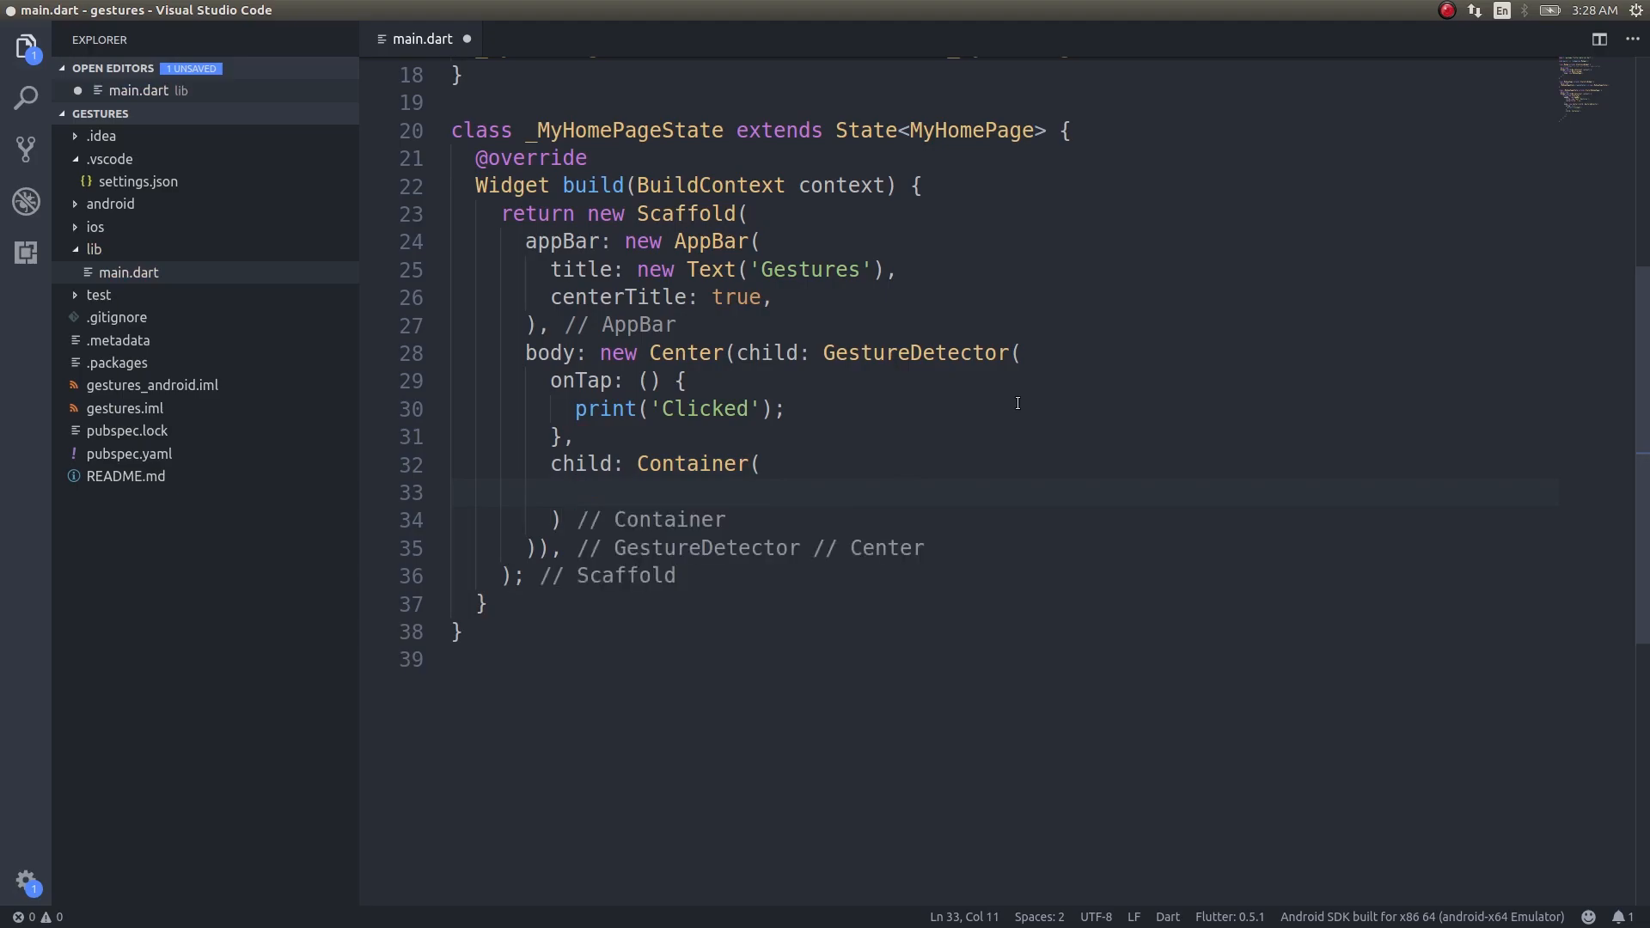
text(height:)
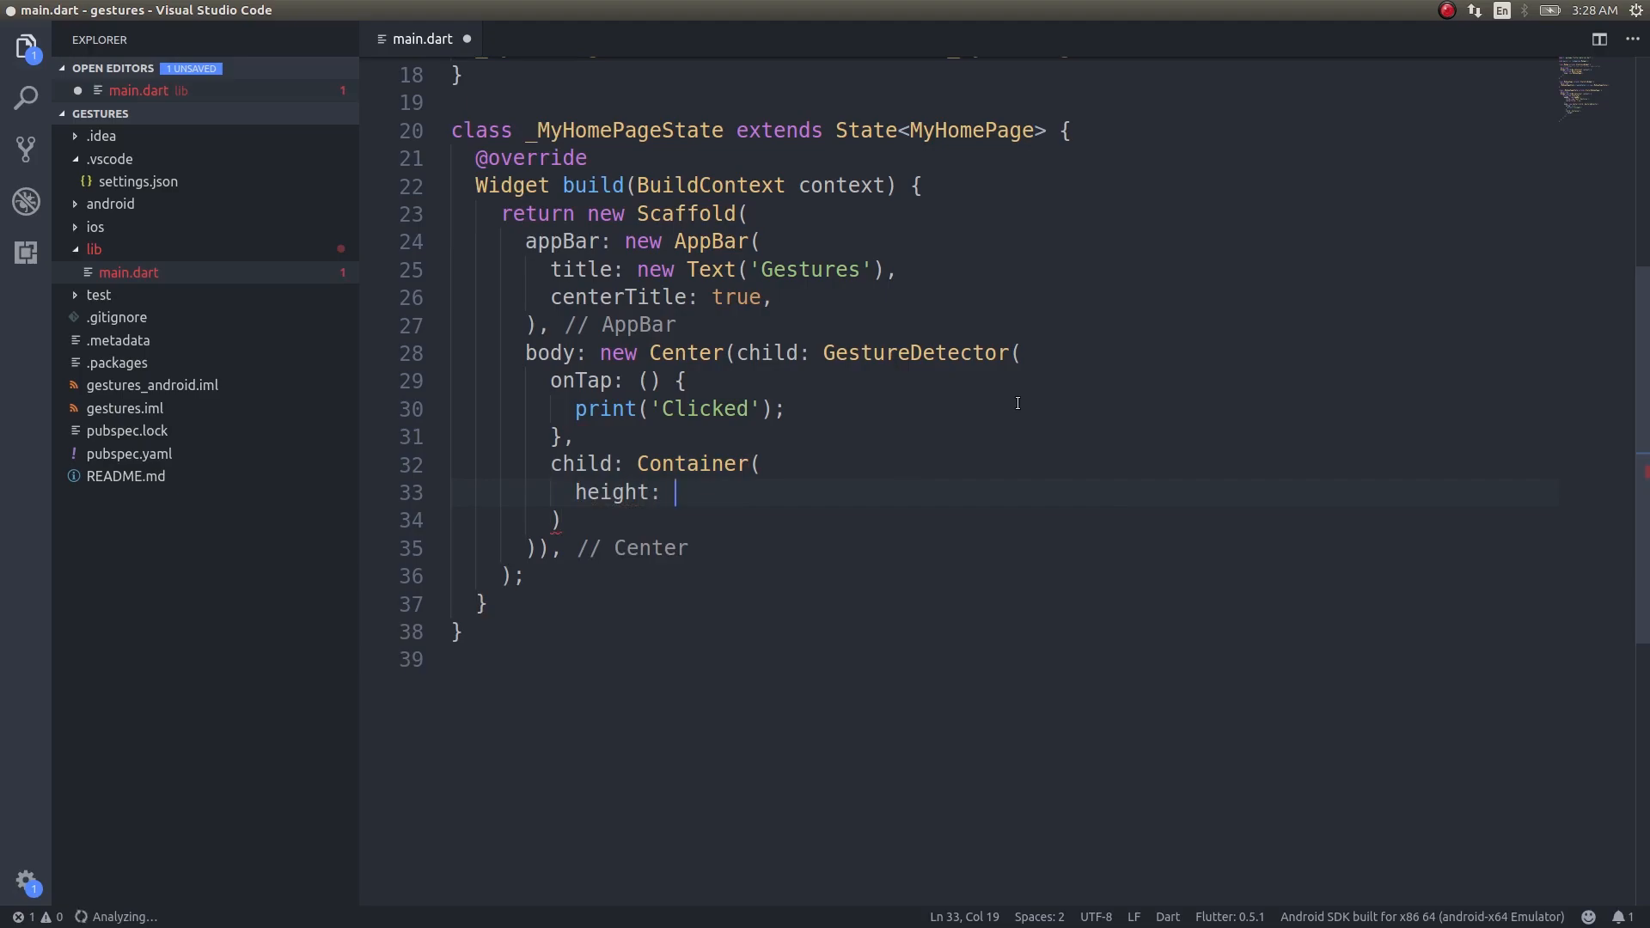
text(70)
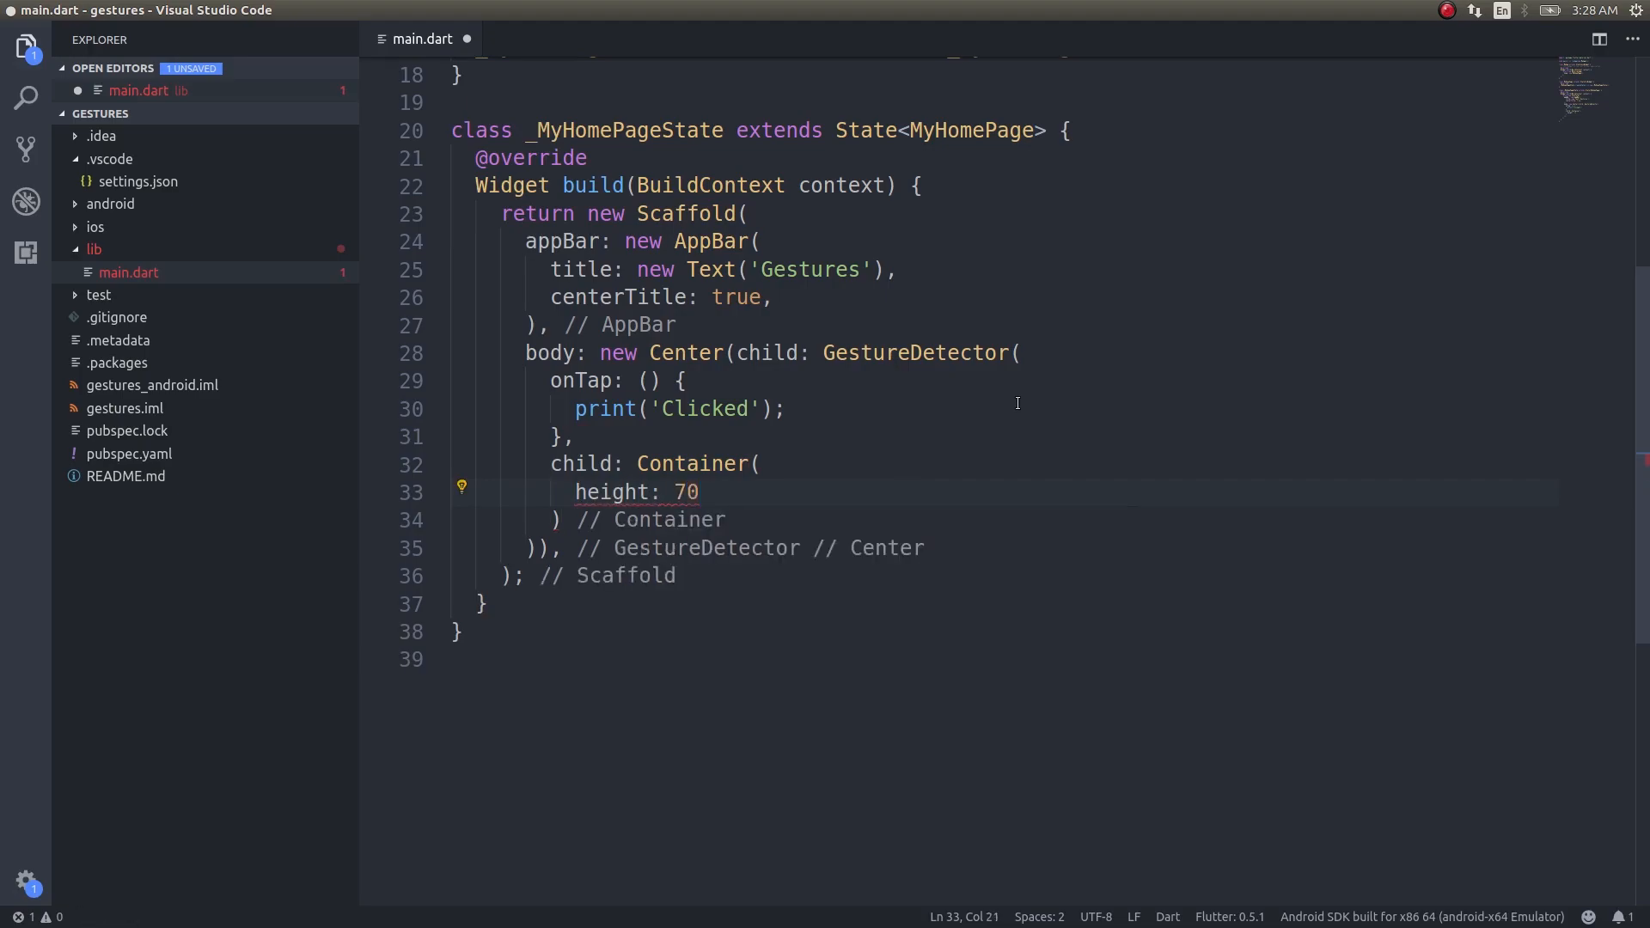
text(.0,)
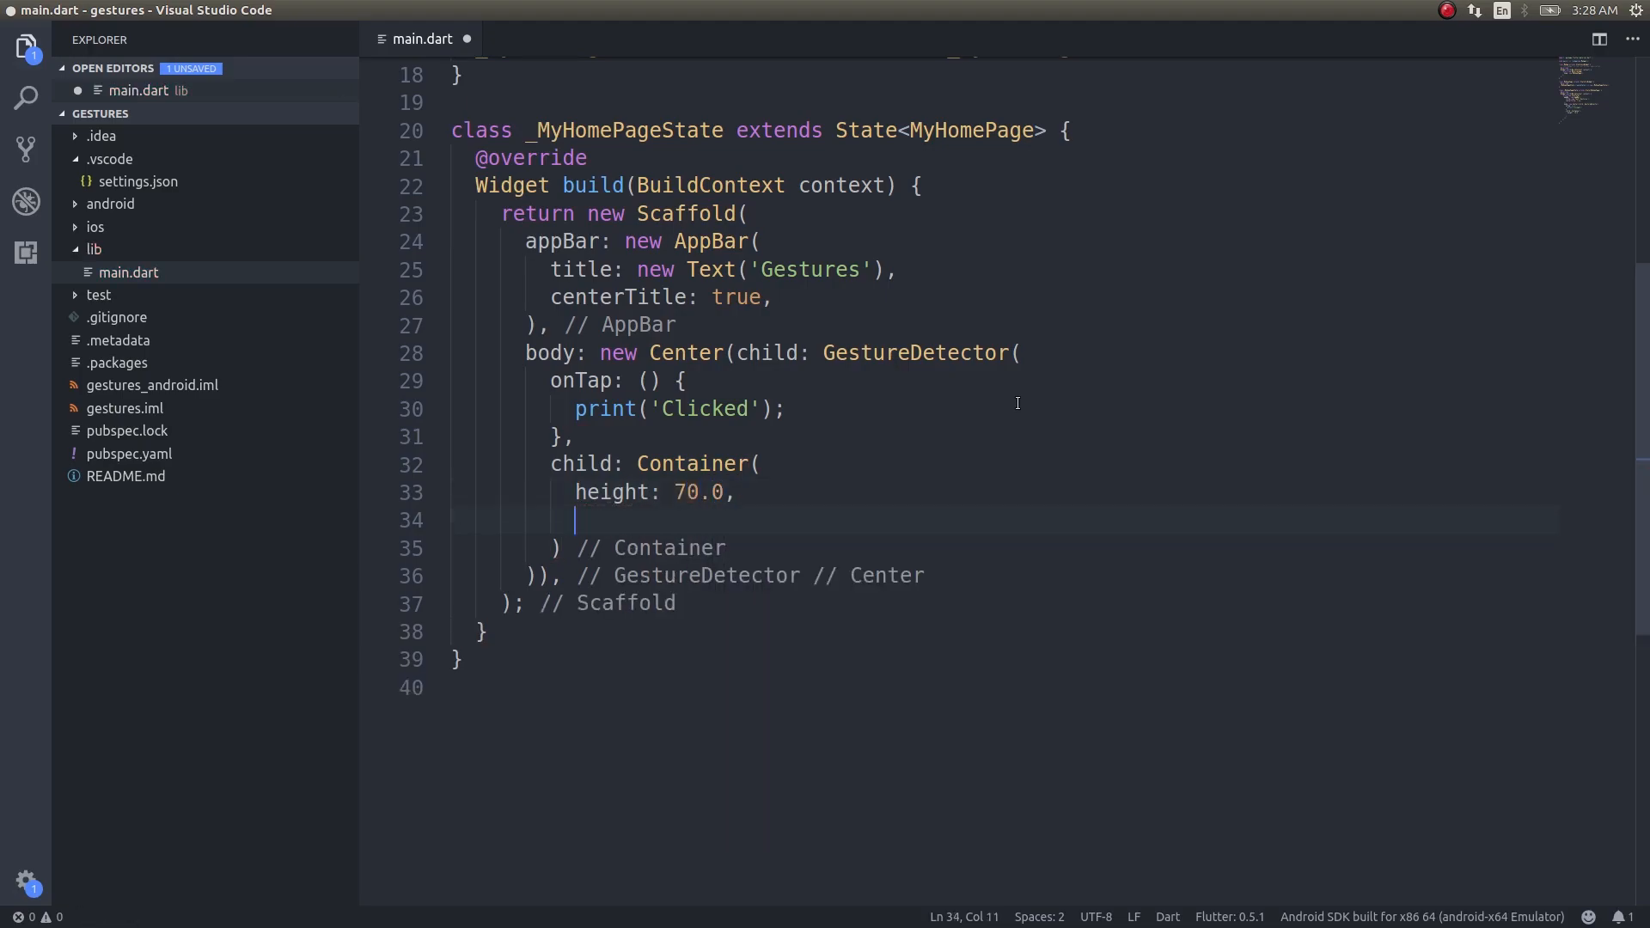
text(width:)
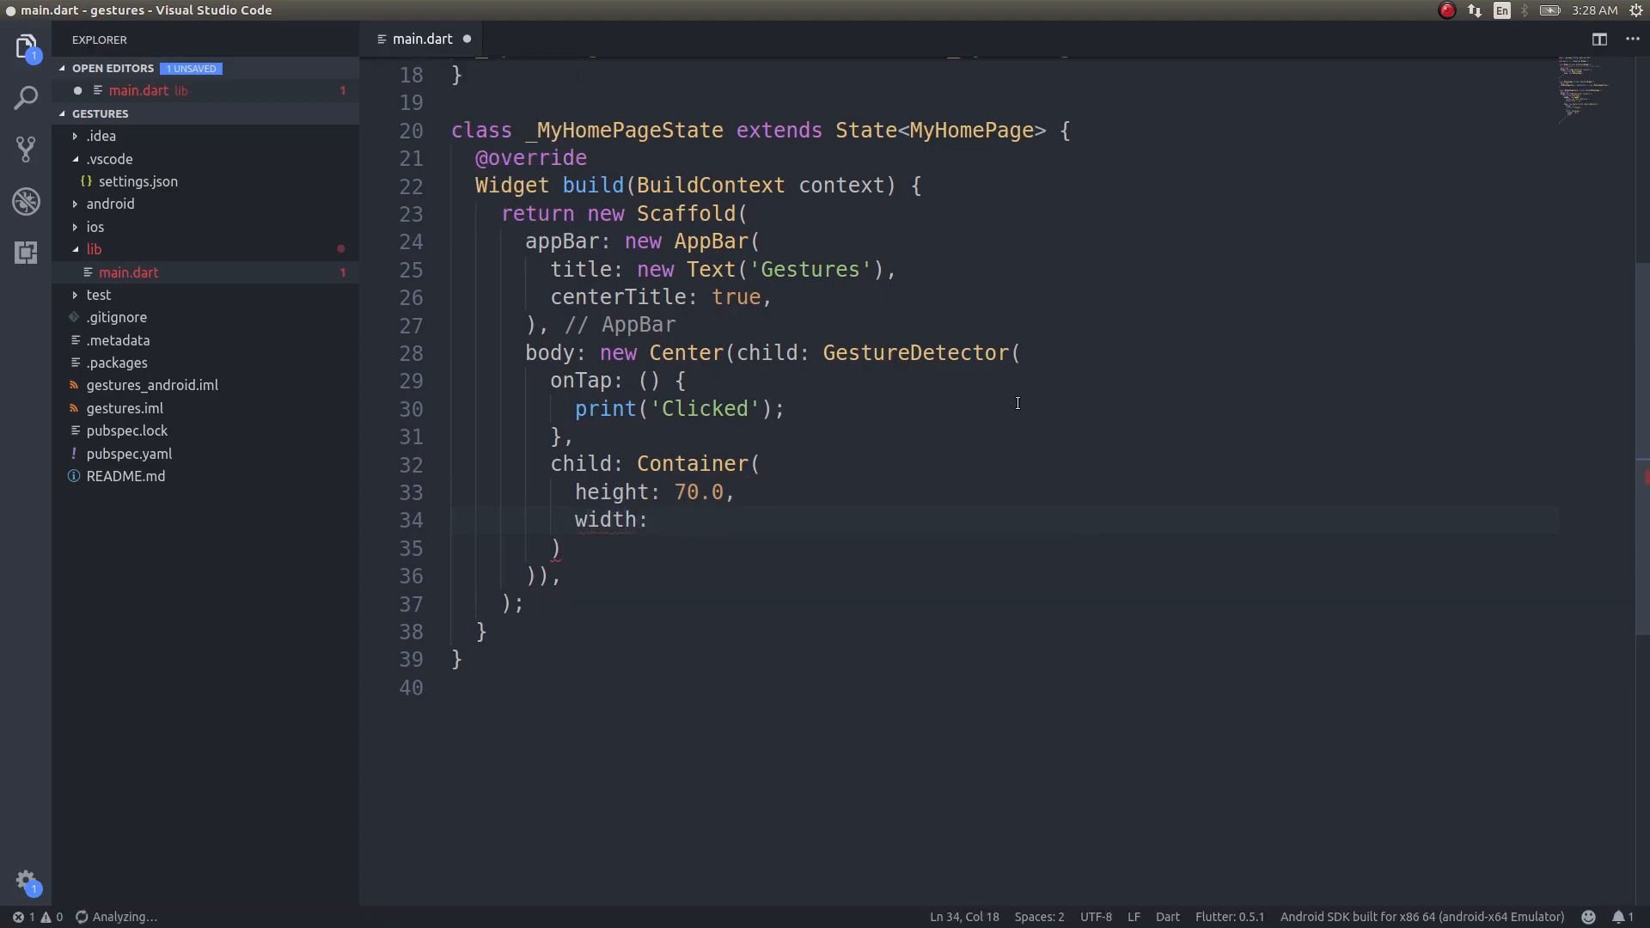
text(100.0)
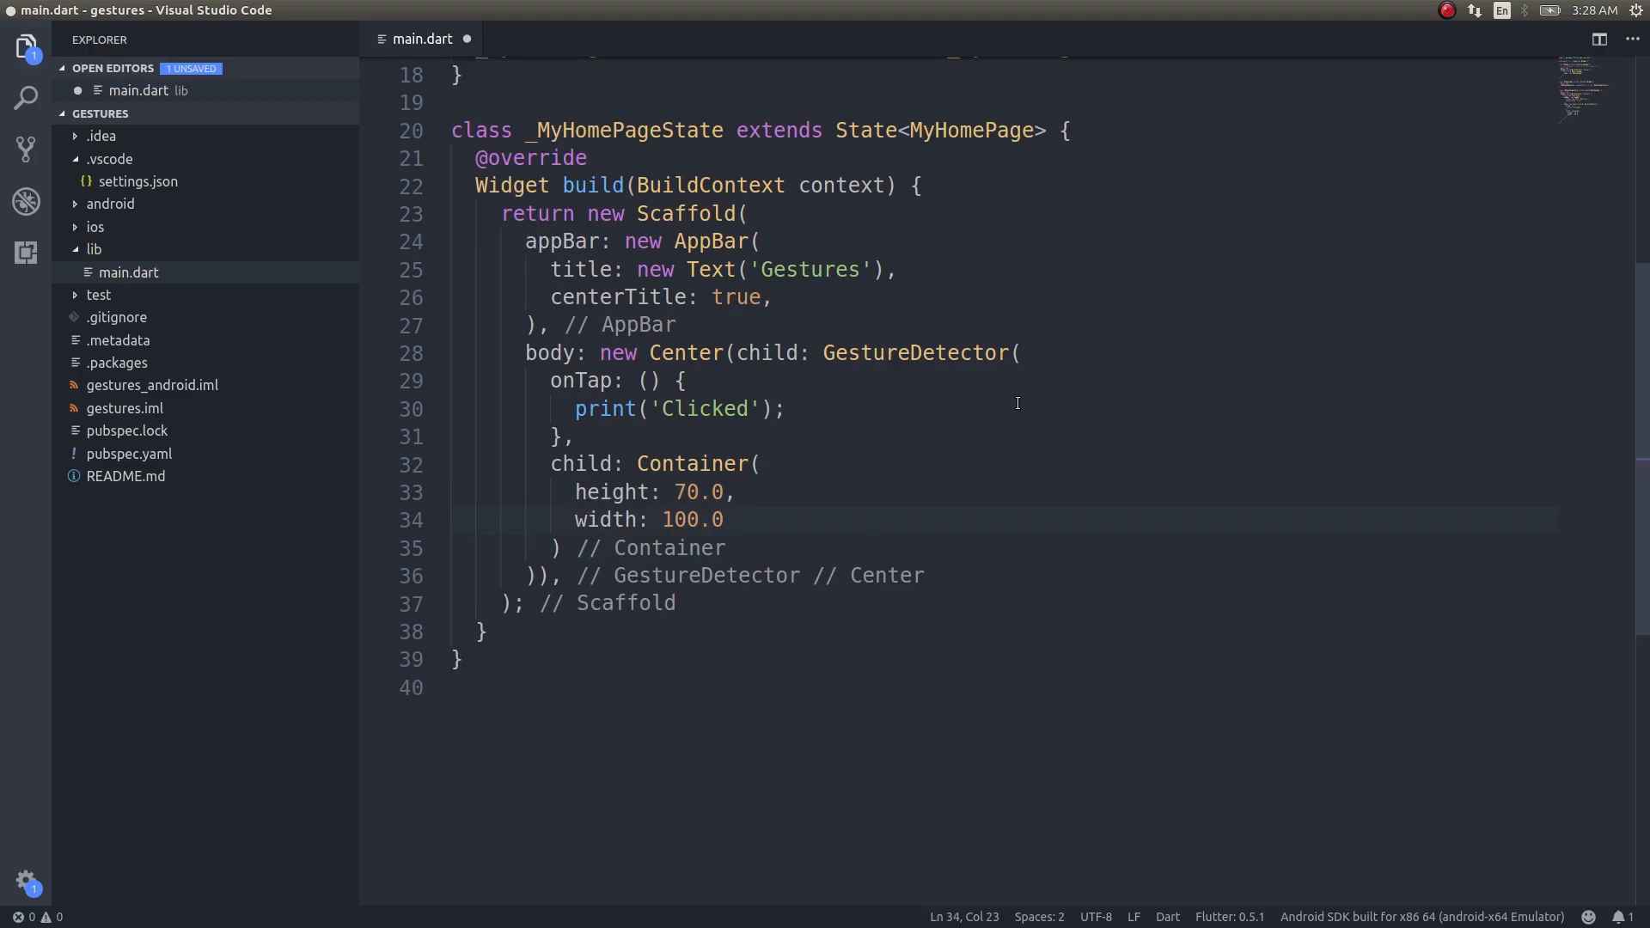
- Set the Container's padding to EdgeInsets.all(10.0)
text(padding)
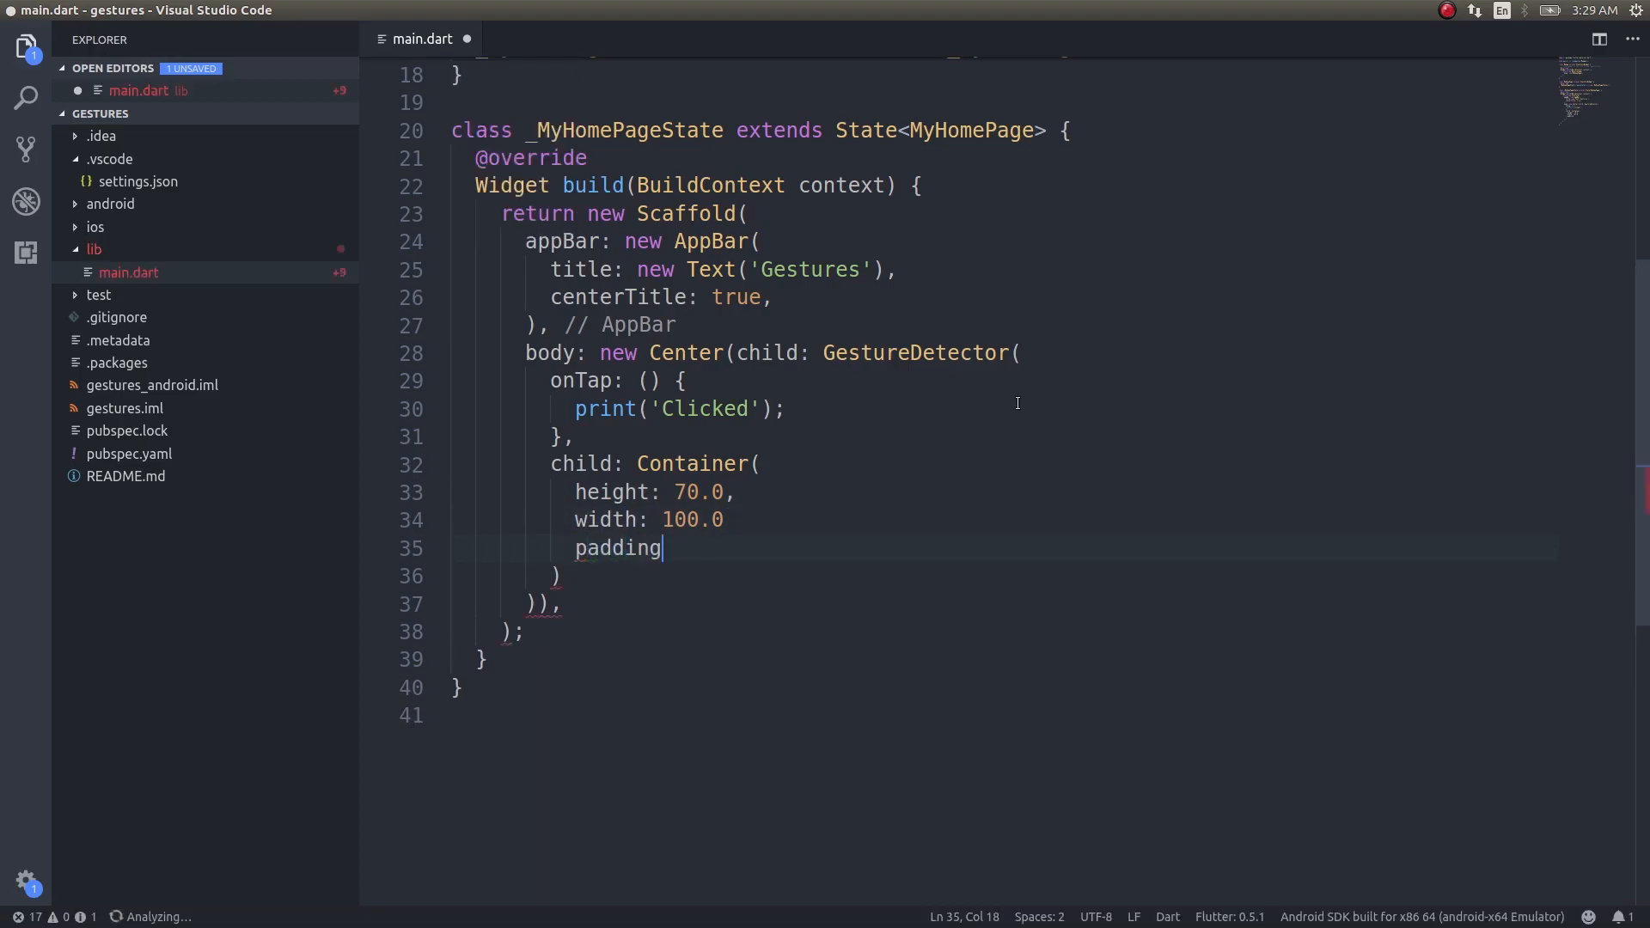
text(: Ed)
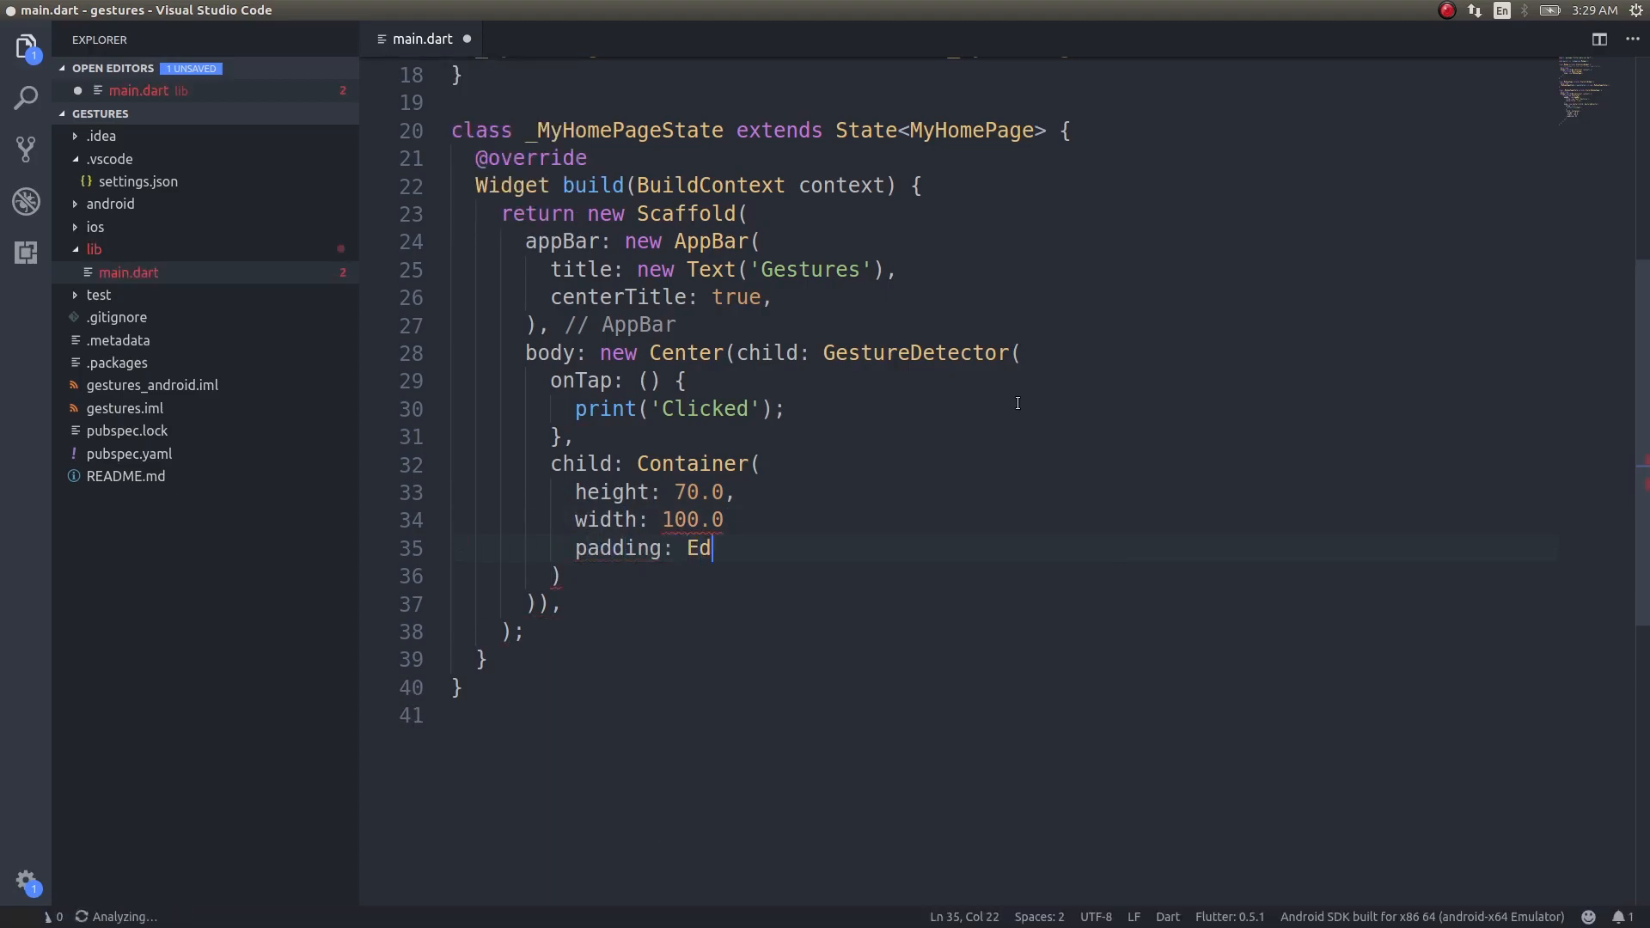
text(geInset)
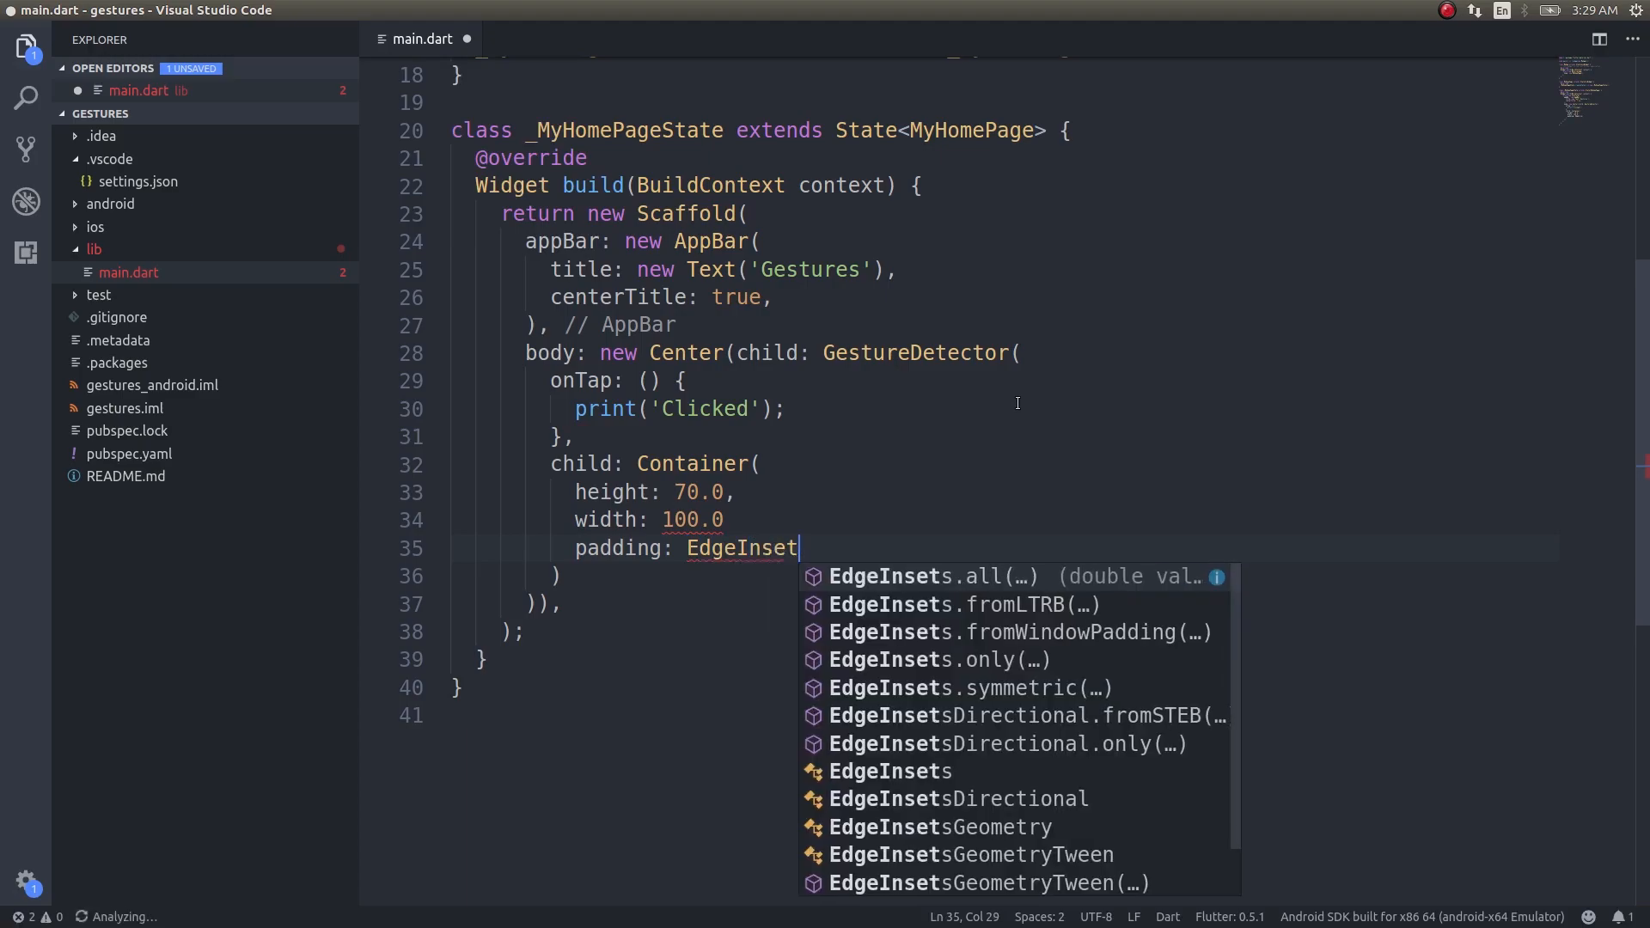
click(940, 576)
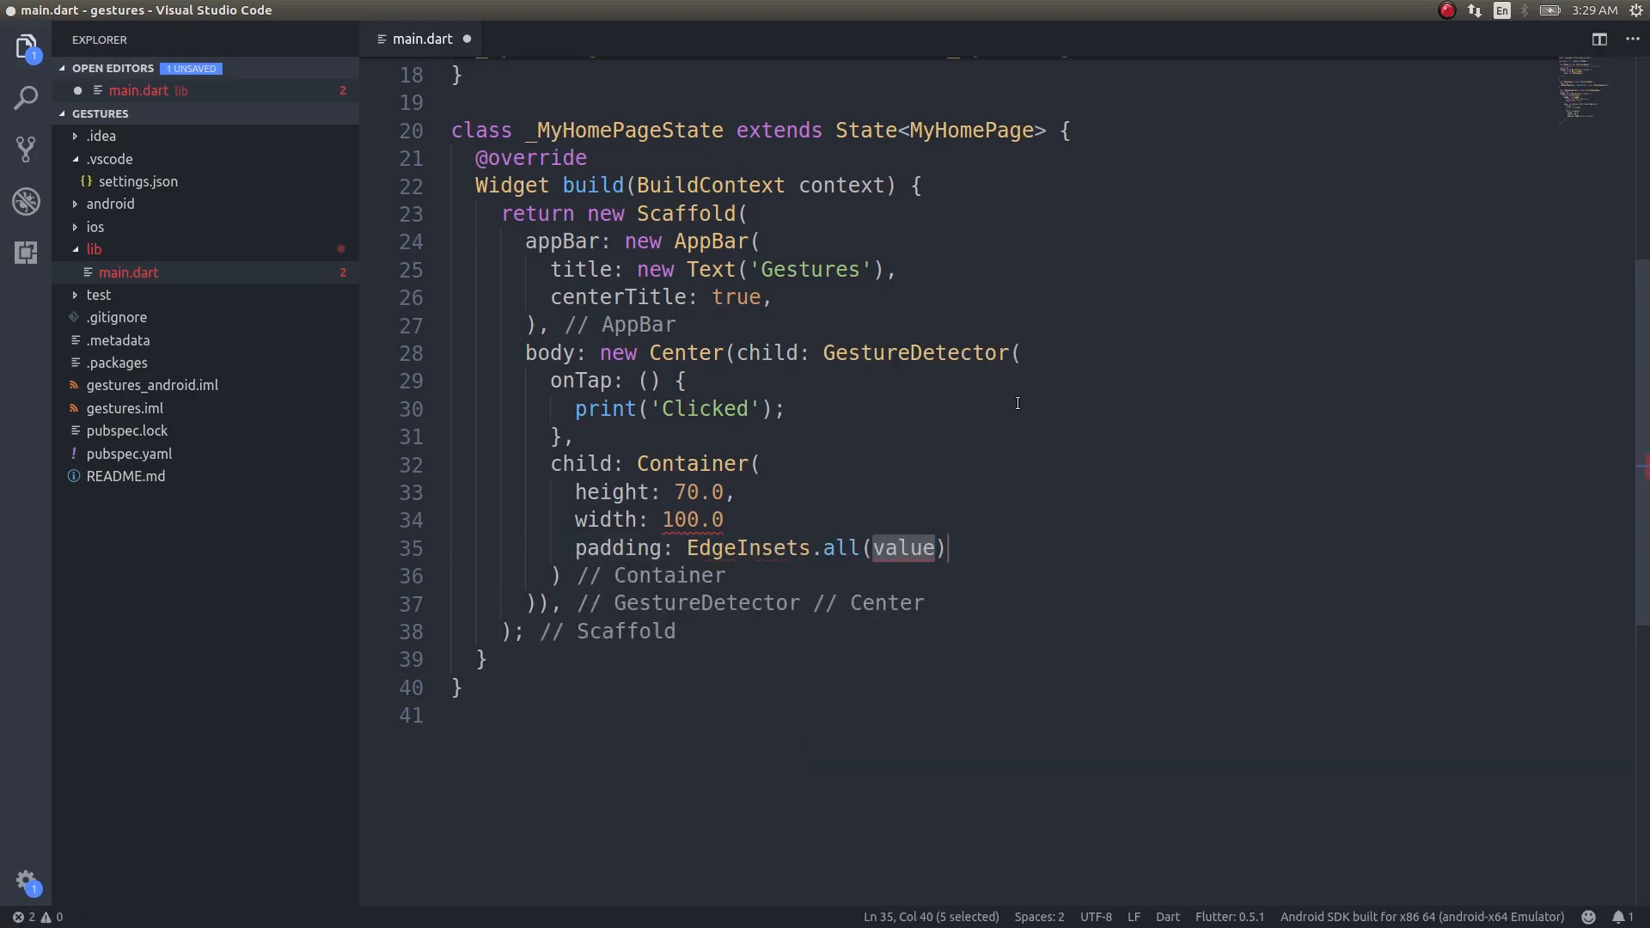
text(10)
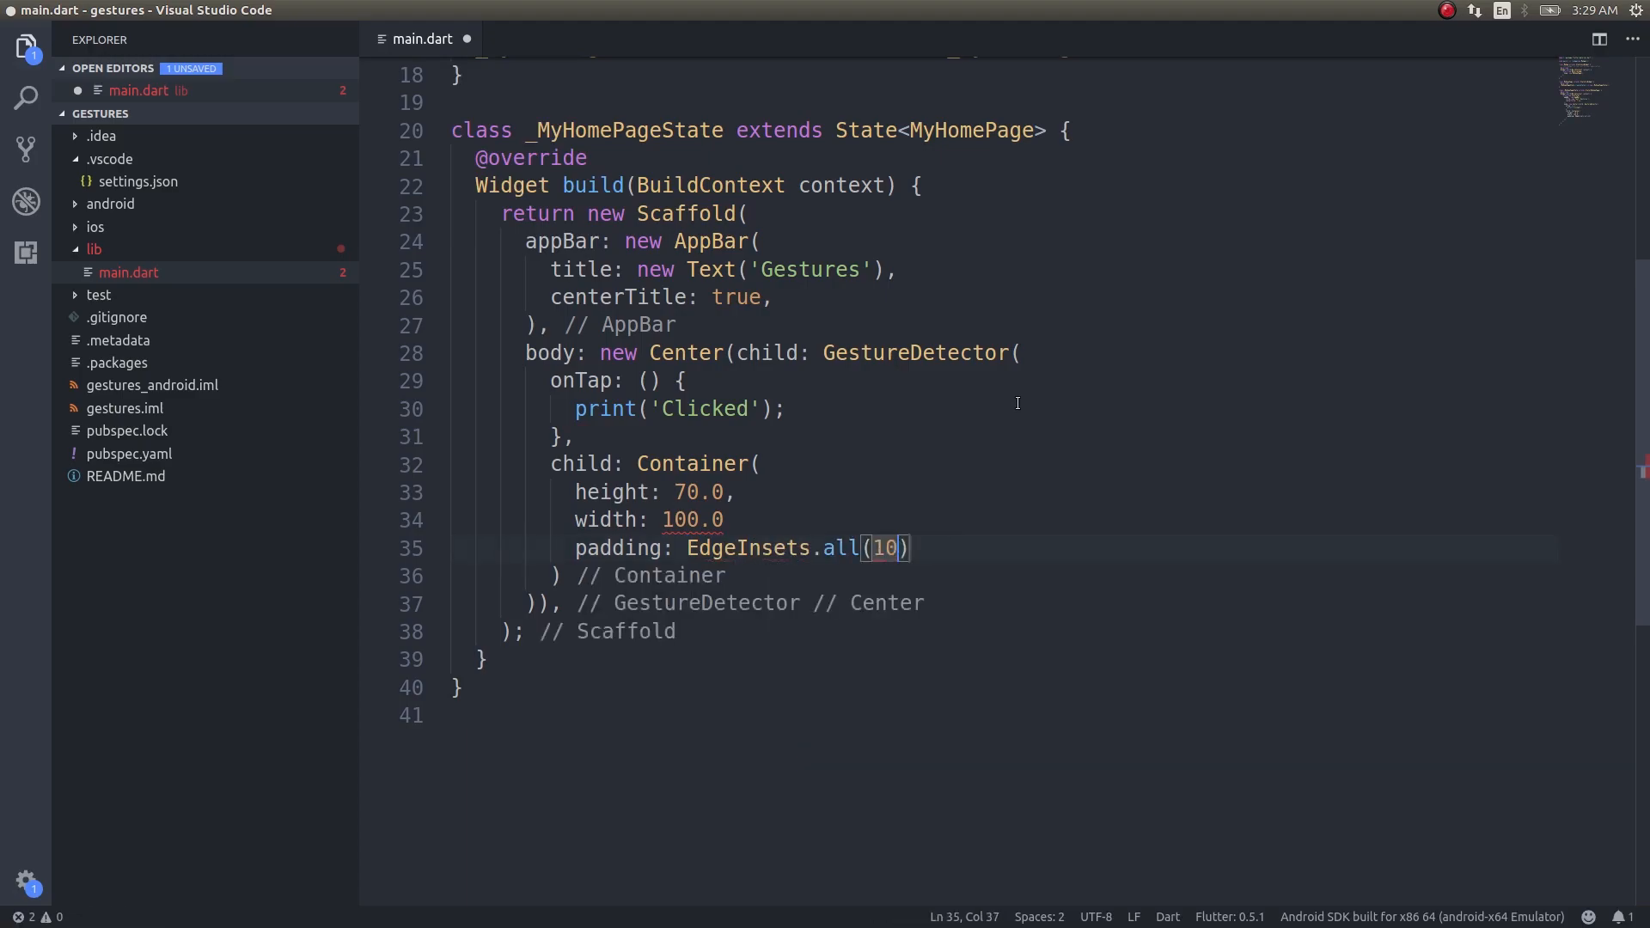
text(.0)
text(d)
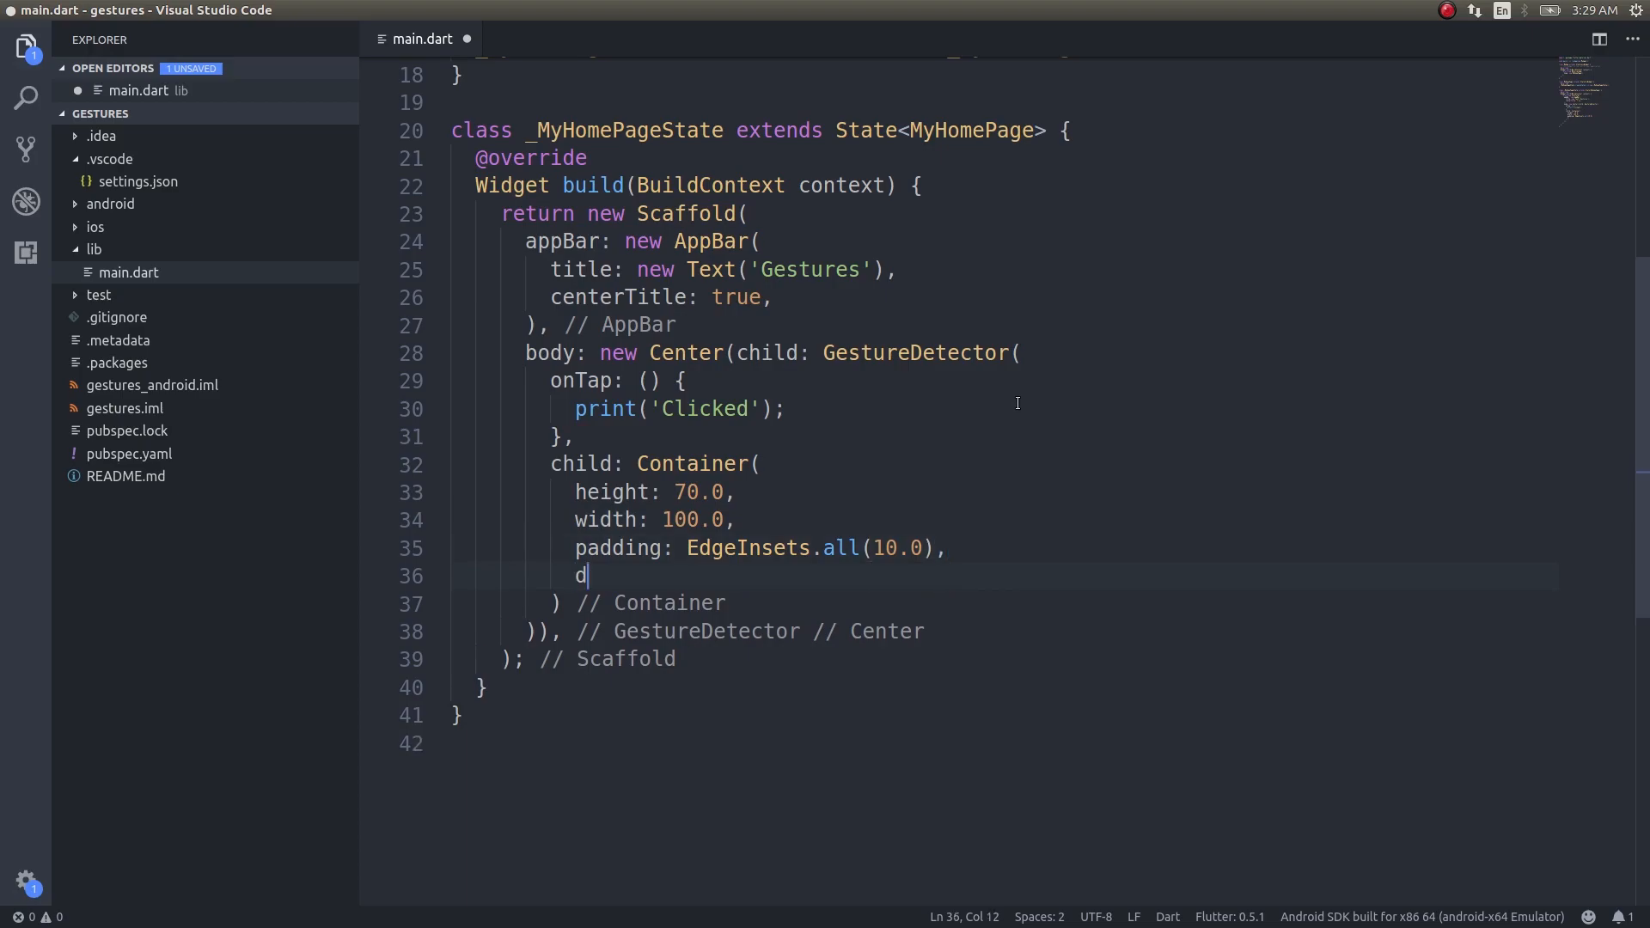
- Add decoration: BoxDecoration( and start a borderRadius entry inside it
text(ecoration: Box,)
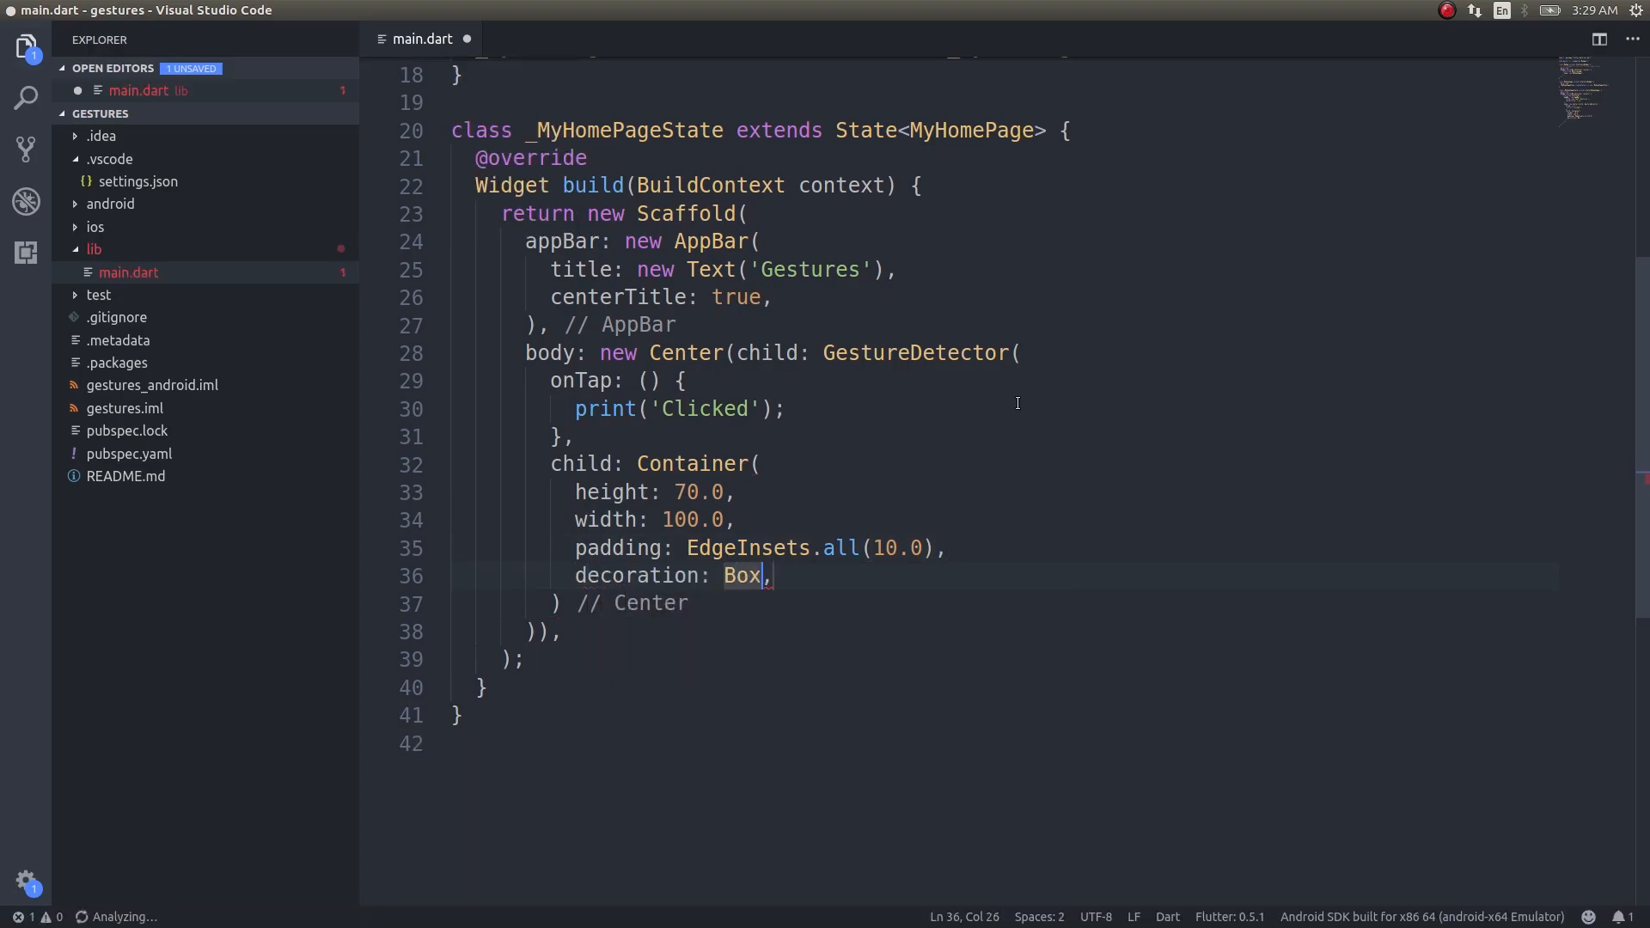
text(Deco)
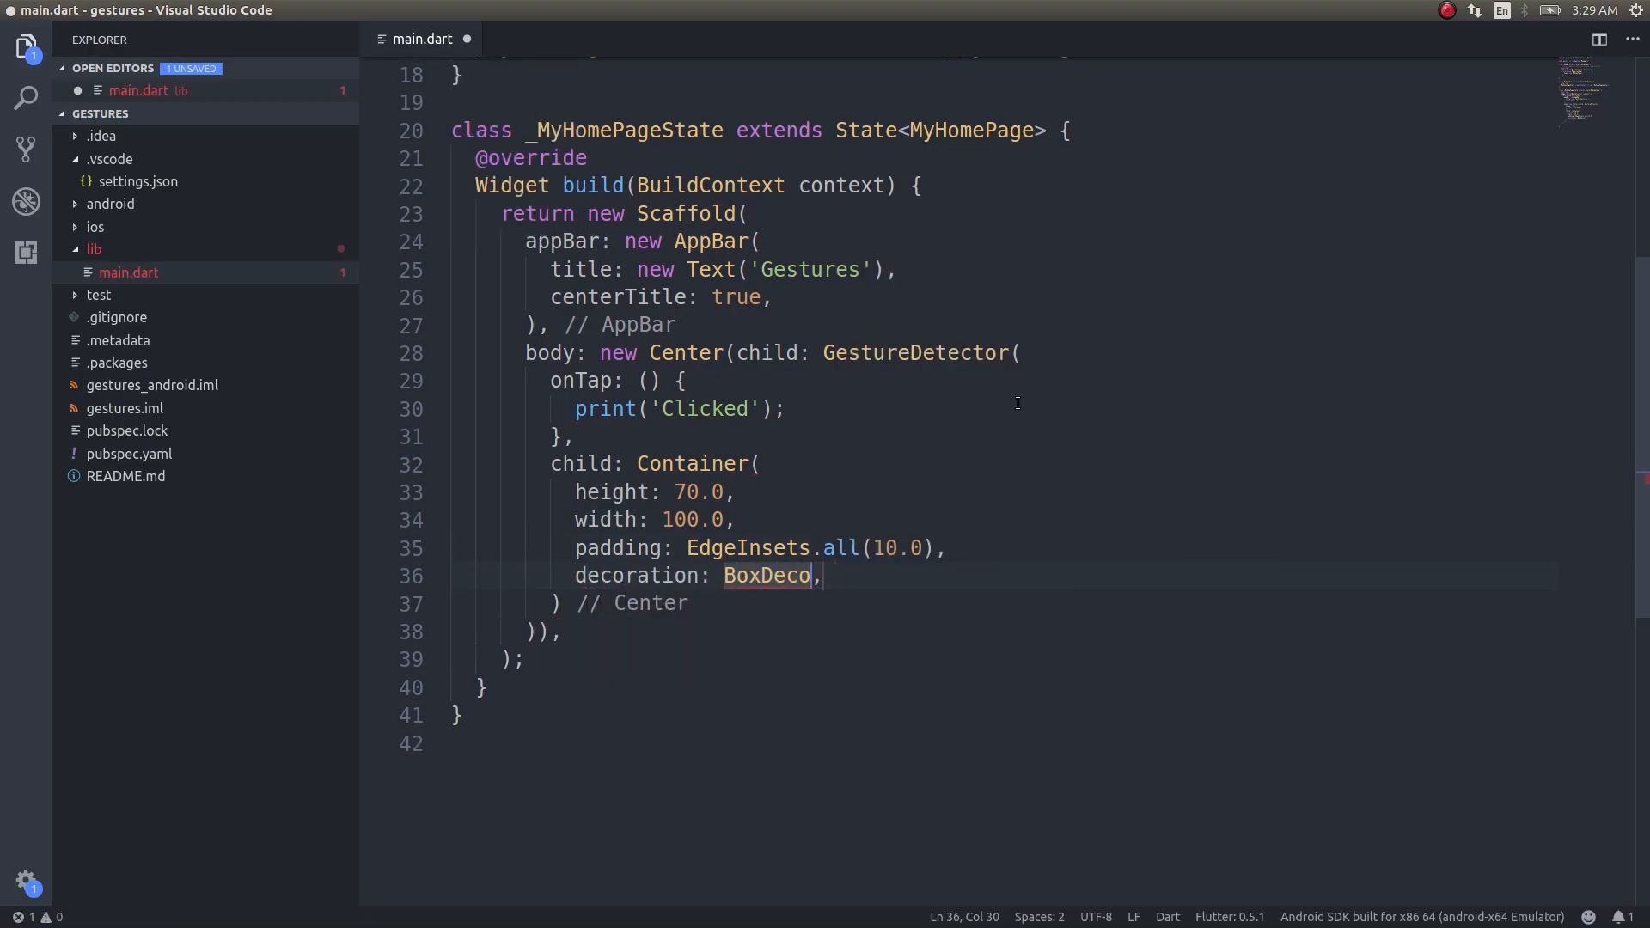
text(ration)
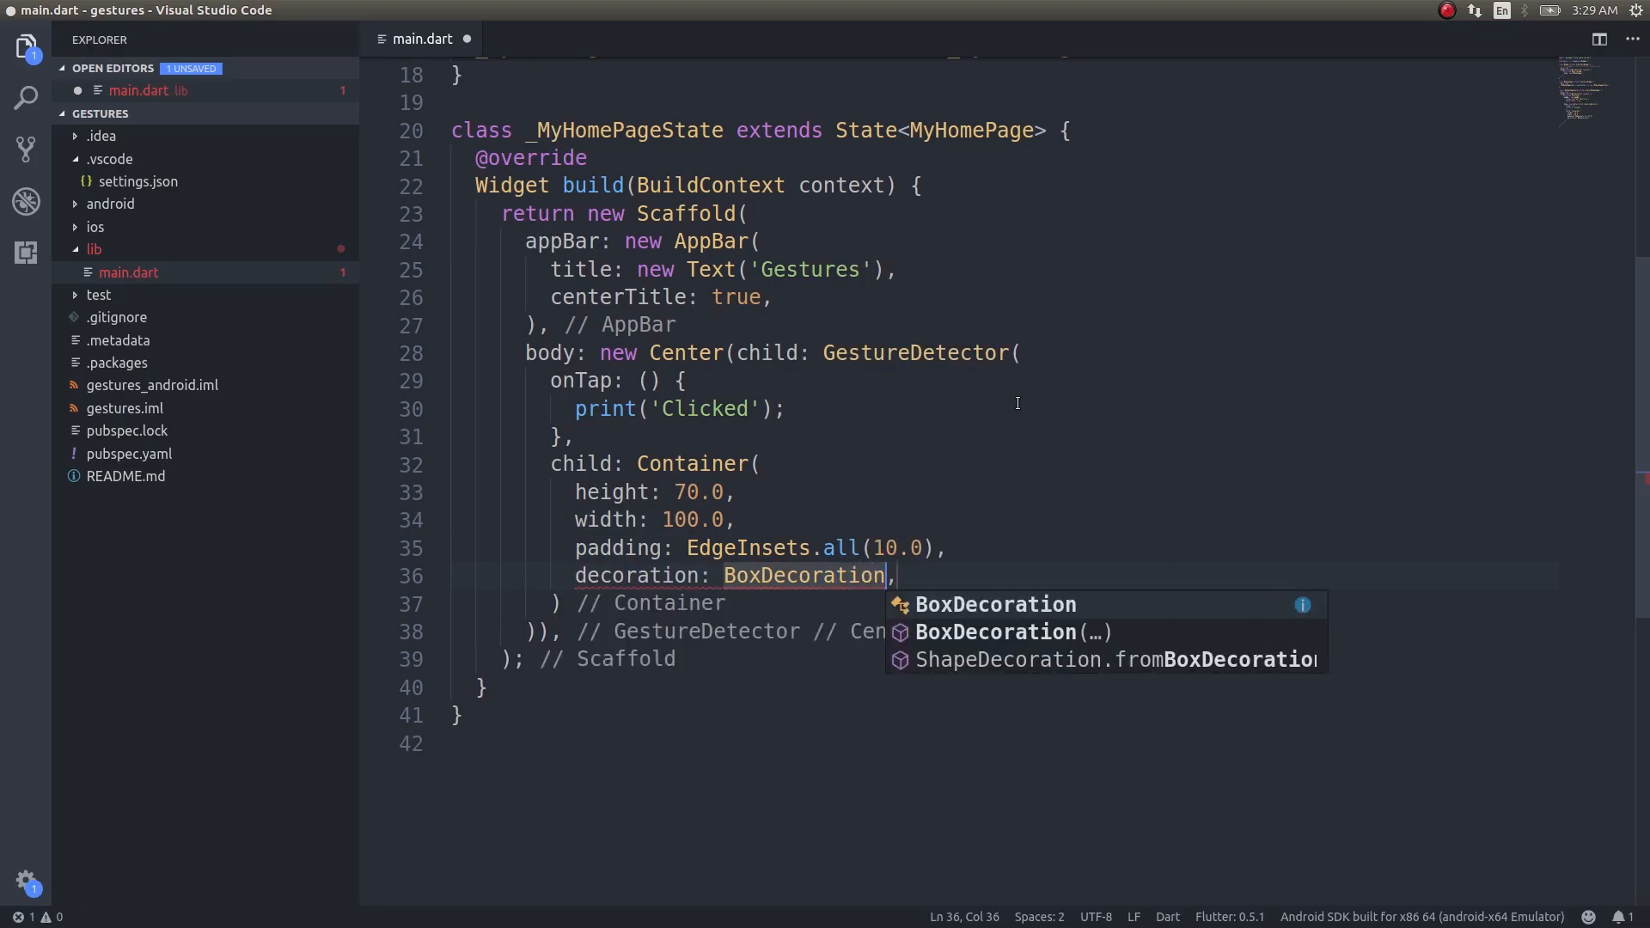
text(()
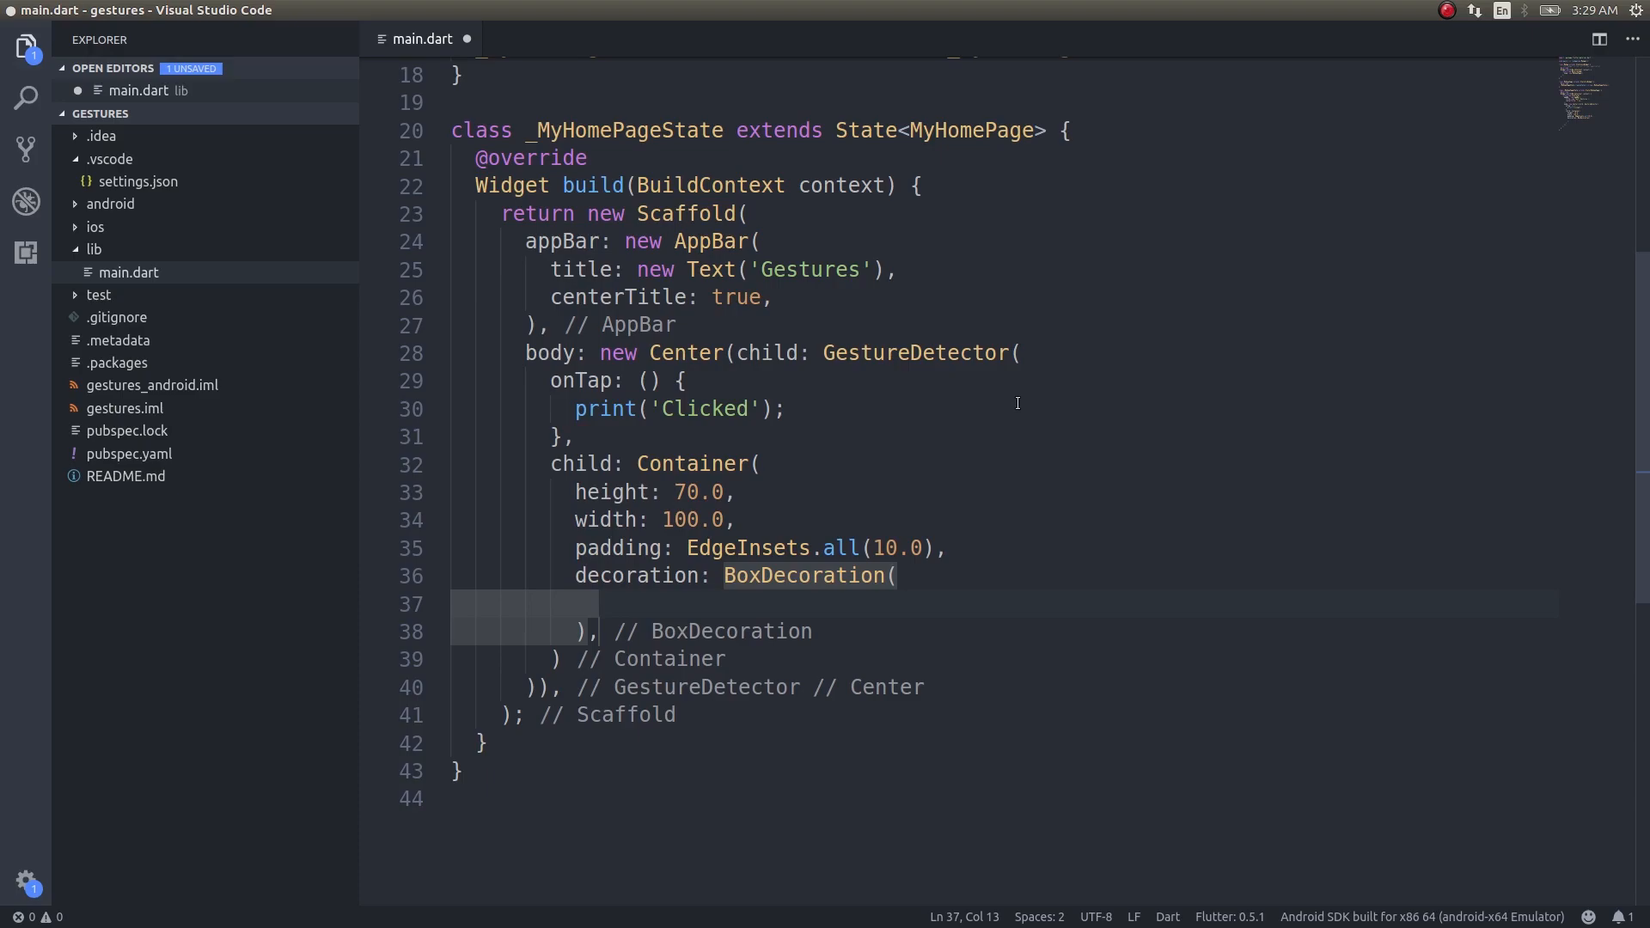
text(borderRadius:)
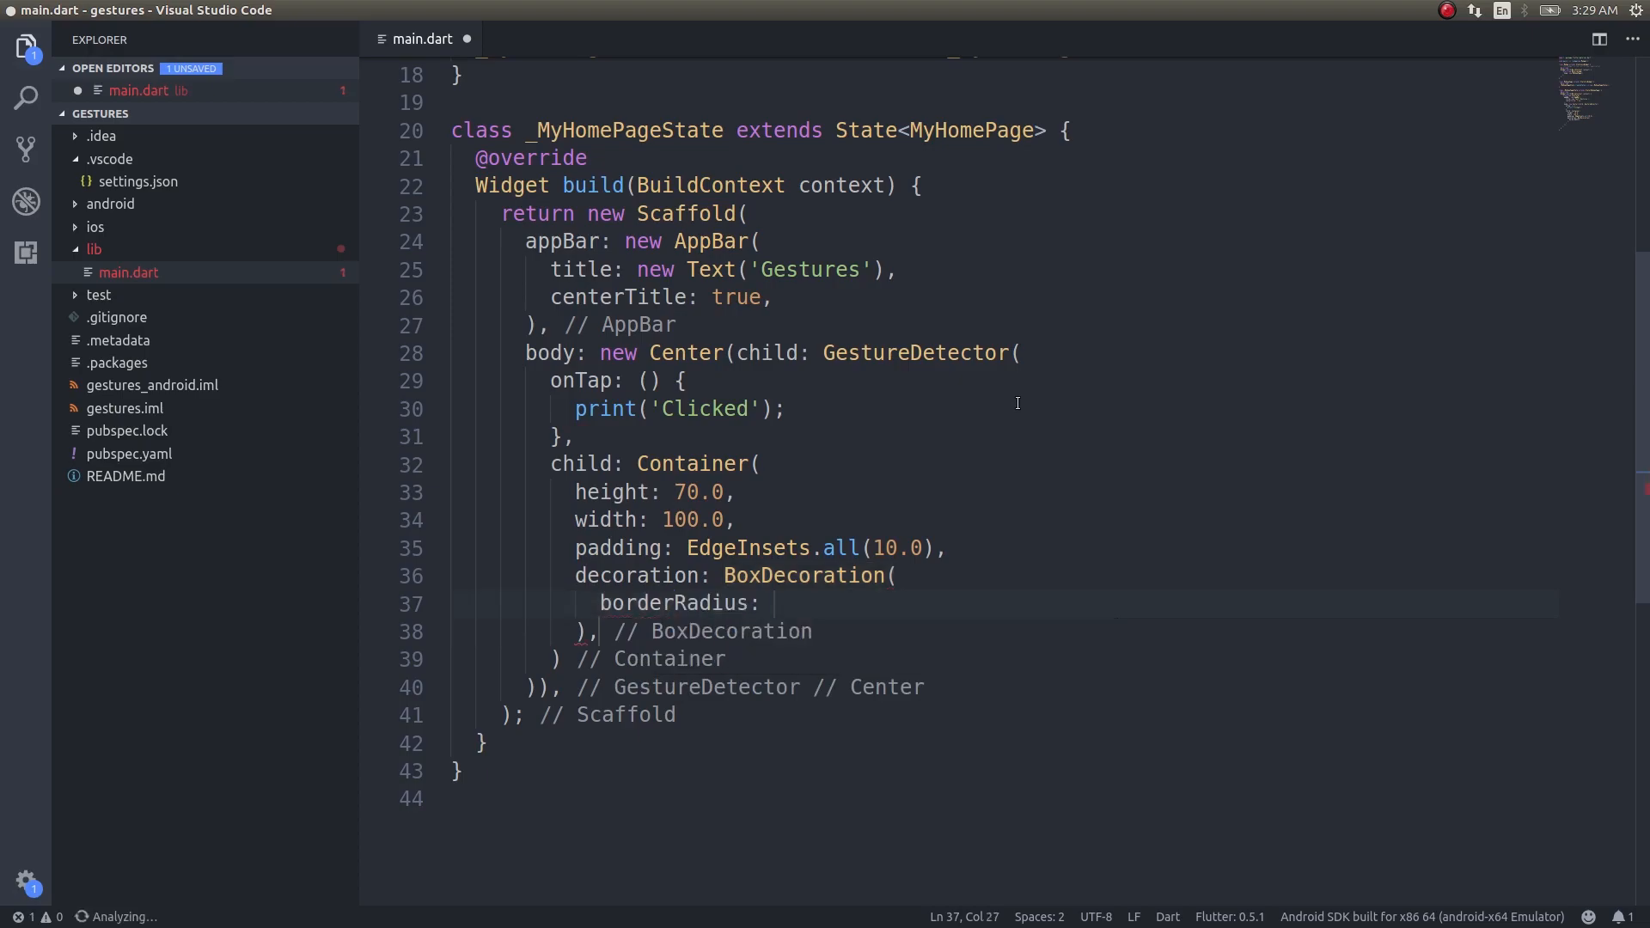
- Set borderRadius to BorderRadius.circular(15.0)
text(Bor)
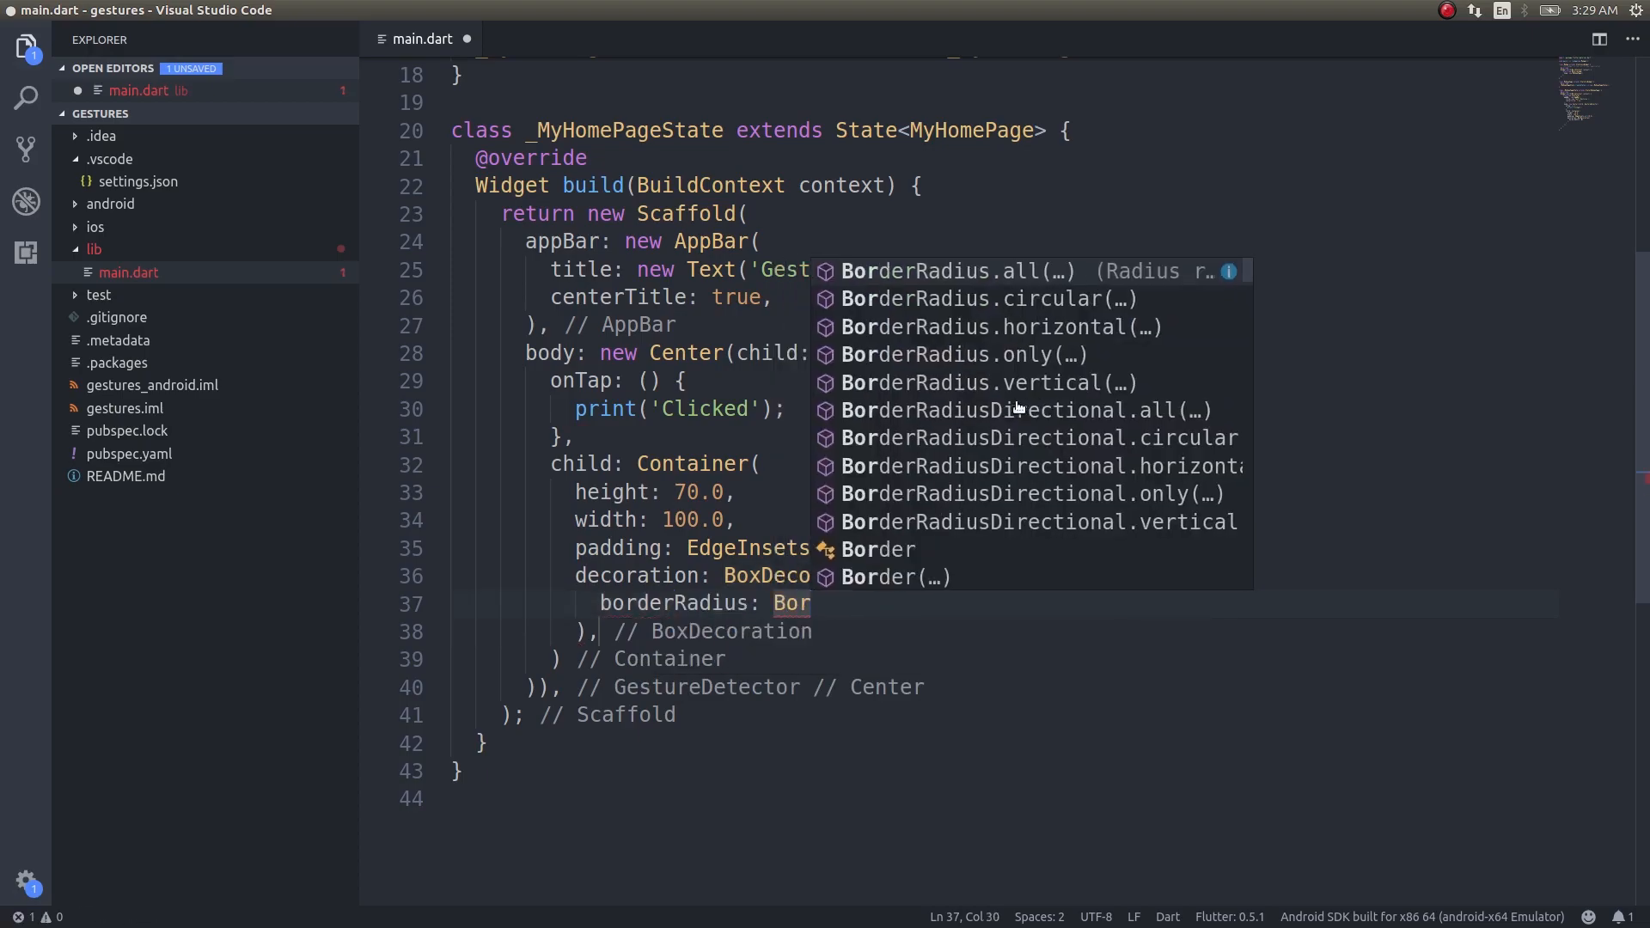
click(977, 297)
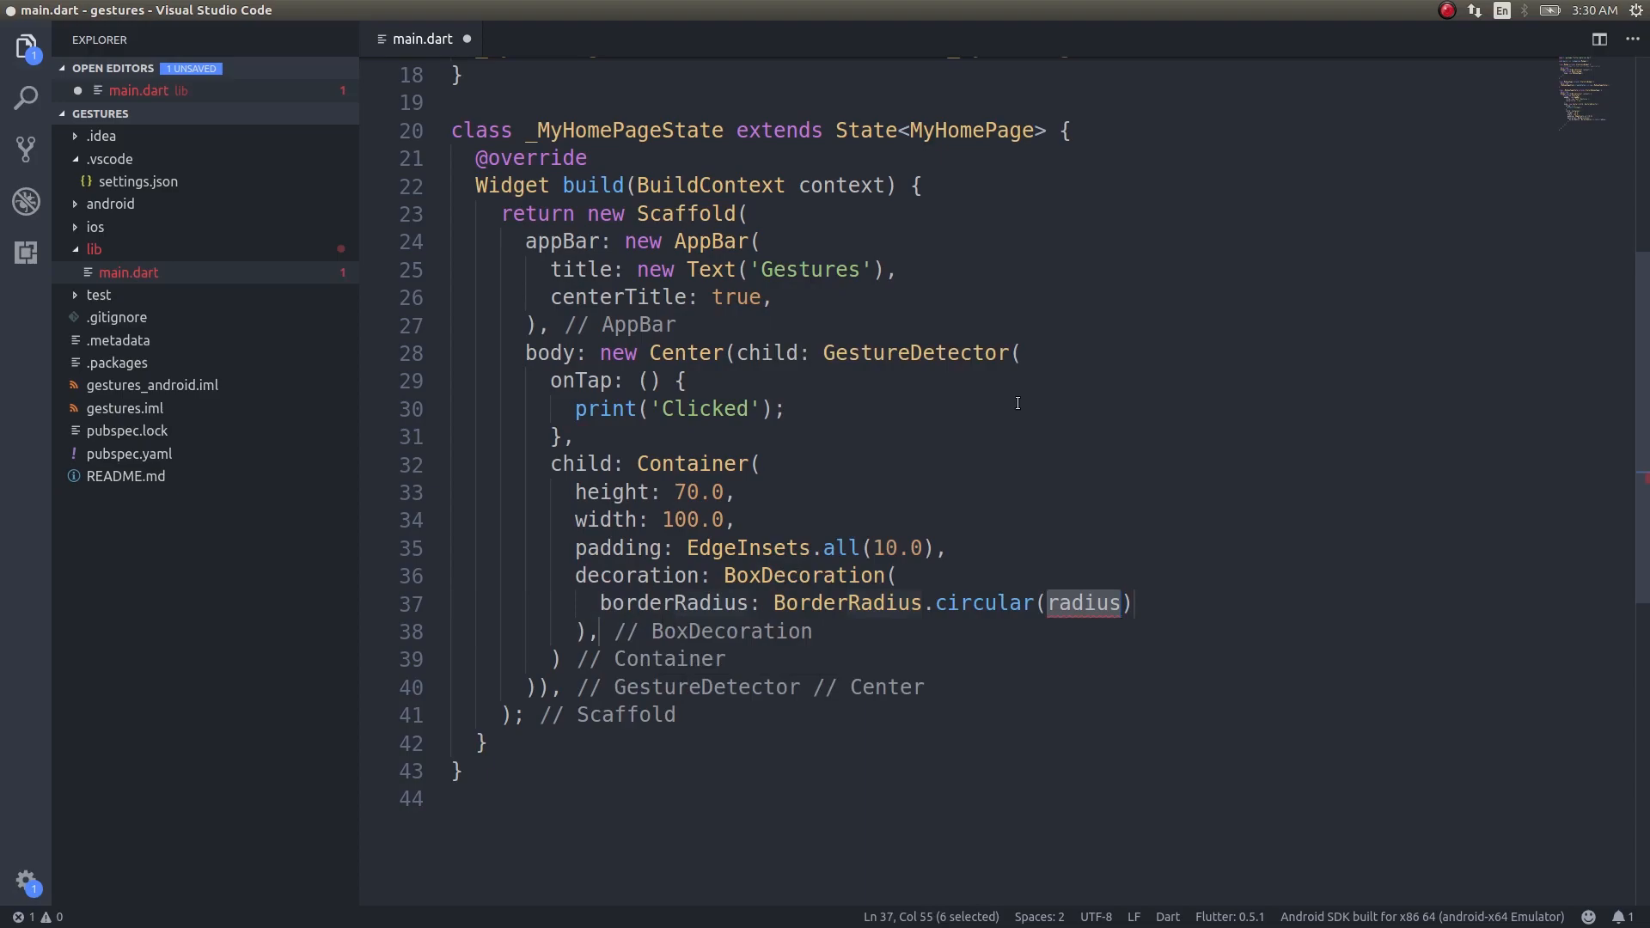
text(15.0)
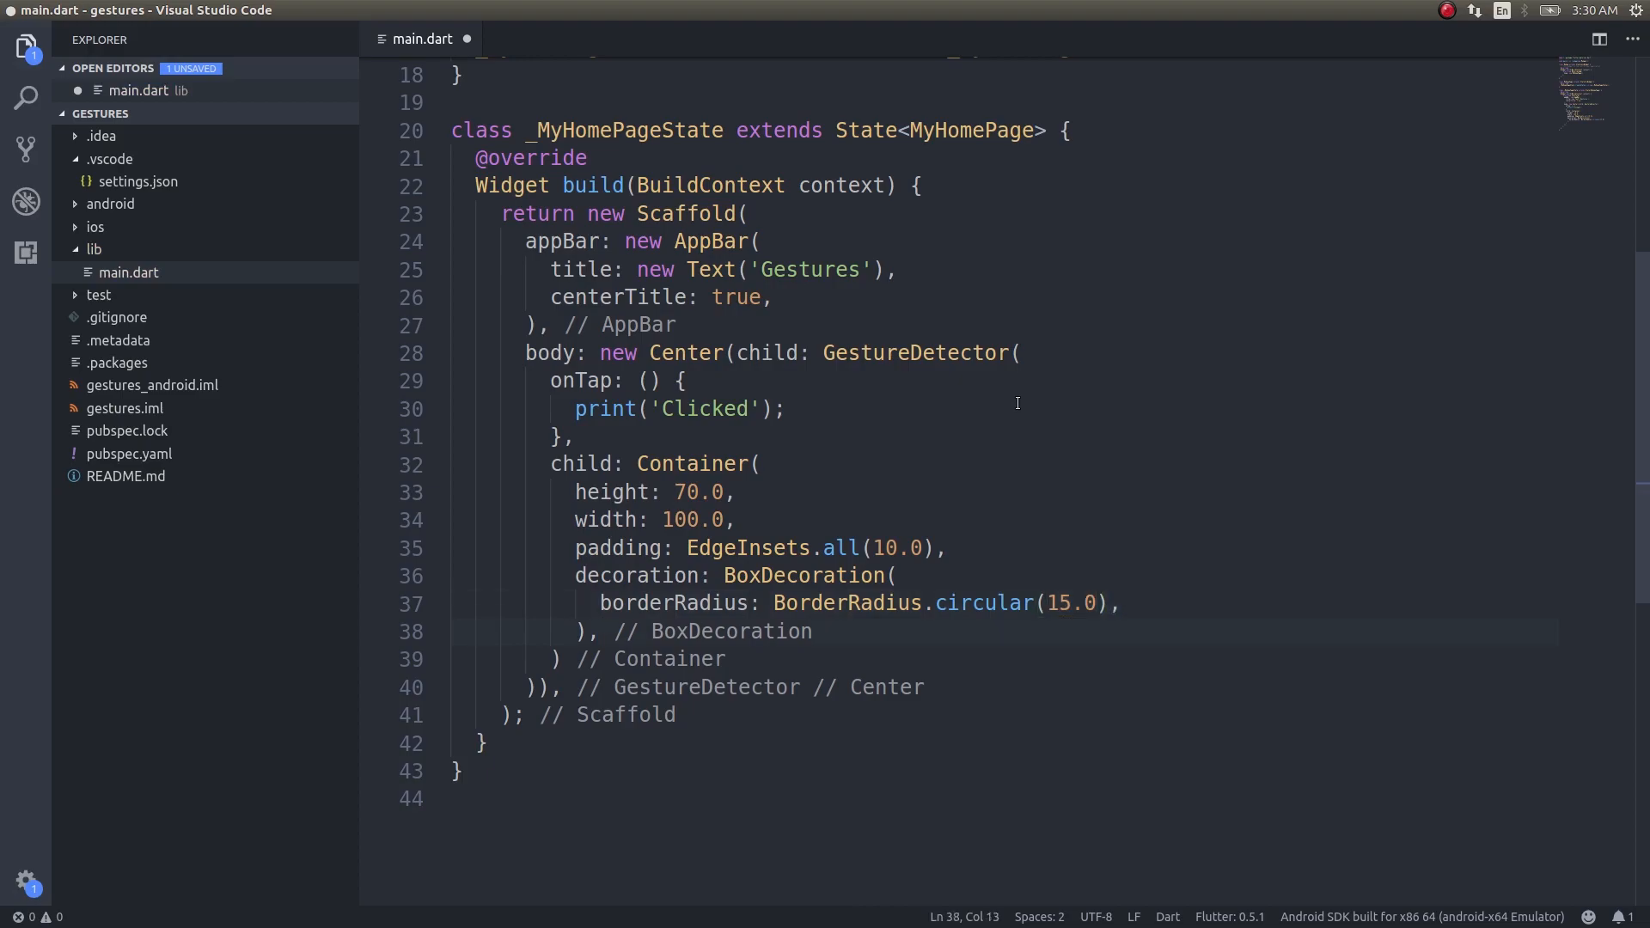
- Add child: Text('Click me') to the Container
text(c)
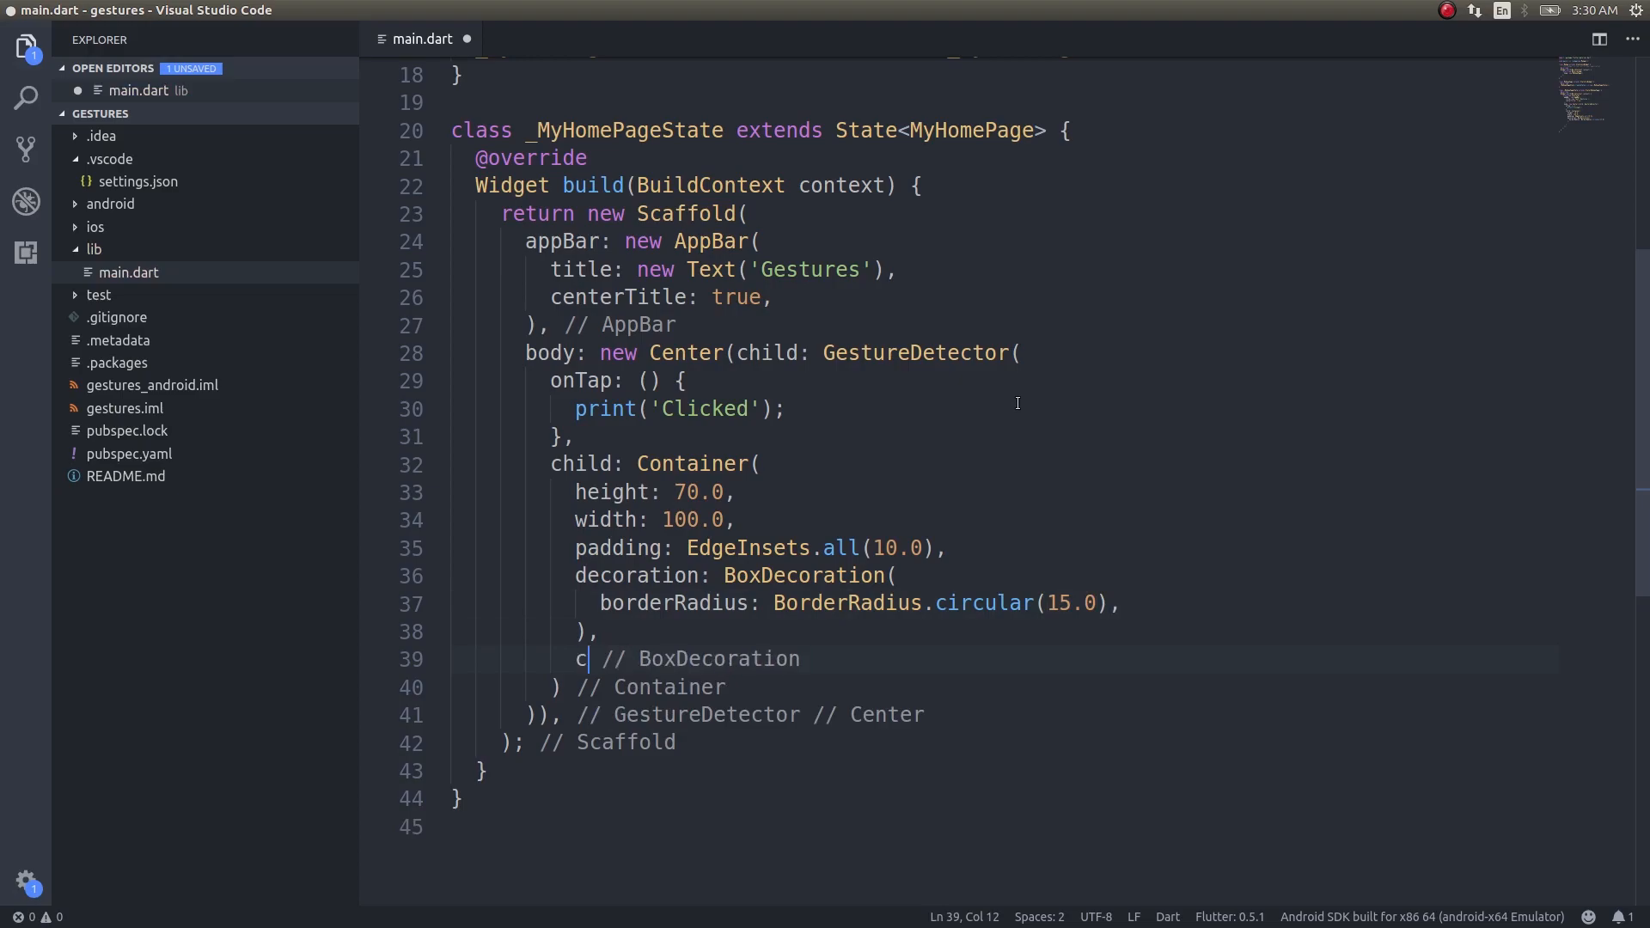
text(hild: ,)
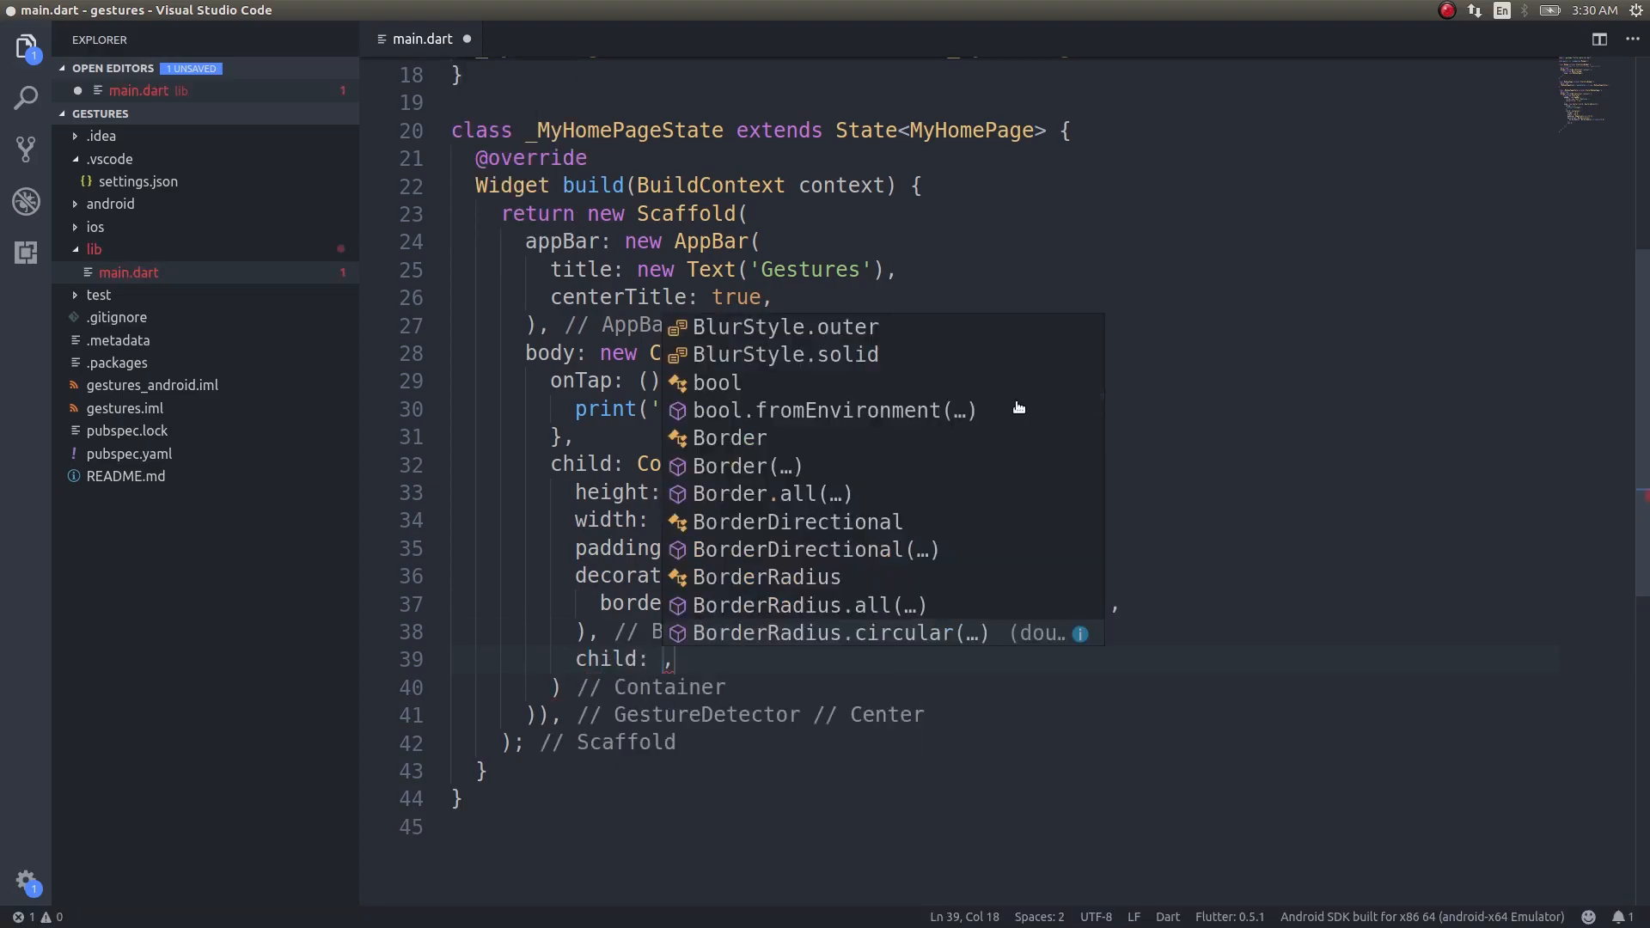
text(Text('Click me)
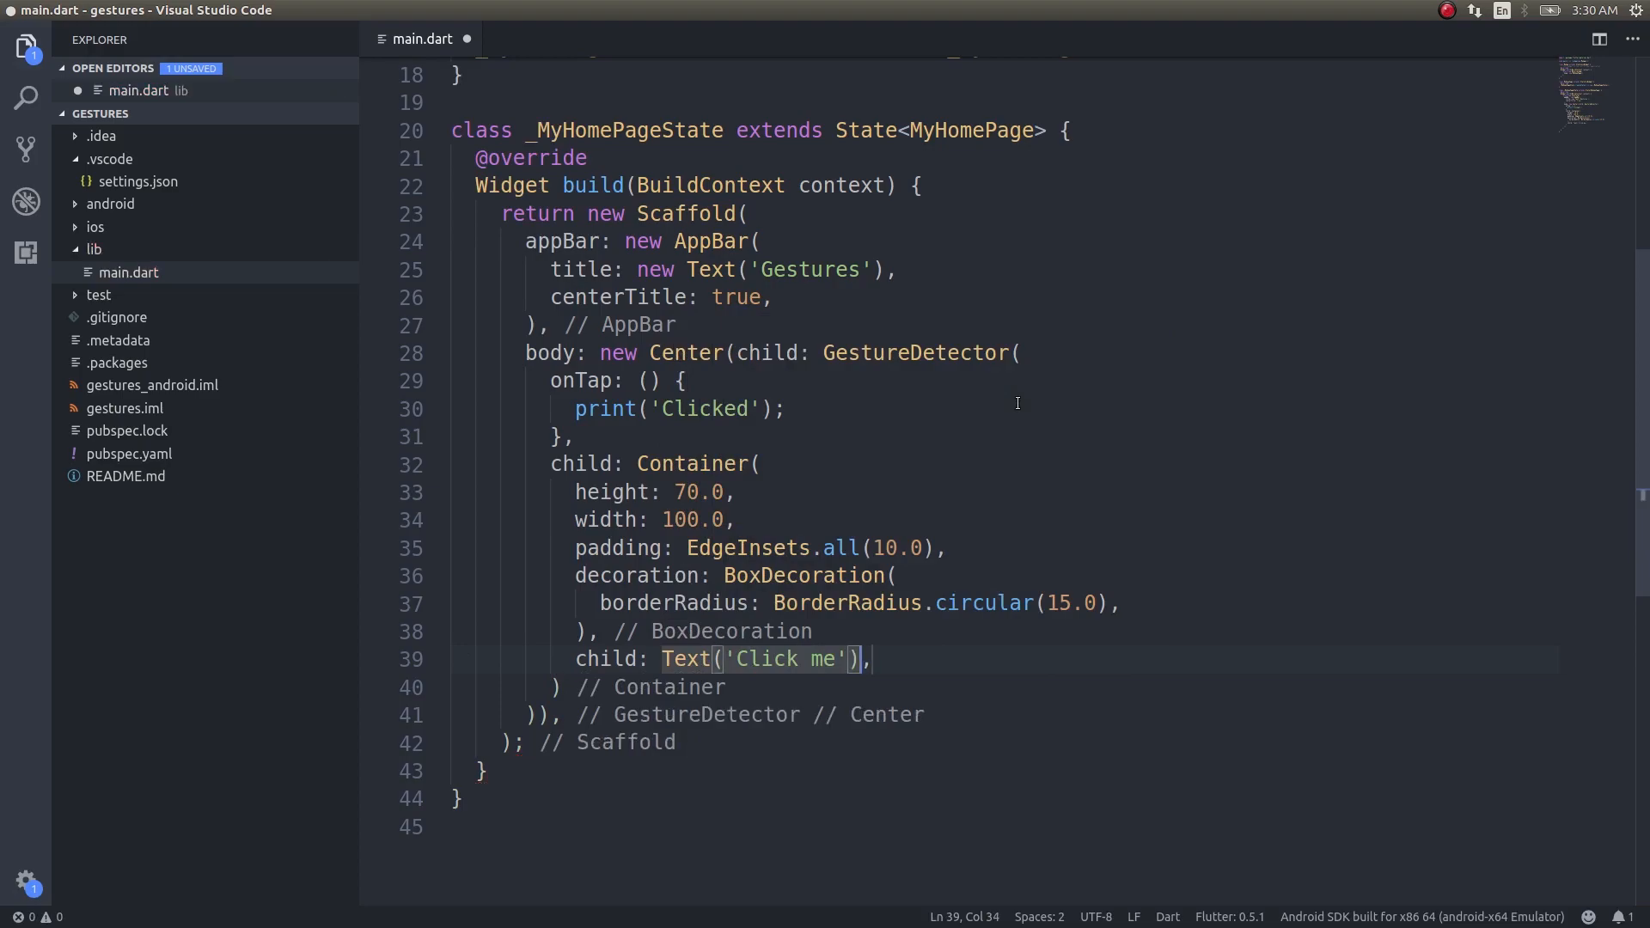
mouse_move(930, 313)
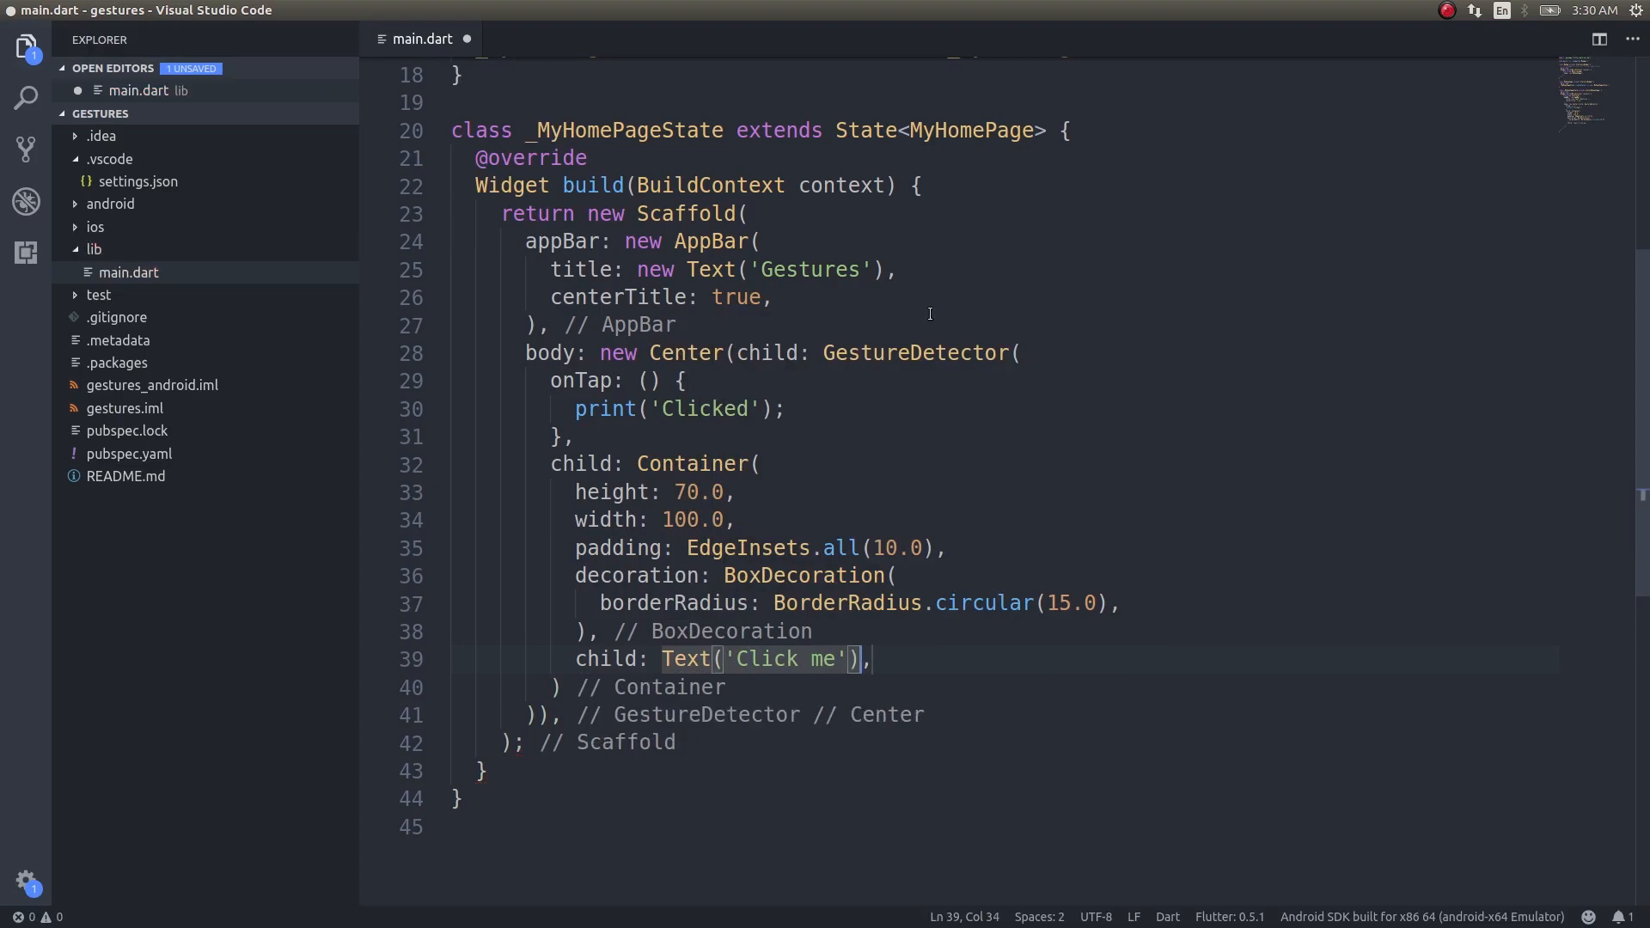
- Scroll down through main.dart while the app launches in the emulator
scroll(down, 3)
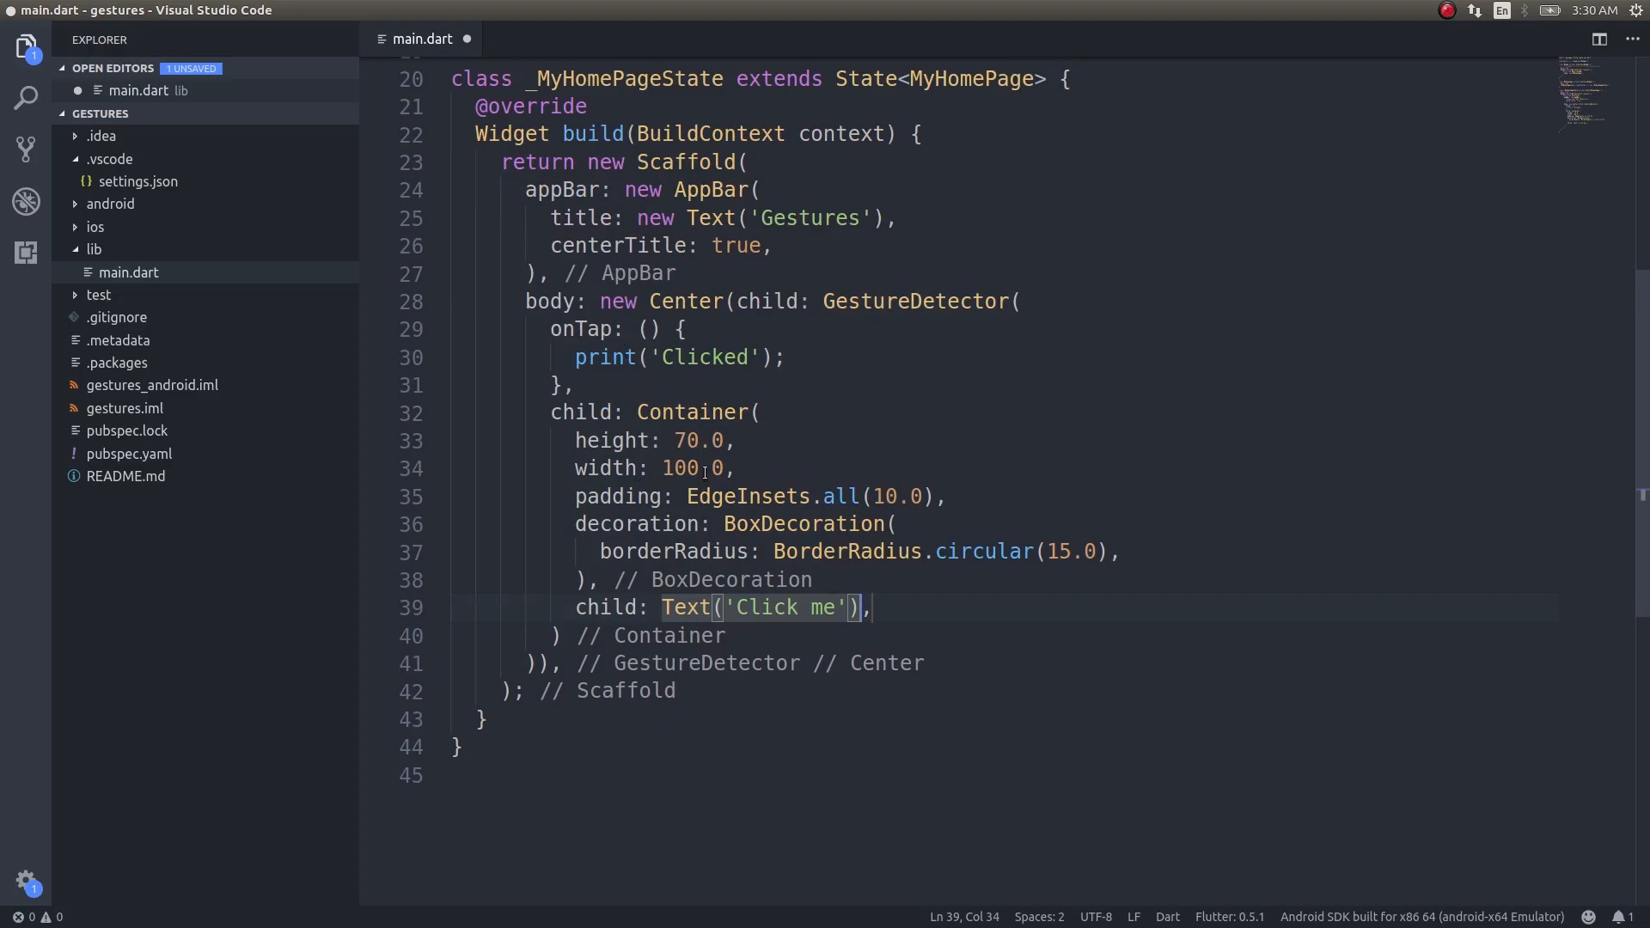
mouse_move(973, 556)
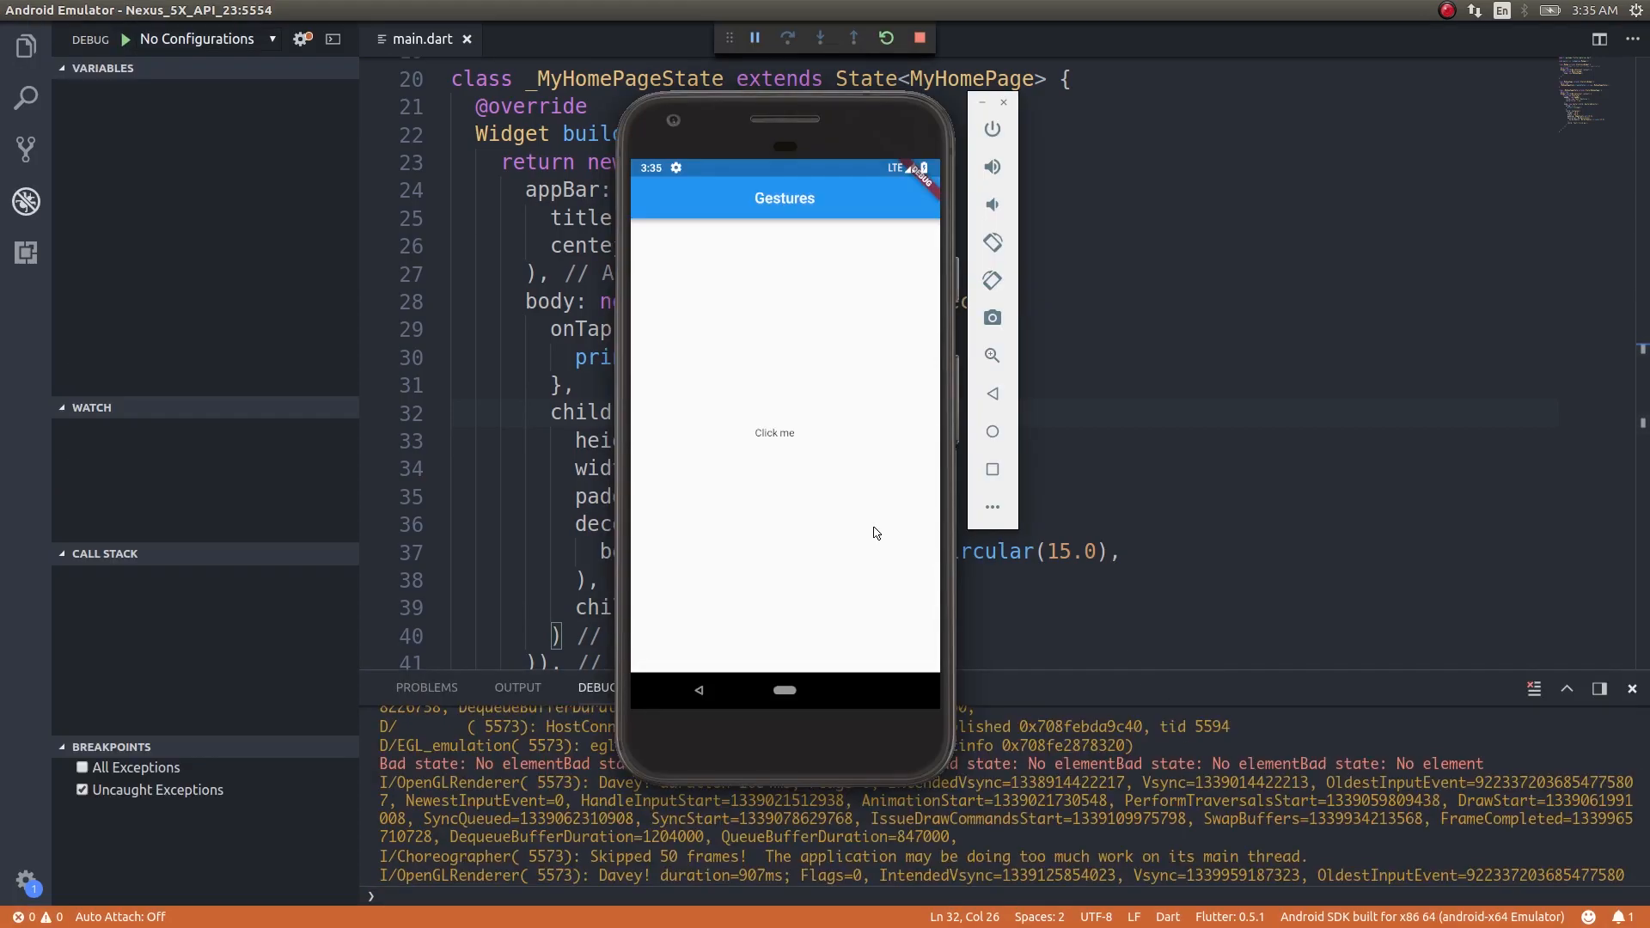
mouse_move(801, 433)
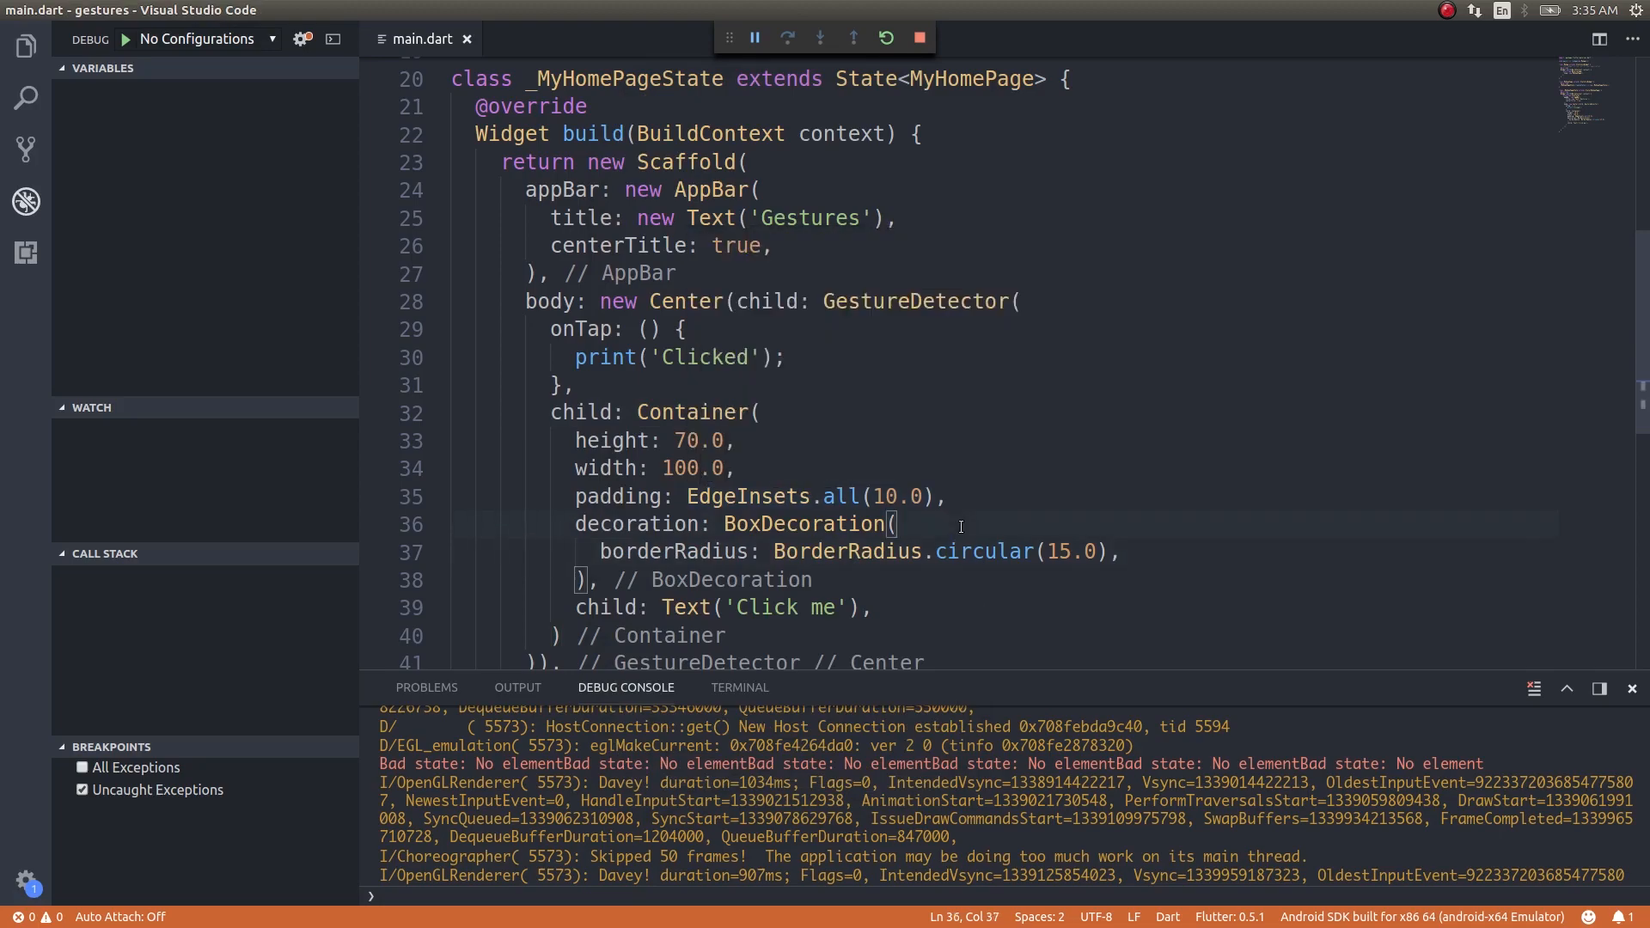
- Add color: Colors.lightBlueAccent on a new line inside the BoxDecoration
key(Enter)
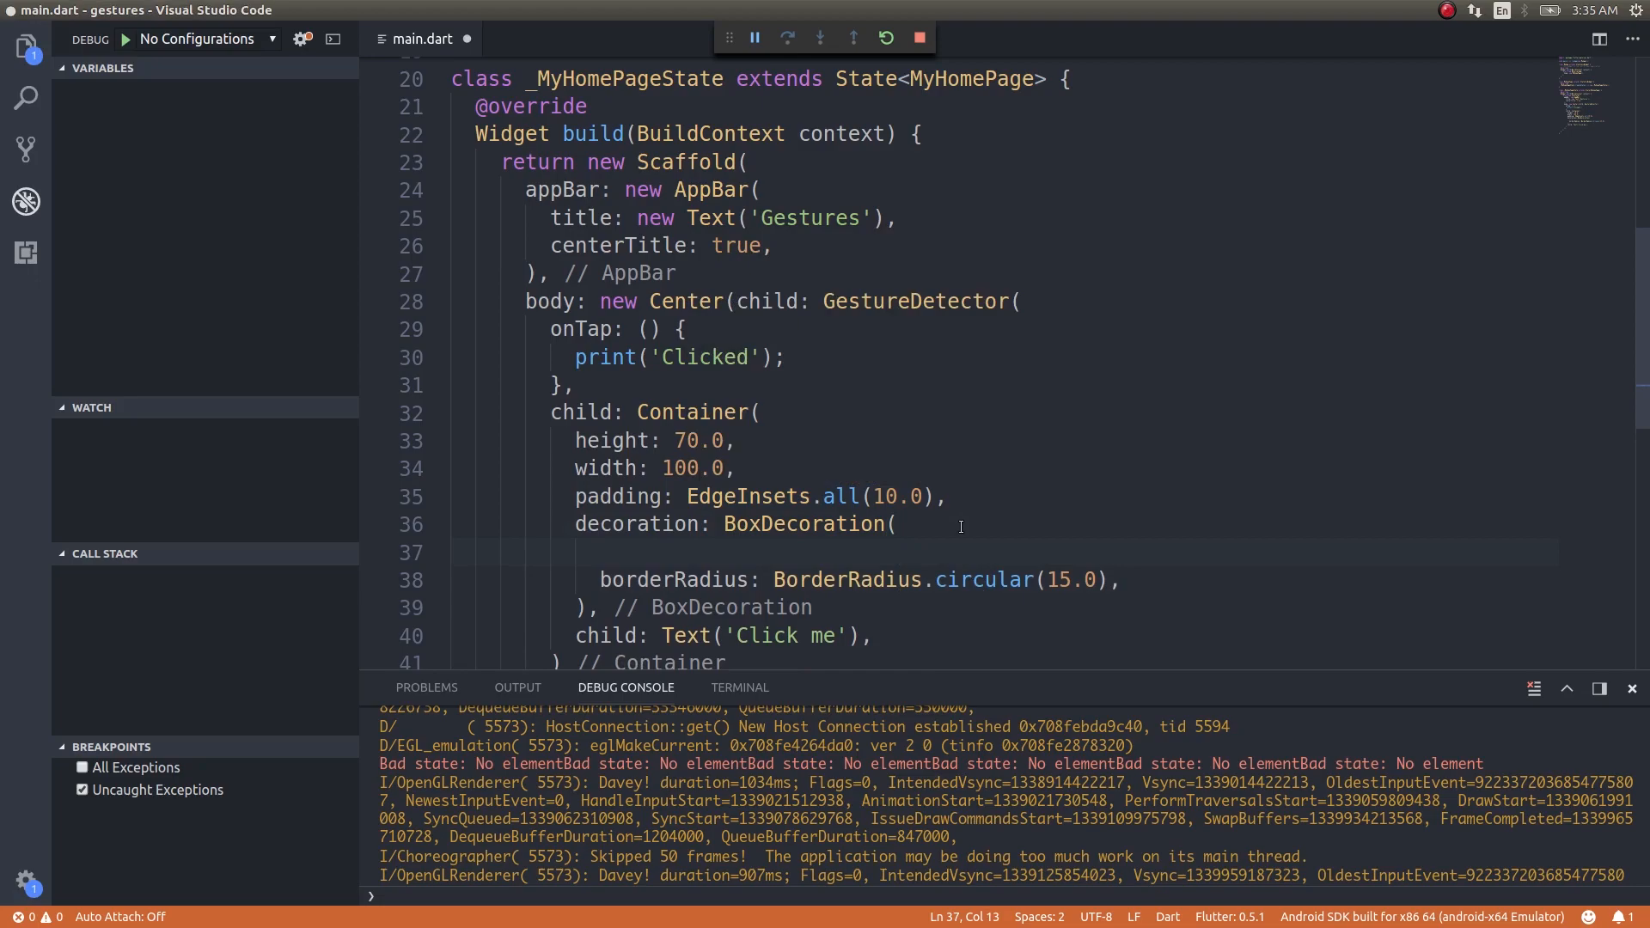
text(color: Co)
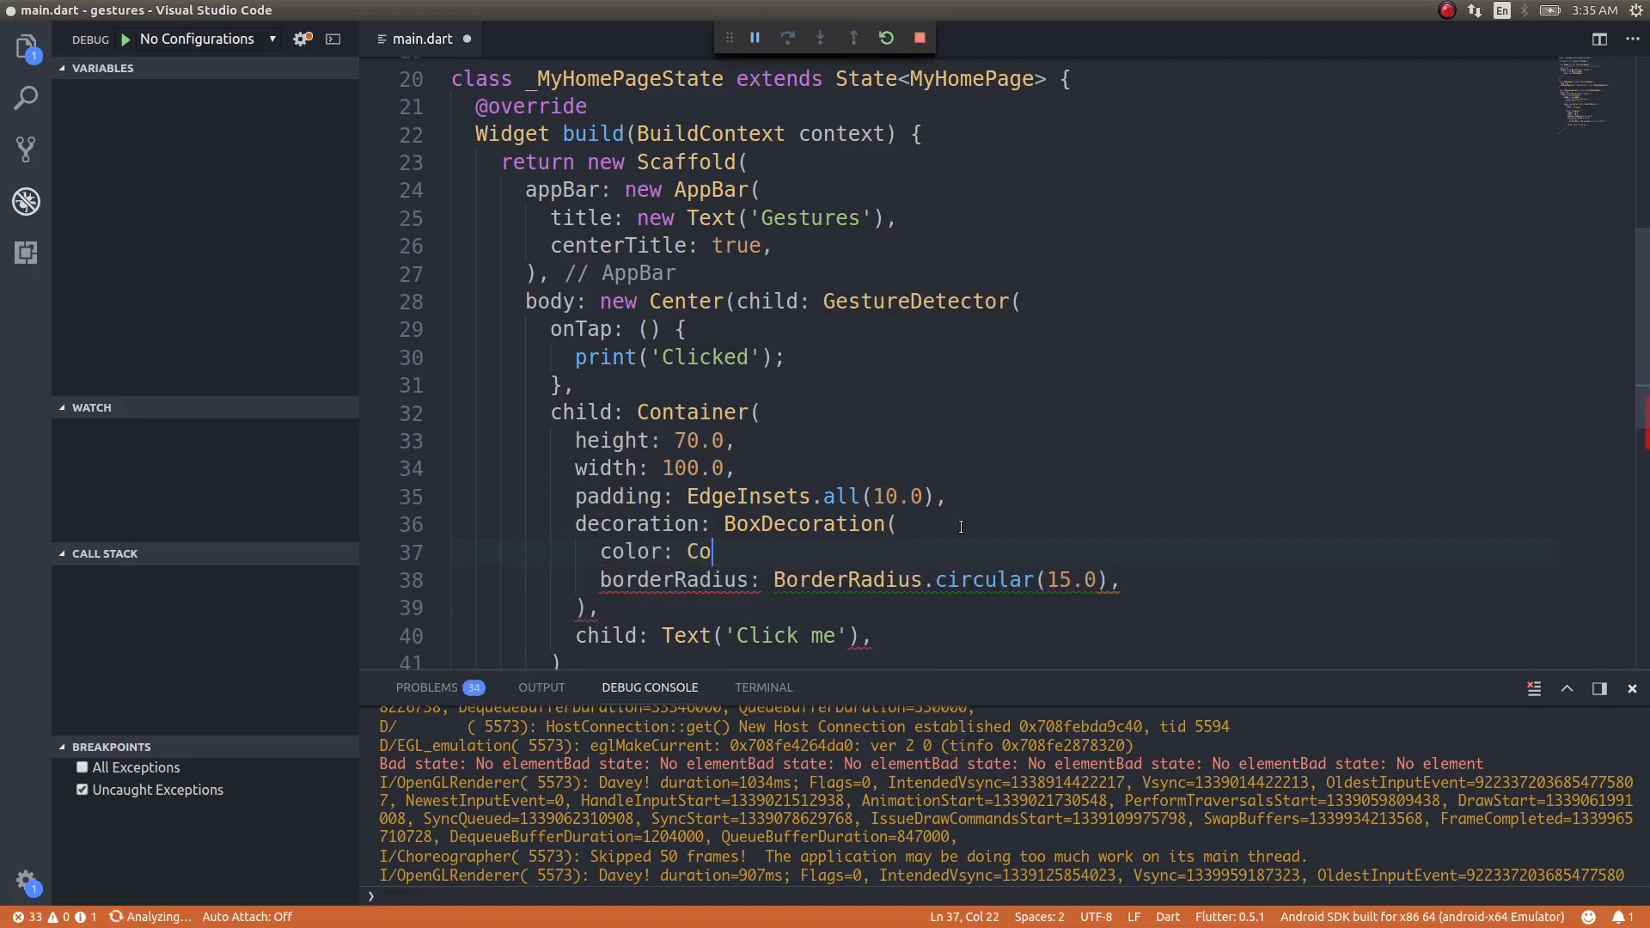
text(lors.l)
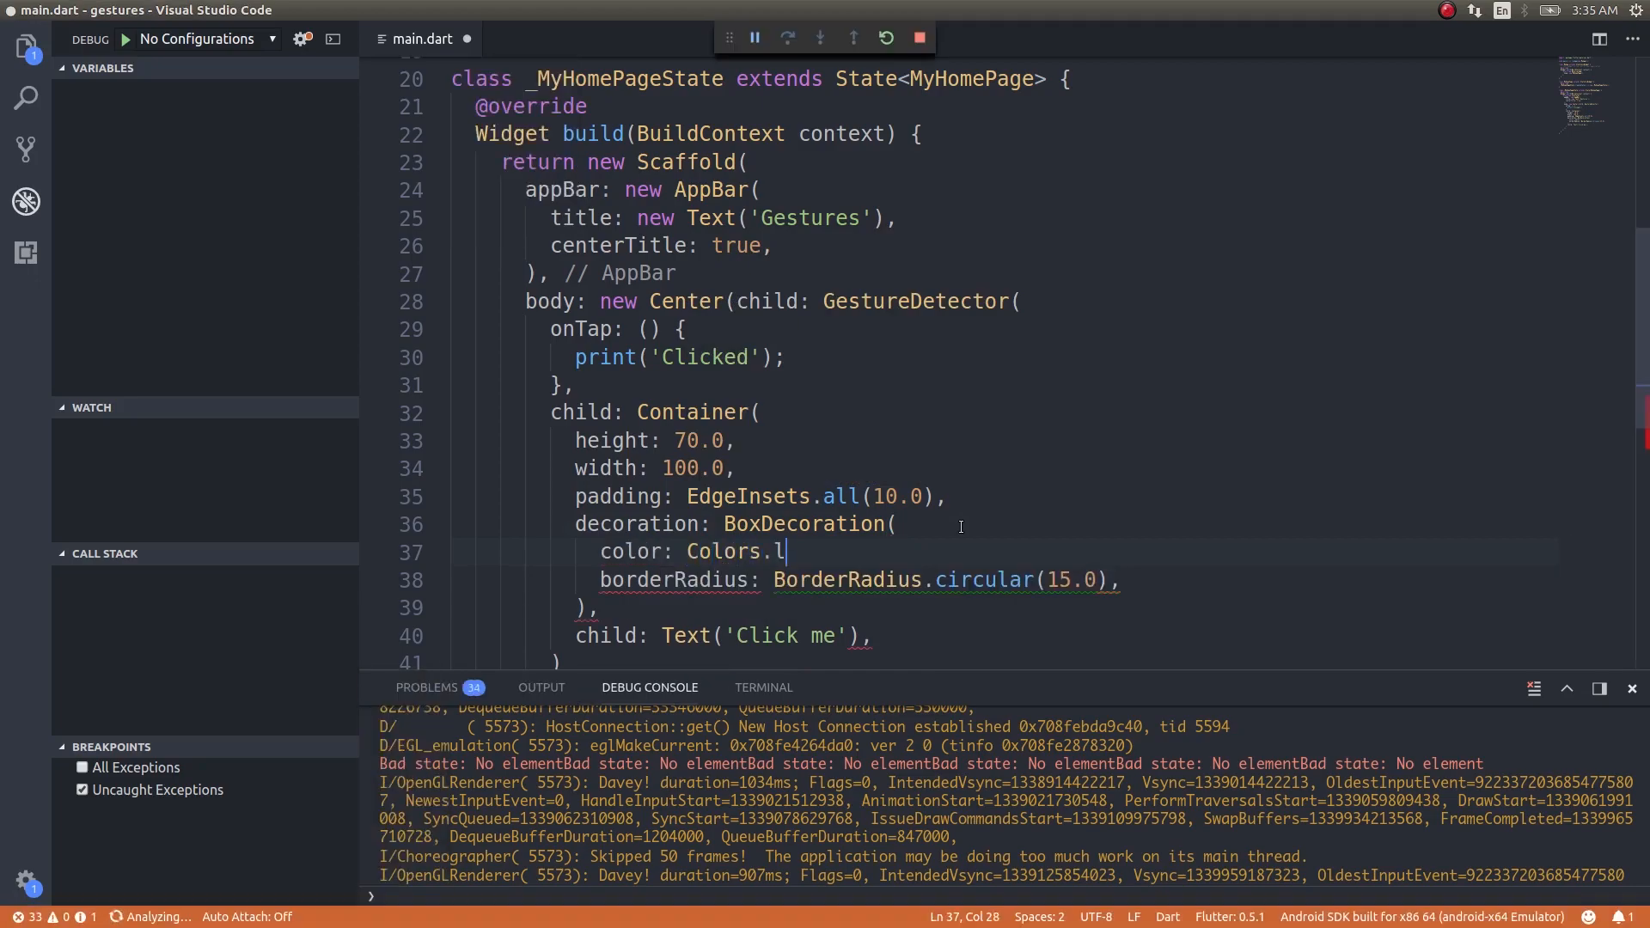
text(ight)
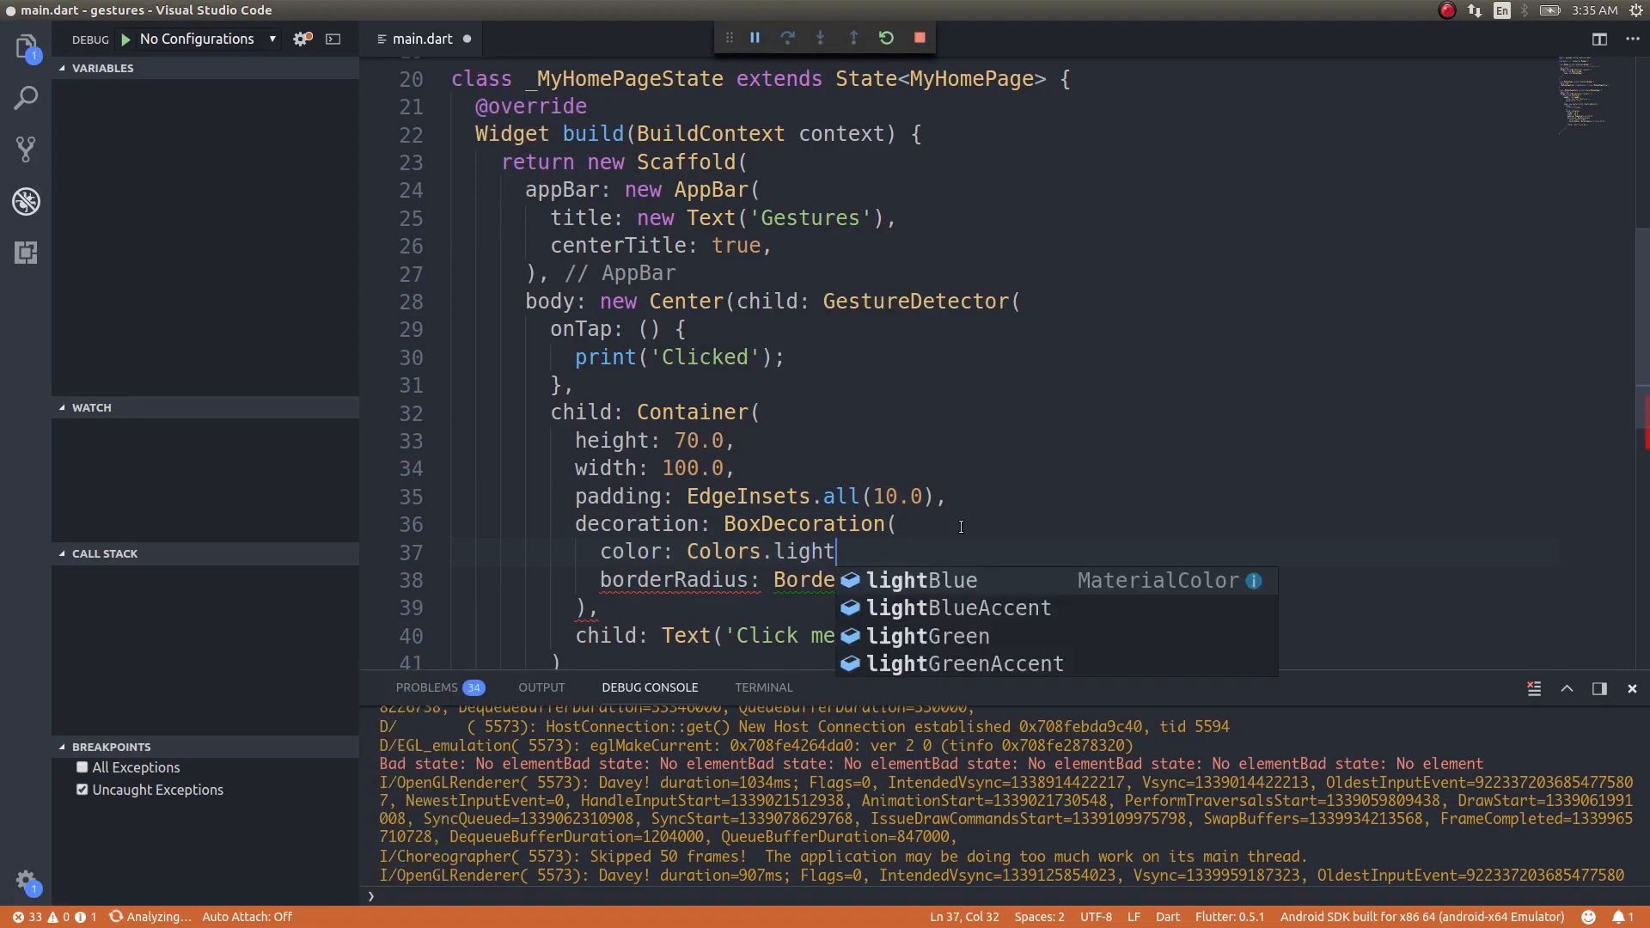
text(Blue)
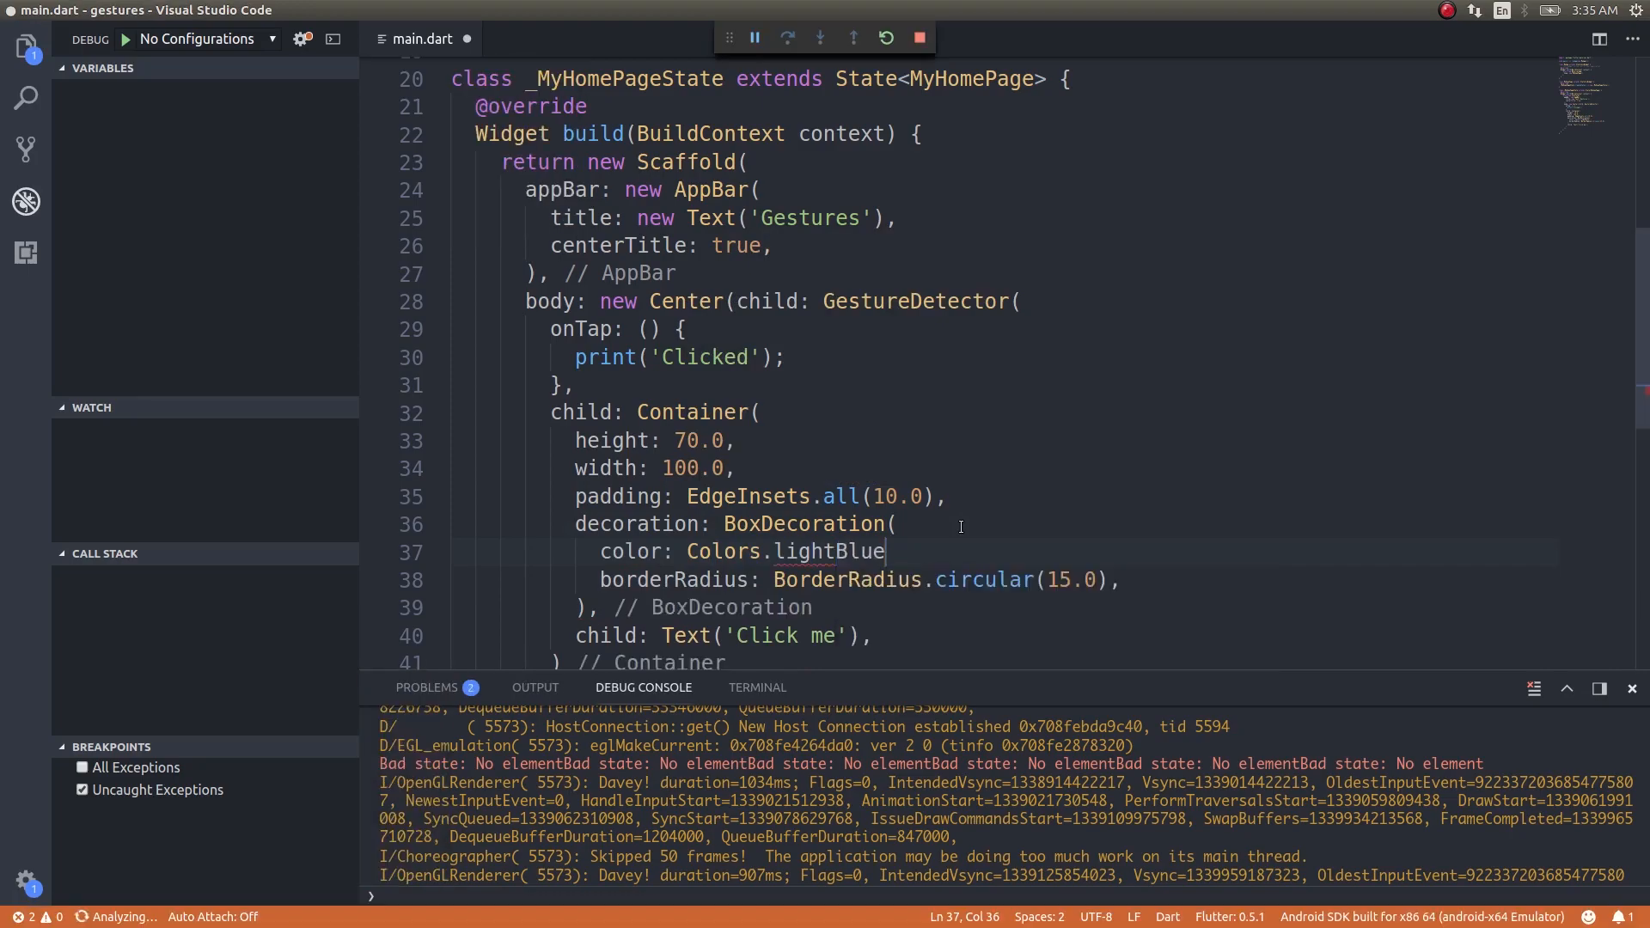
text(Accent)
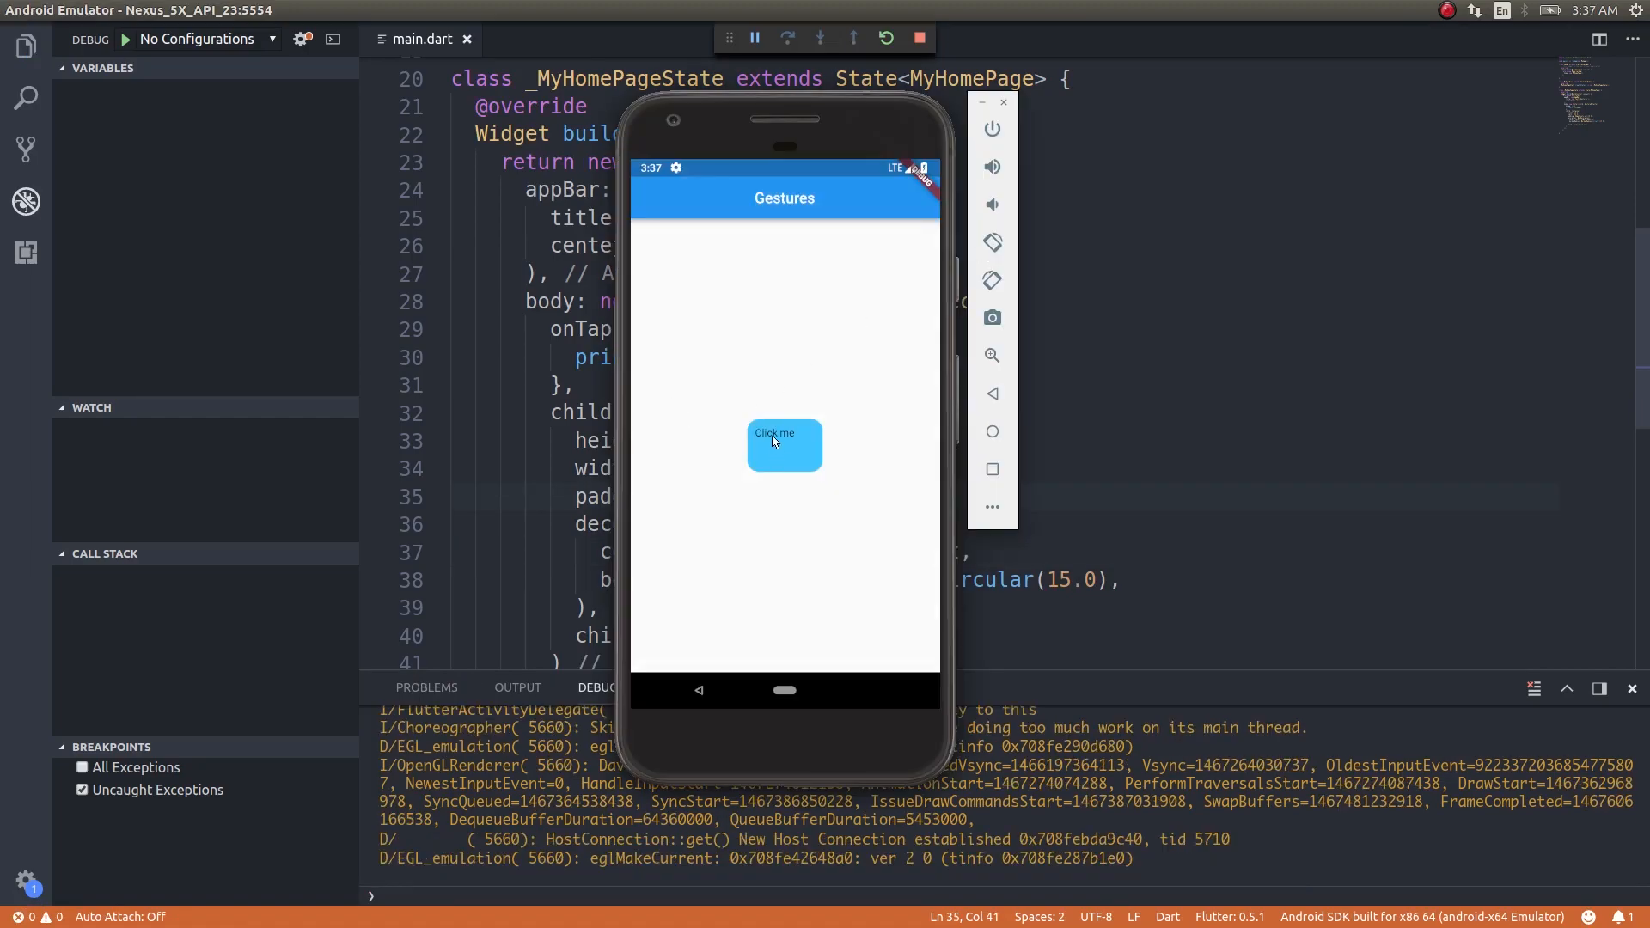
mouse_move(789, 449)
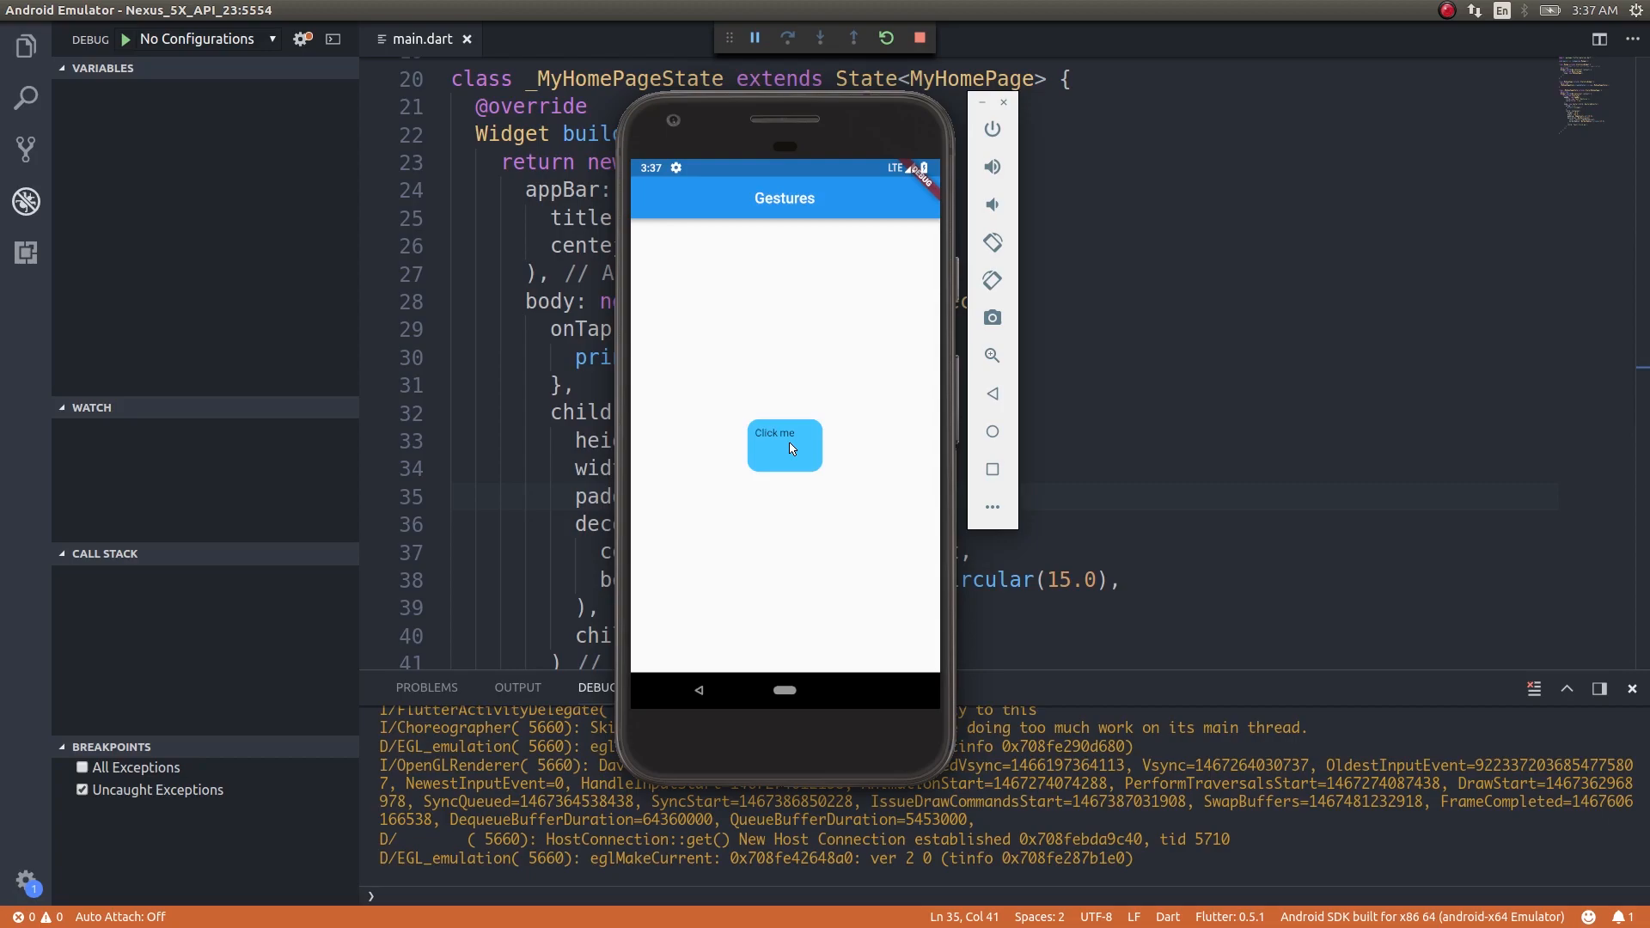
mouse_move(626, 842)
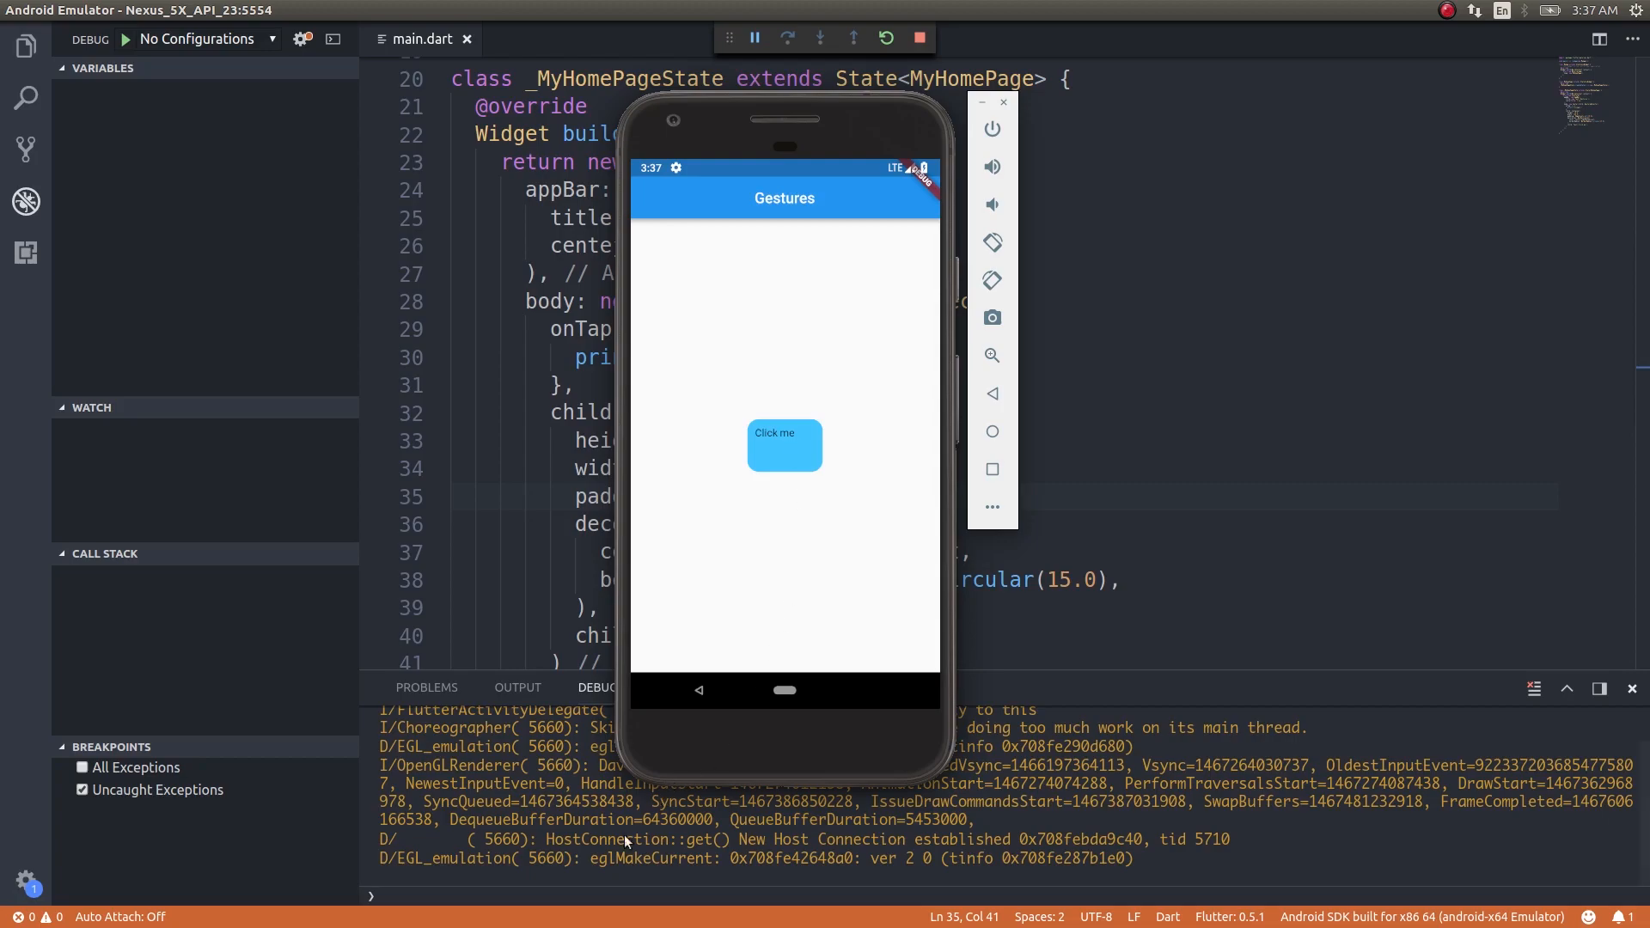
mouse_move(550, 866)
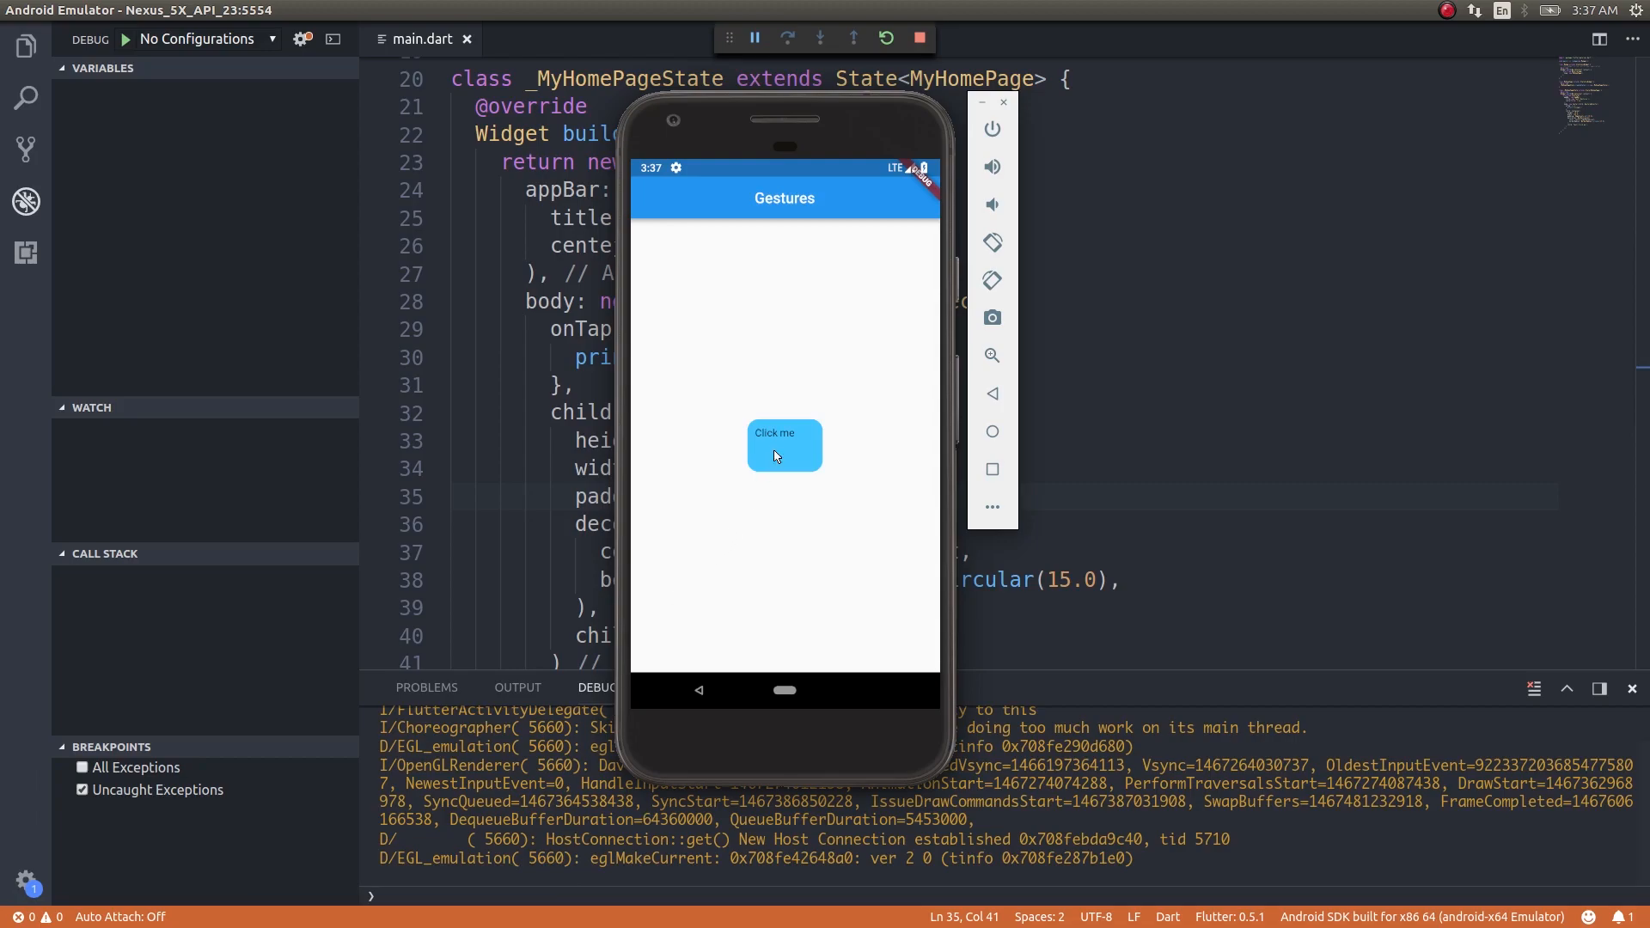
- Tap the Click me button in the emulator to log 'Clicked'
click(784, 445)
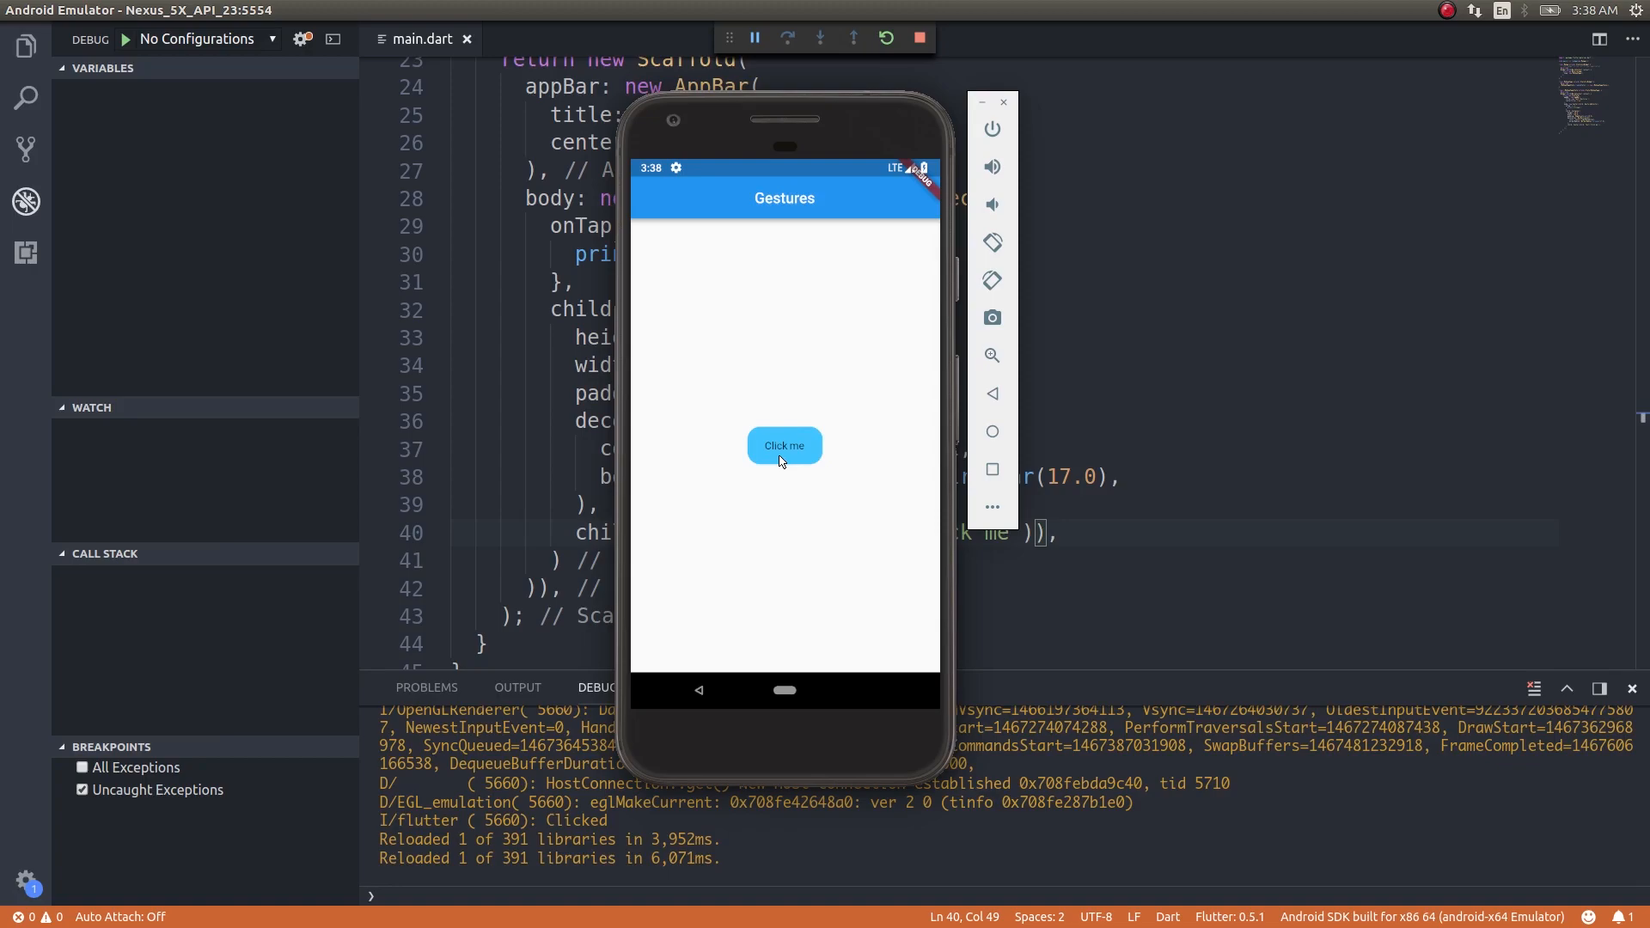
mouse_move(847, 472)
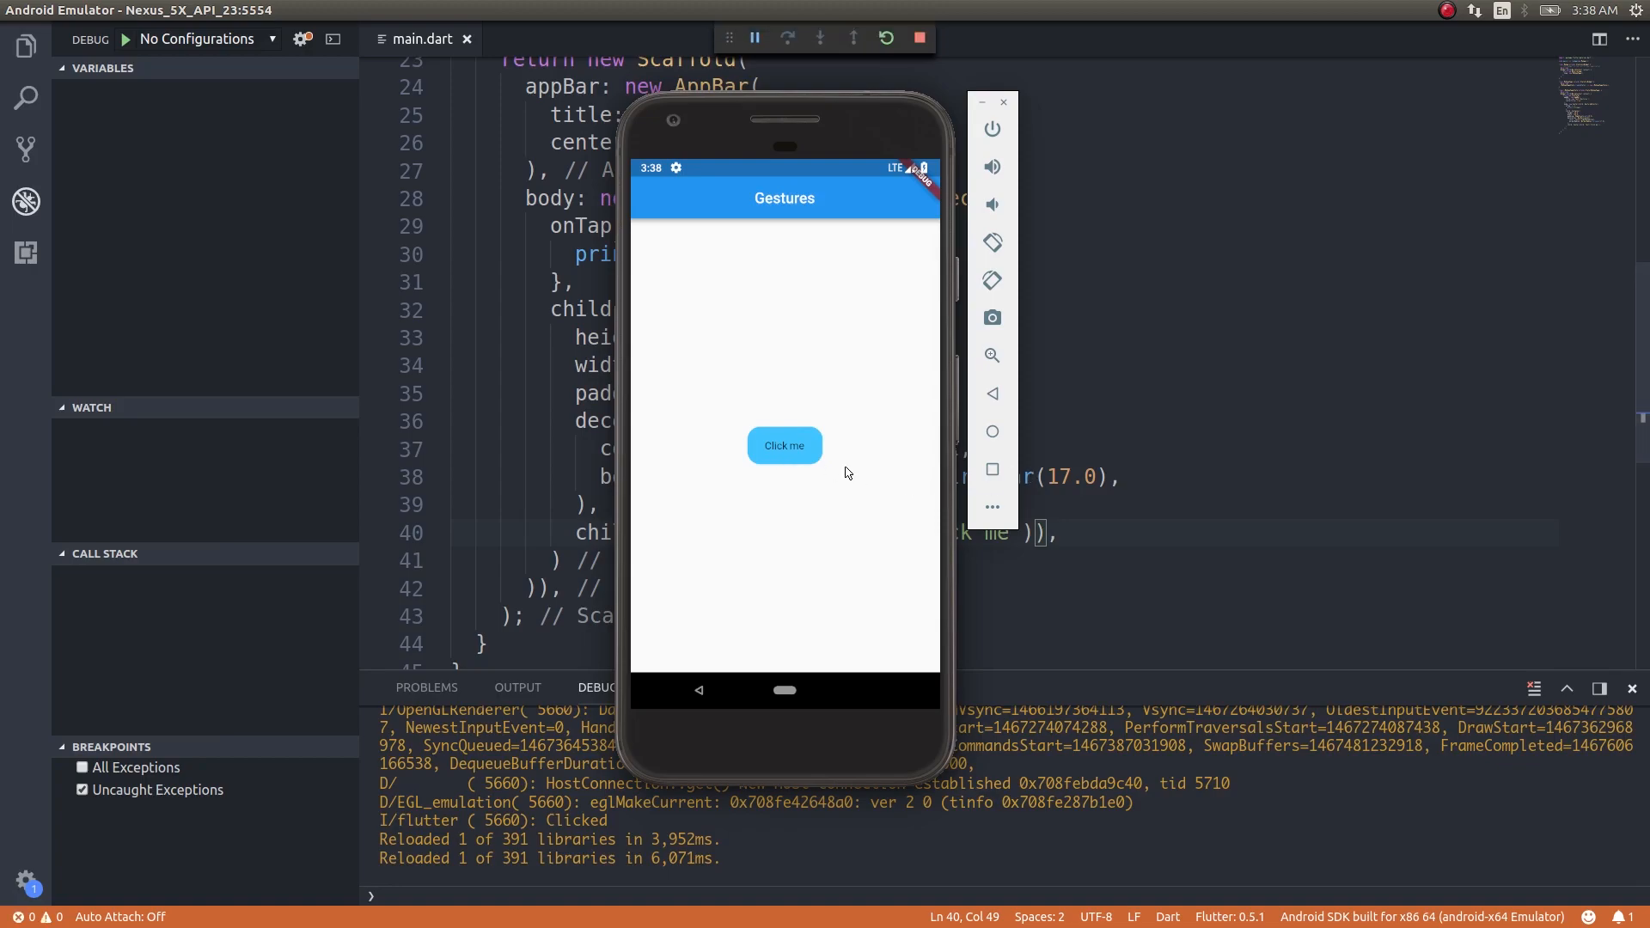
- Switch the handler to onDoubleTap and double-tap the button to log 'Clicked'
click(784, 446)
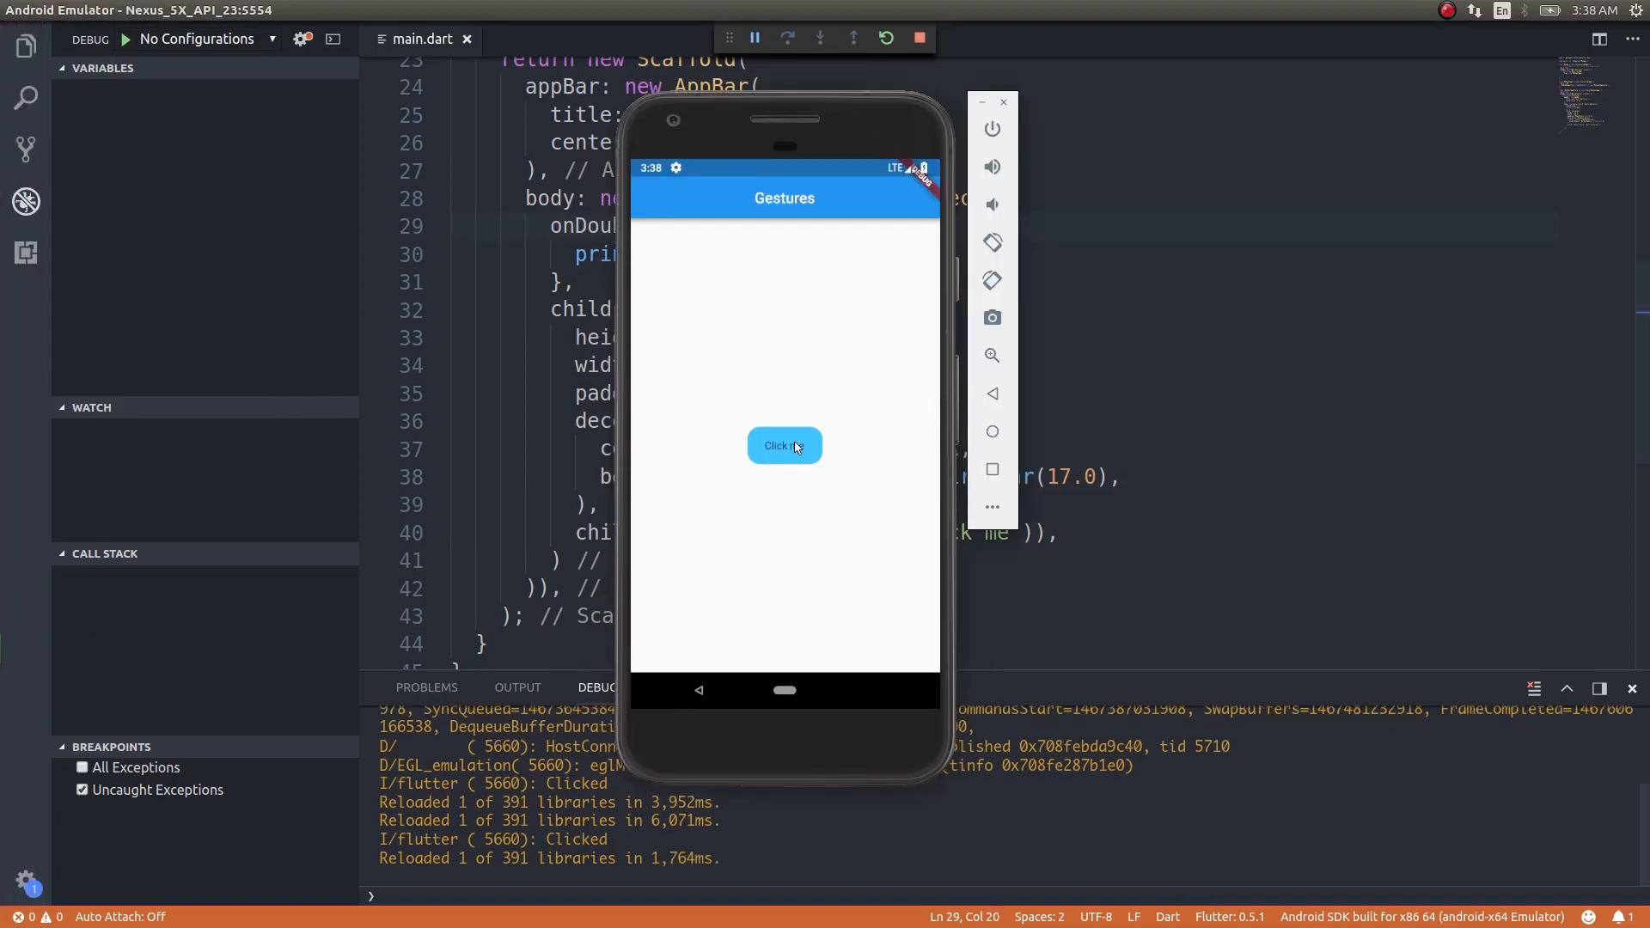
click(784, 446)
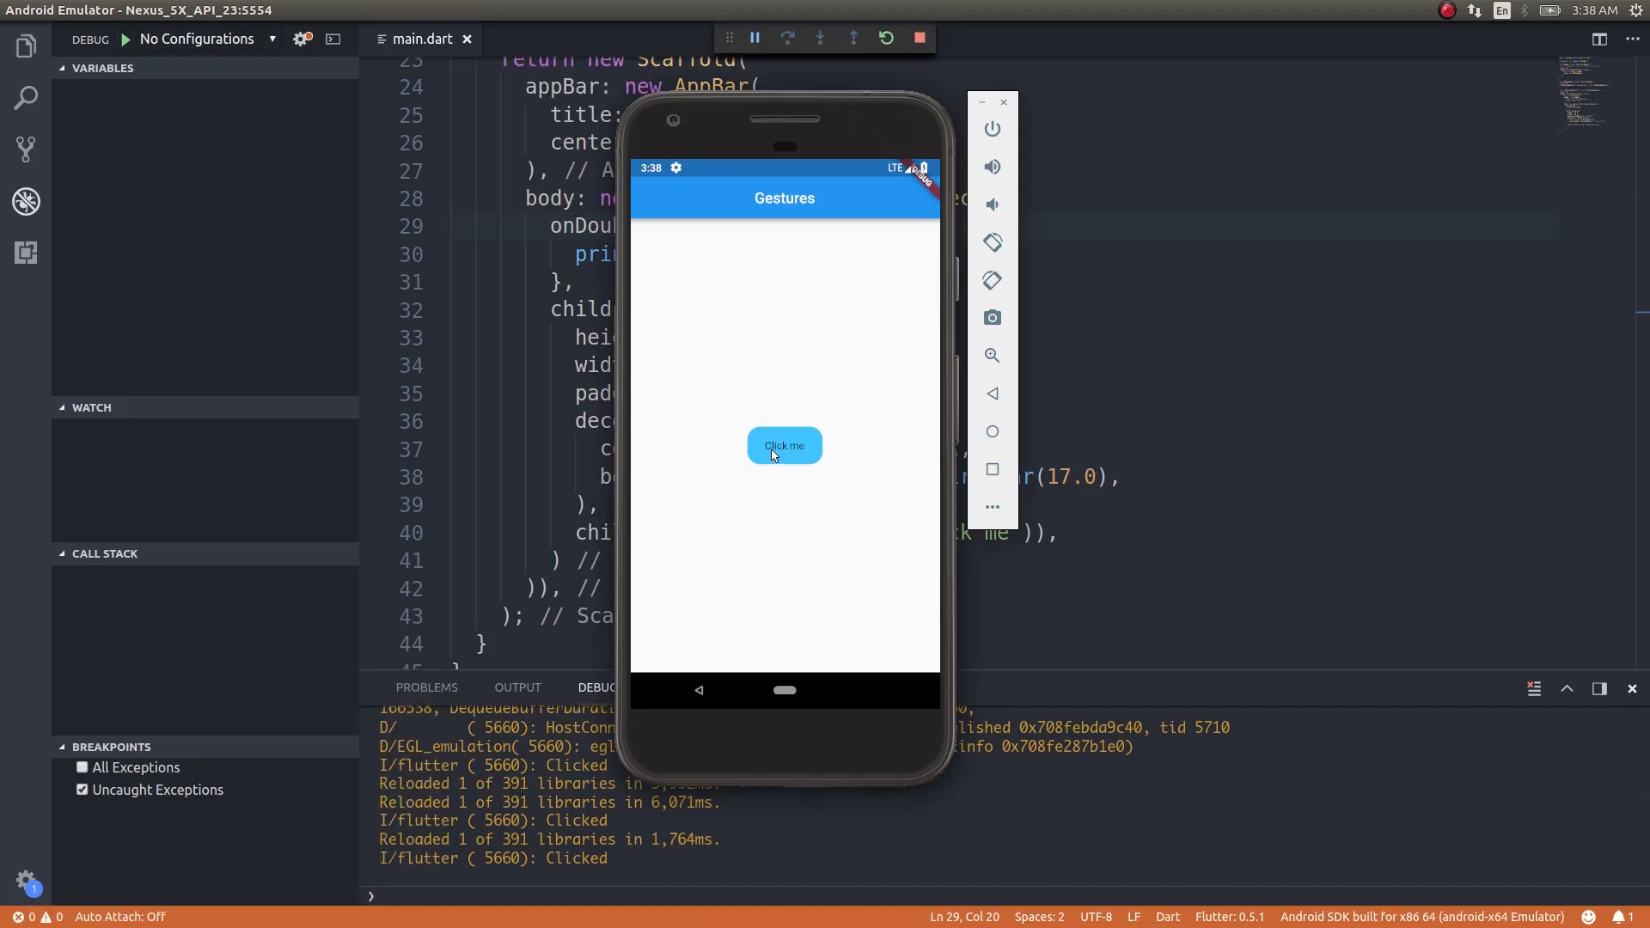
mouse_move(643, 756)
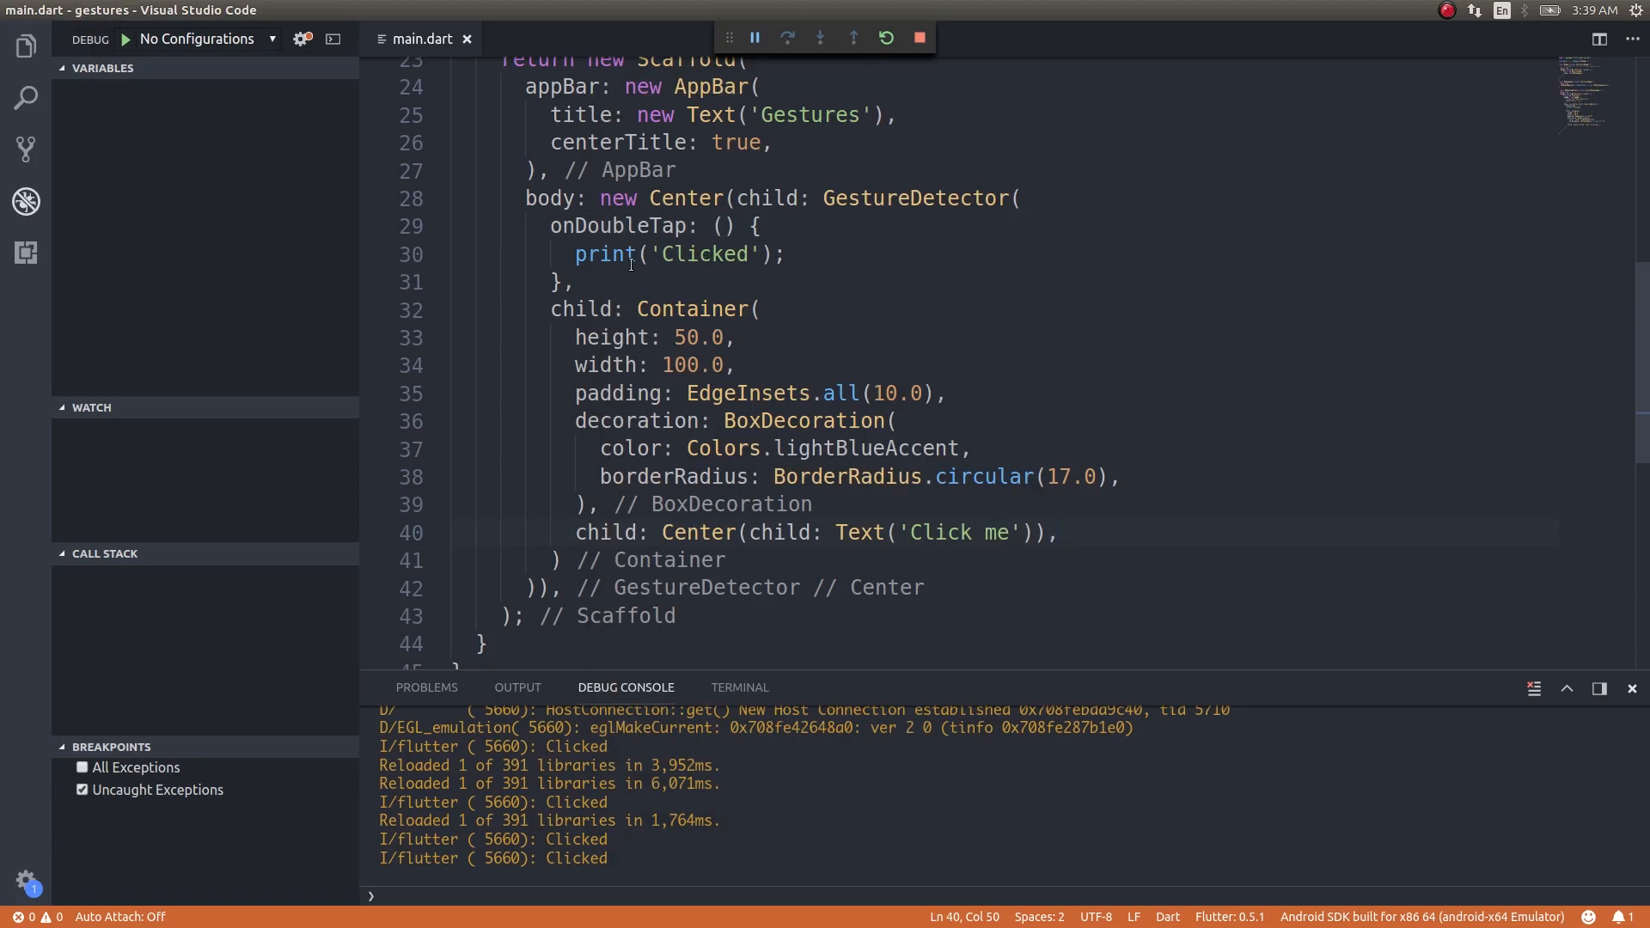
mouse_move(629, 225)
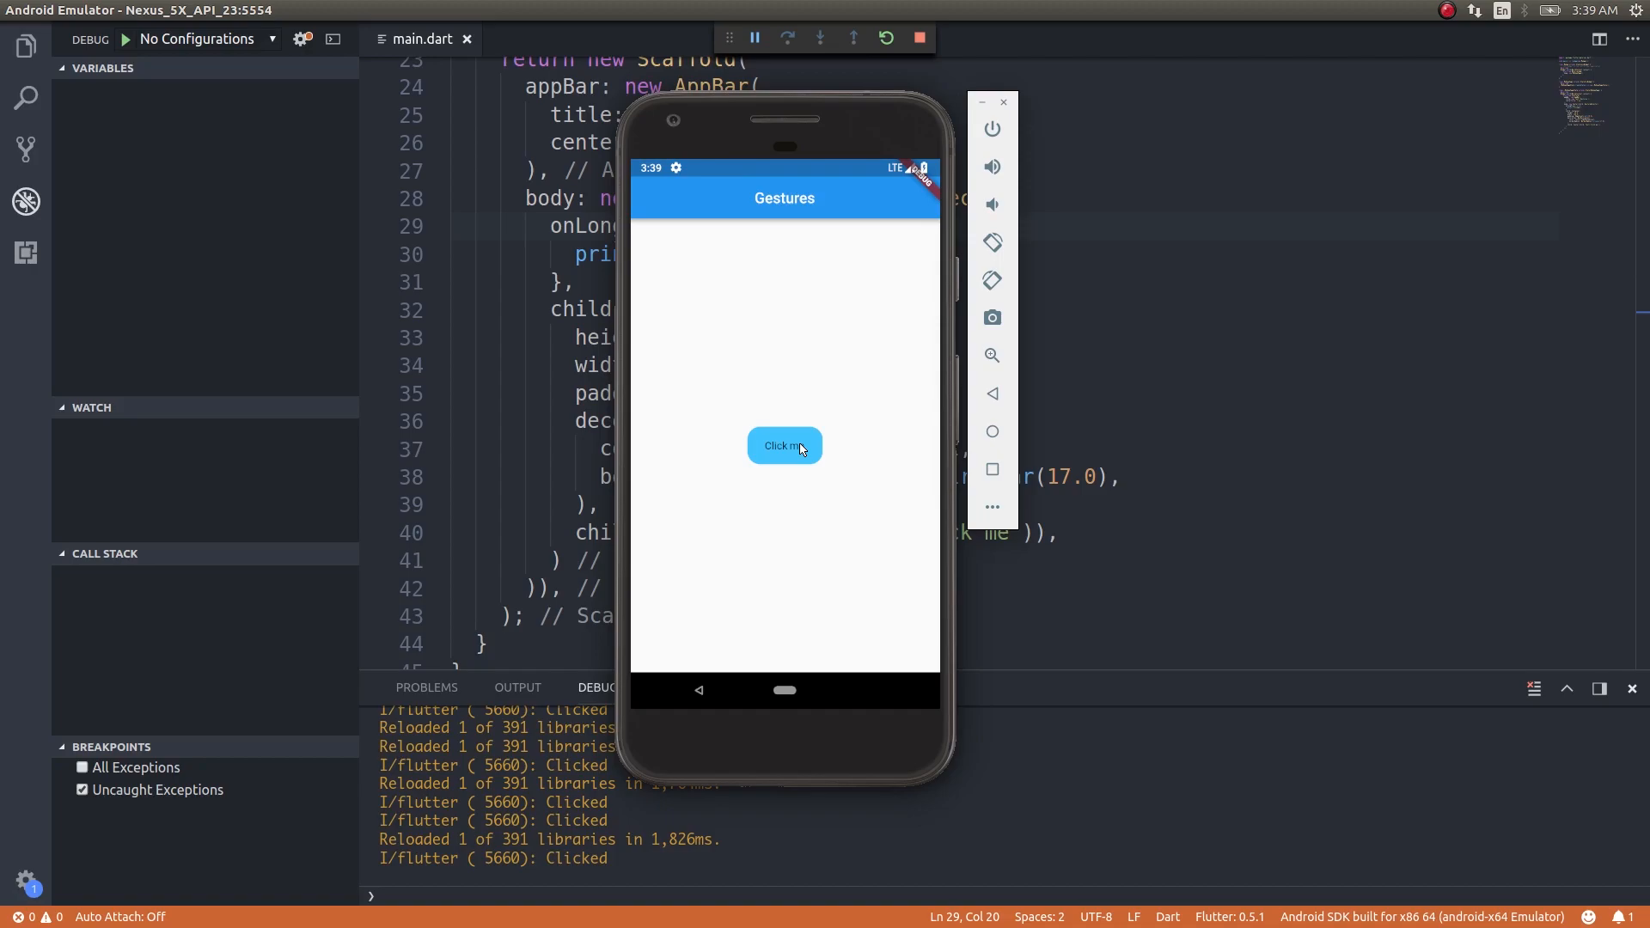
mouse_move(789, 443)
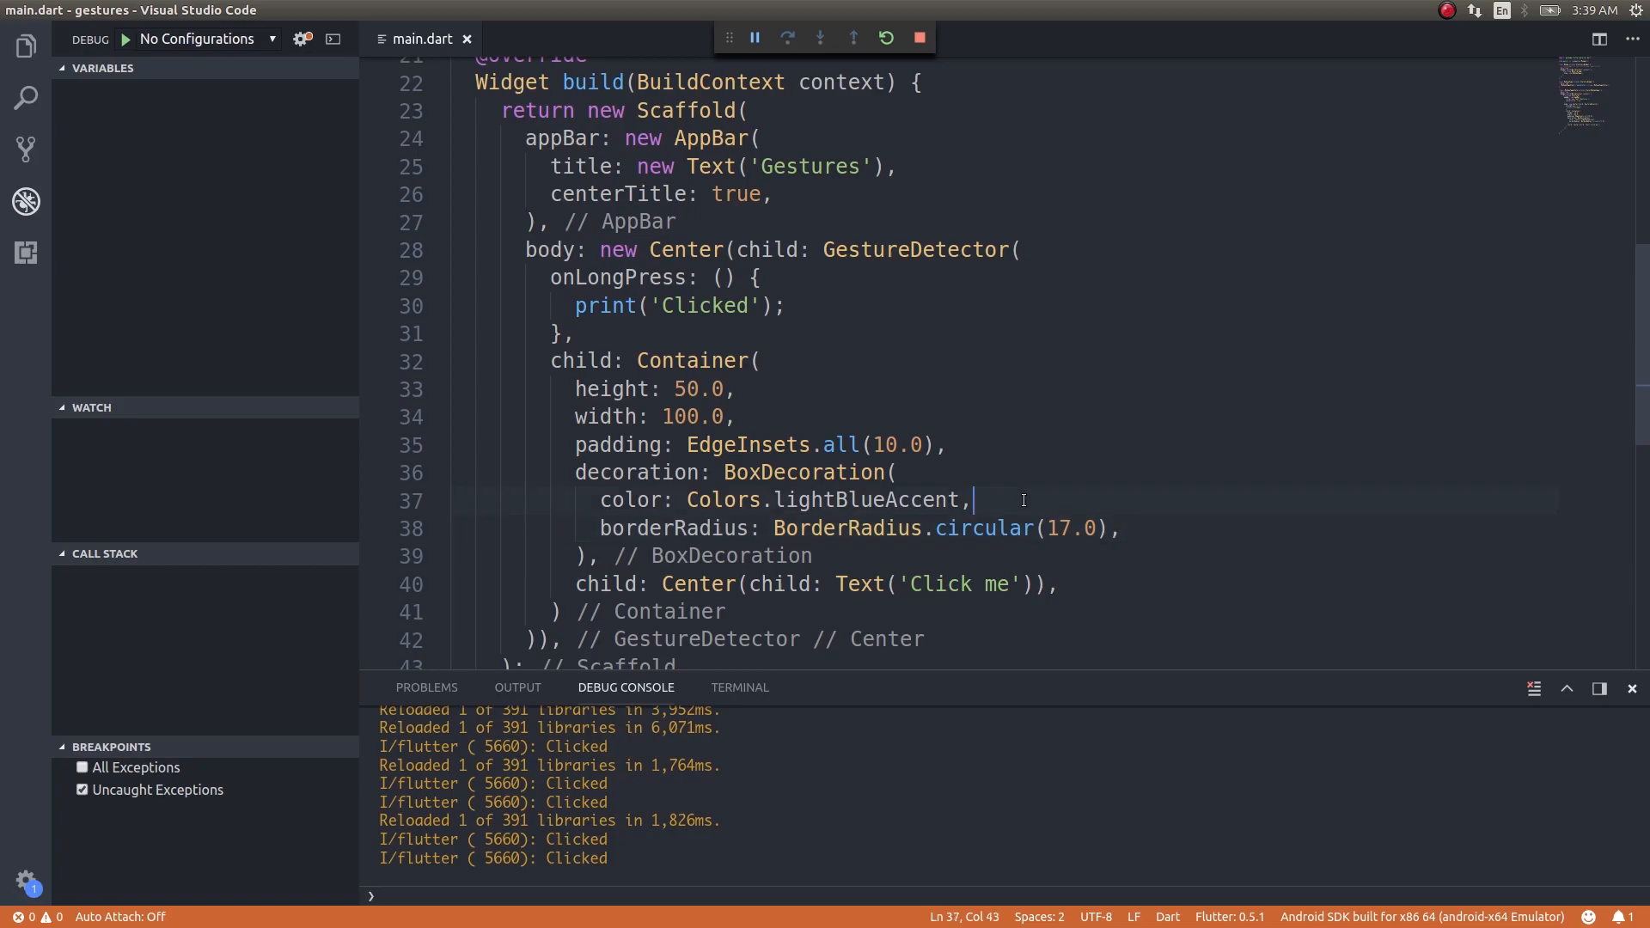
mouse_move(916, 249)
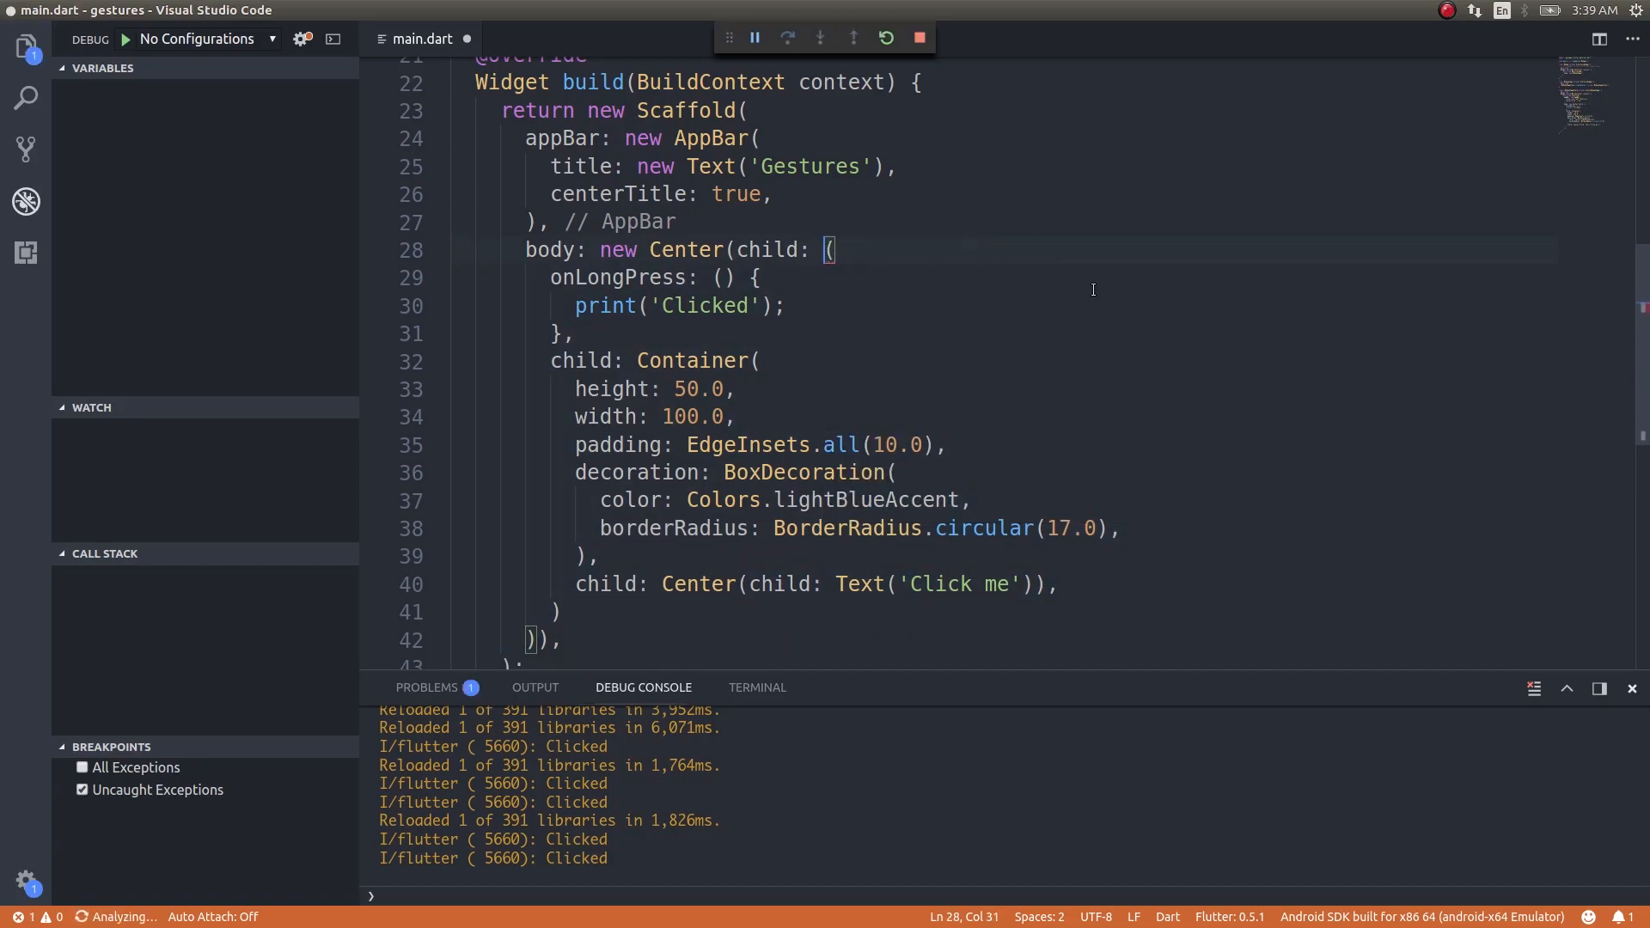
- Replace GestureDetector with InkWell using onTap and save to hot-reload
text(InkWell)
click(656, 279)
text(onTap)
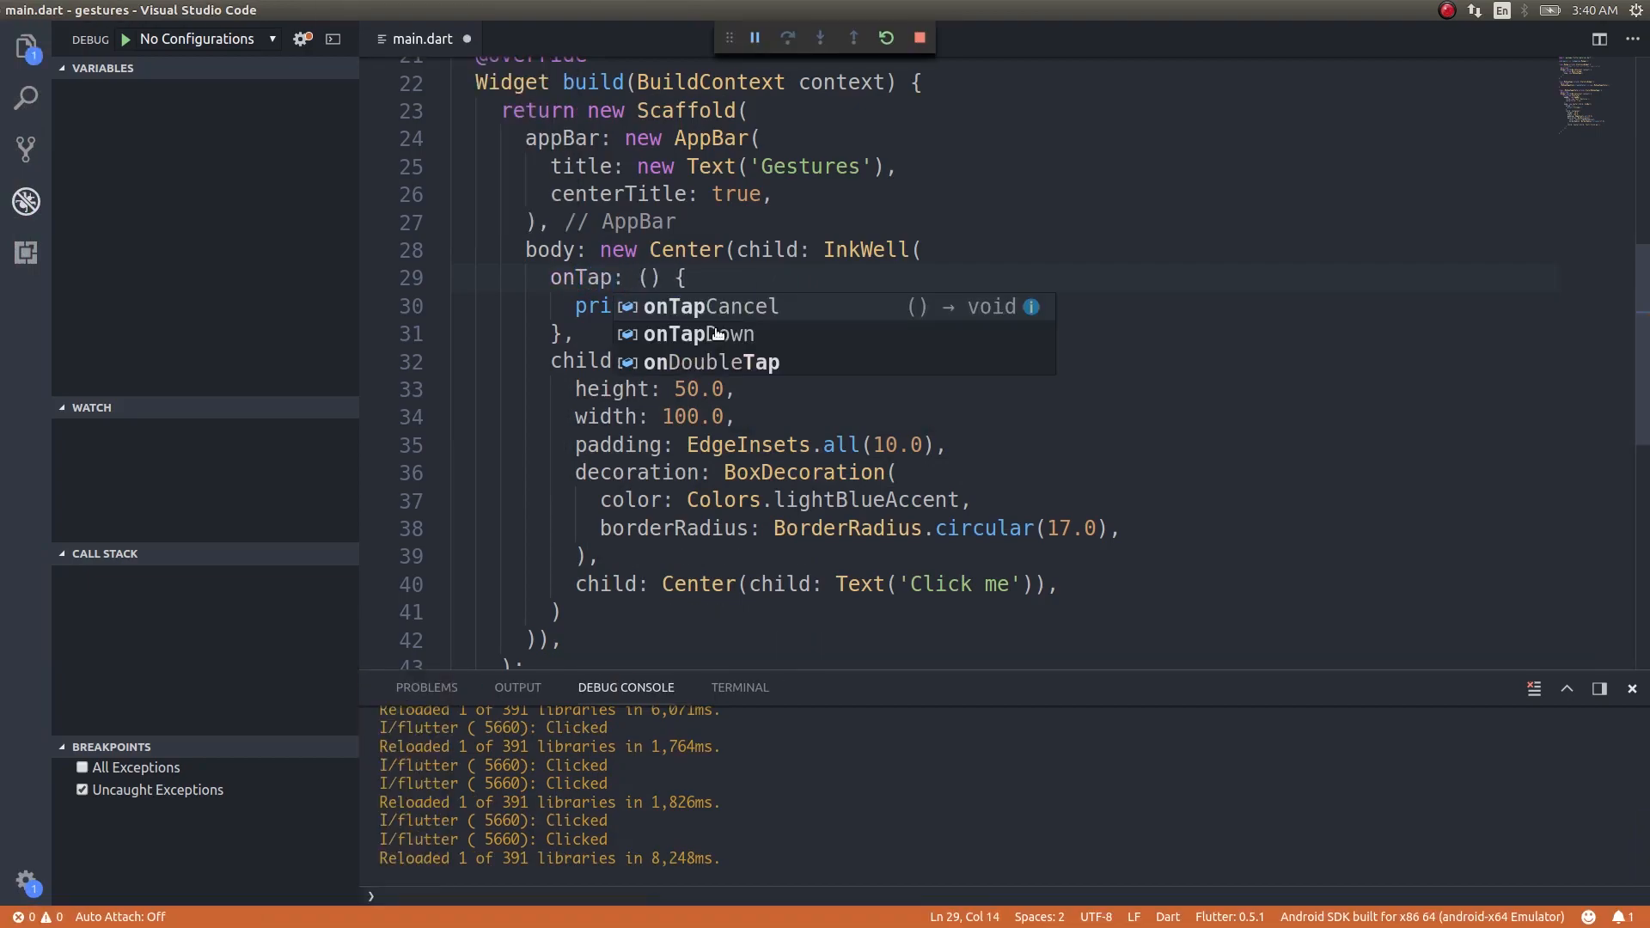
key(ctrl+s)
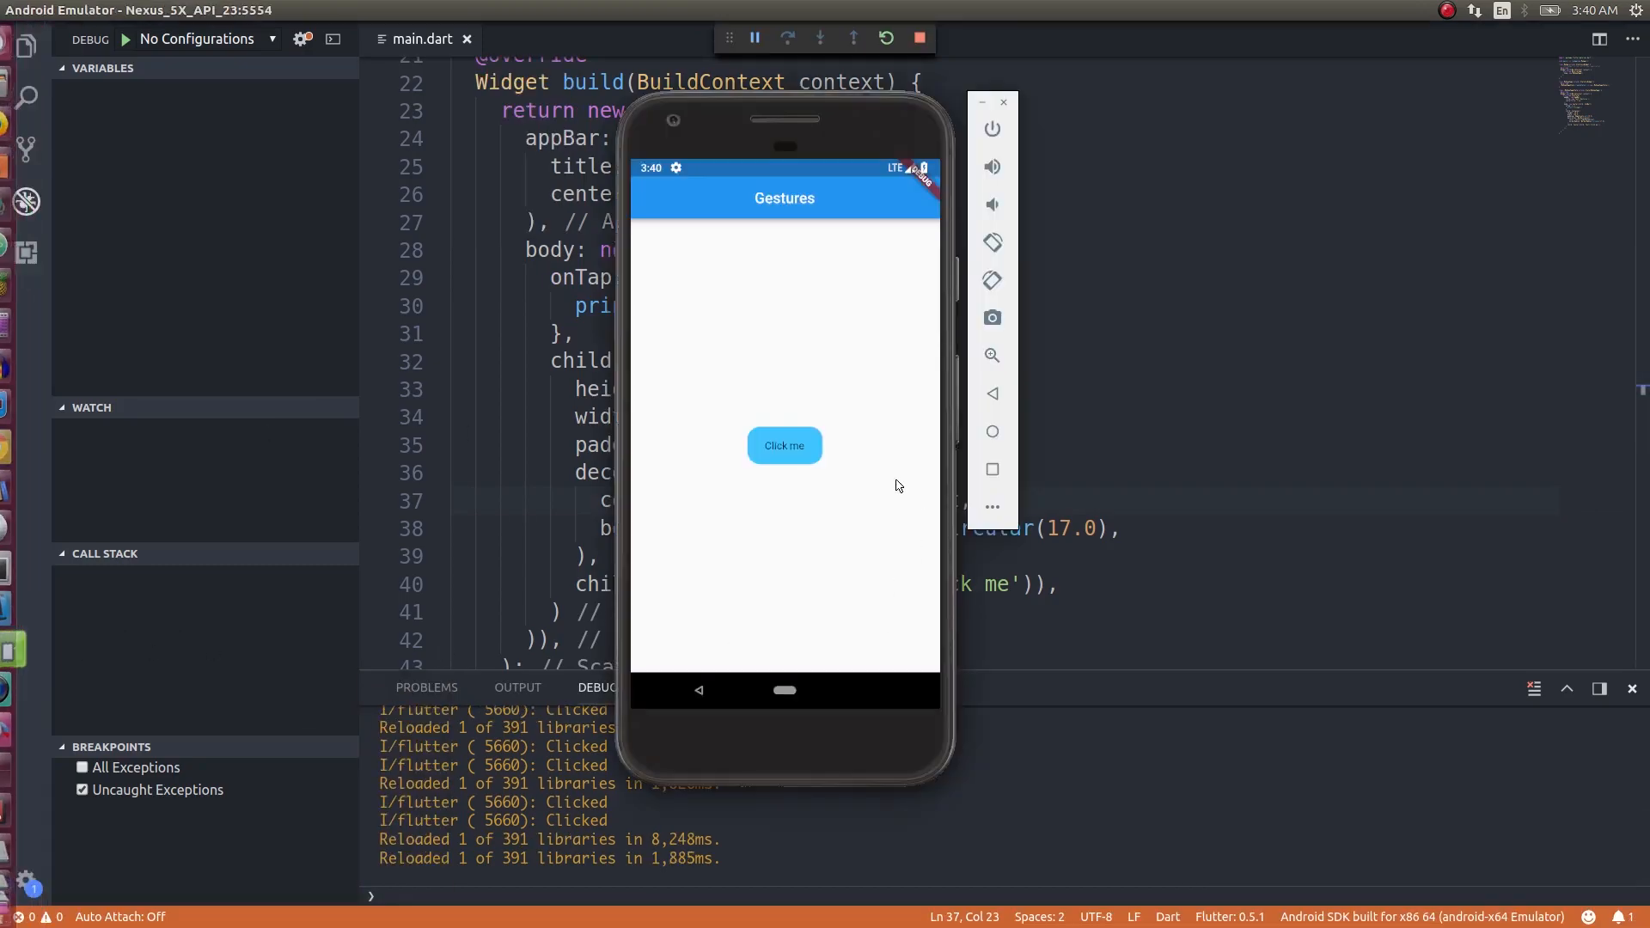
- Tap the InkWell button to log 'Clicked', then comment out the color line
click(784, 445)
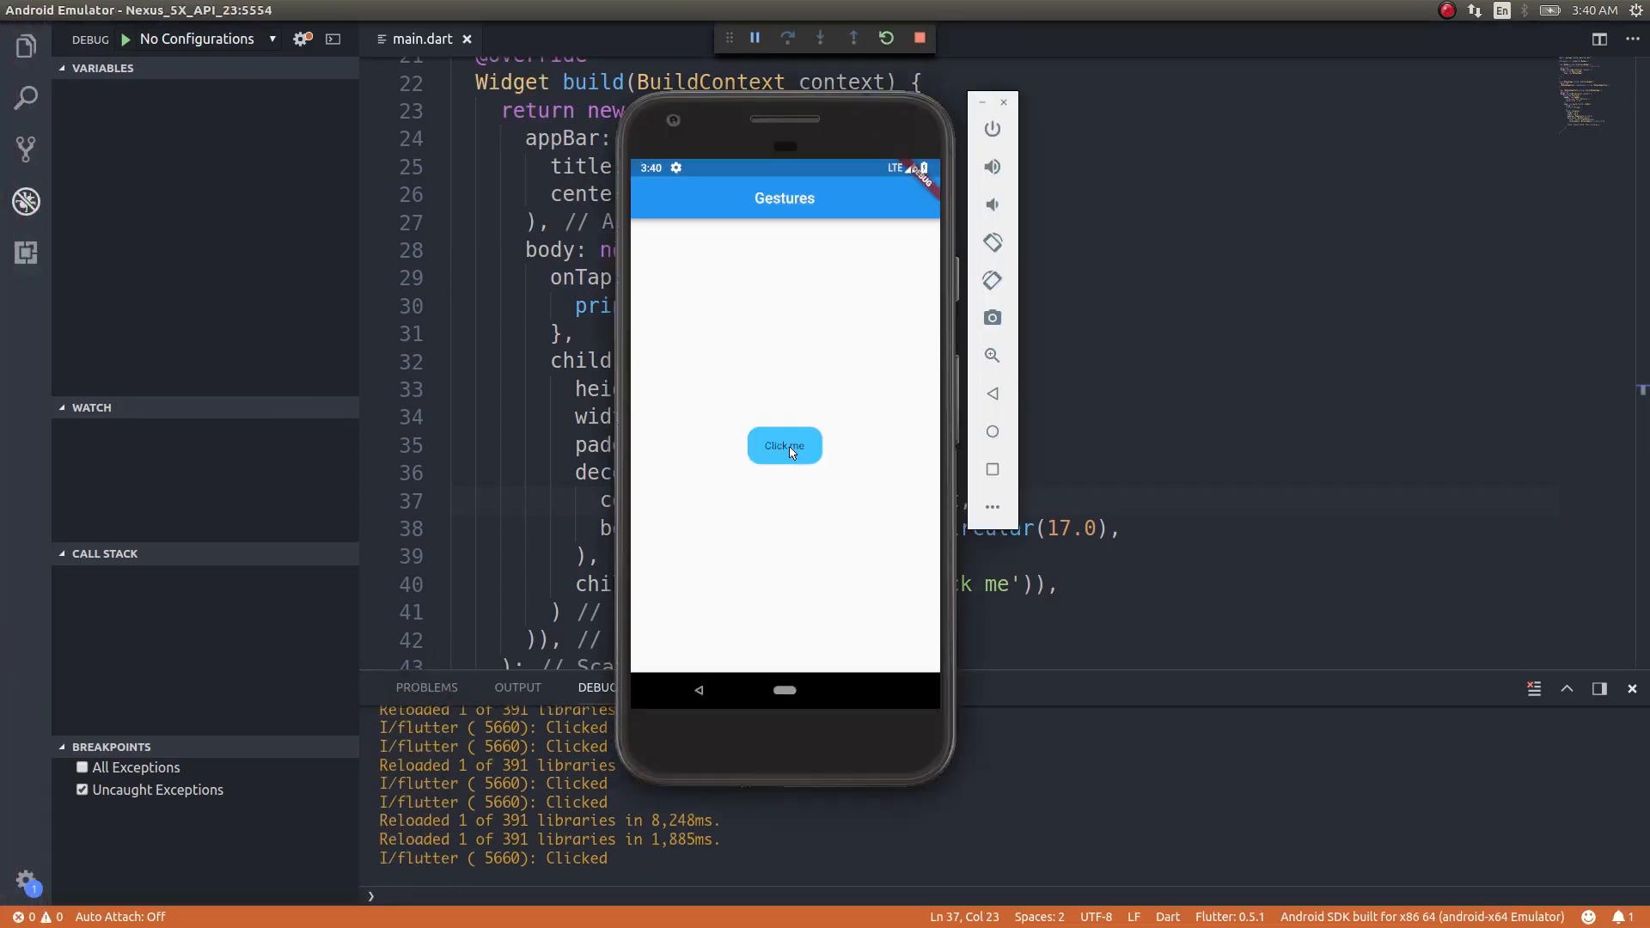
click(783, 445)
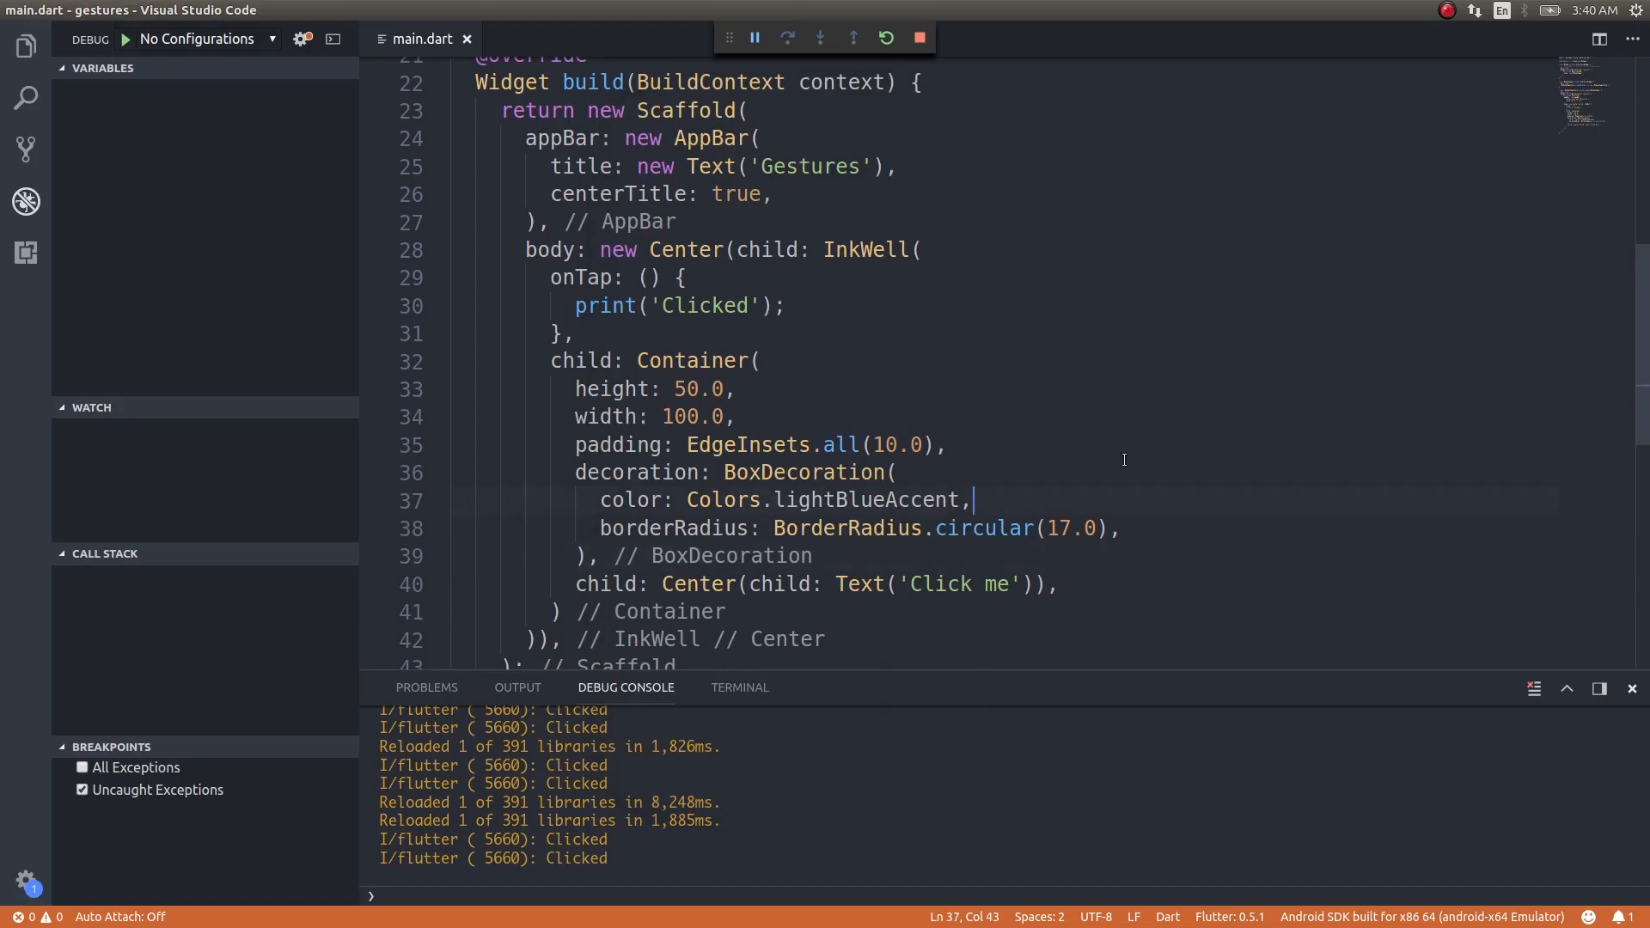
key(ctrl+/)
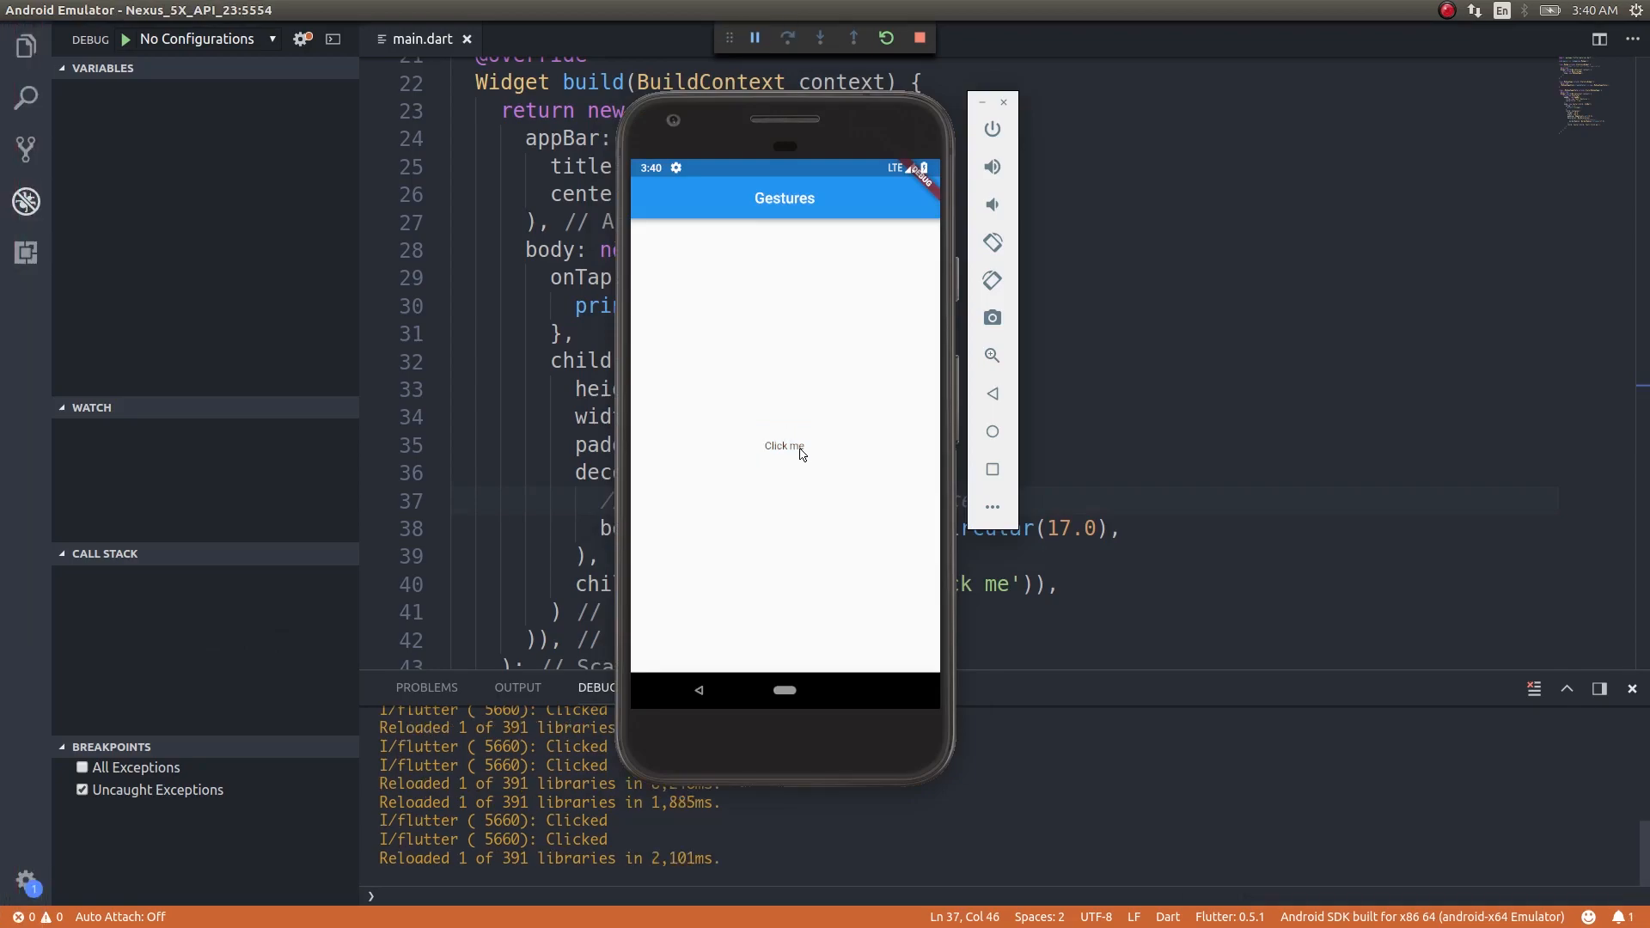
- Tap the uncoloured 'Click me' text twice so the debug log prints 'Clicked' again
click(784, 445)
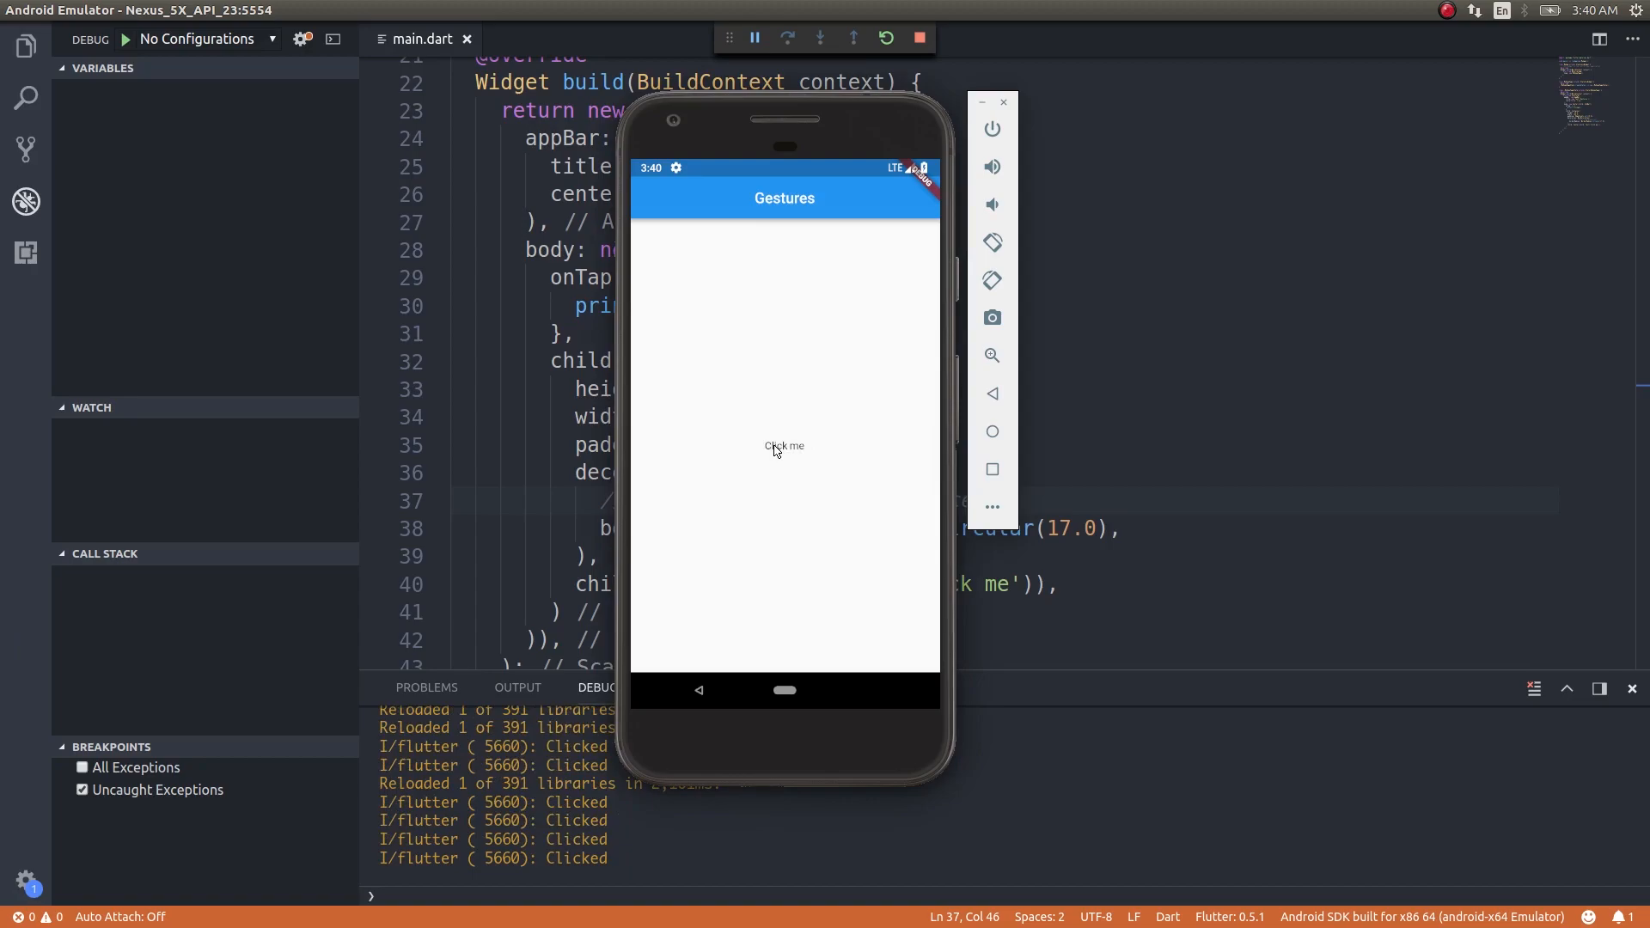
click(784, 446)
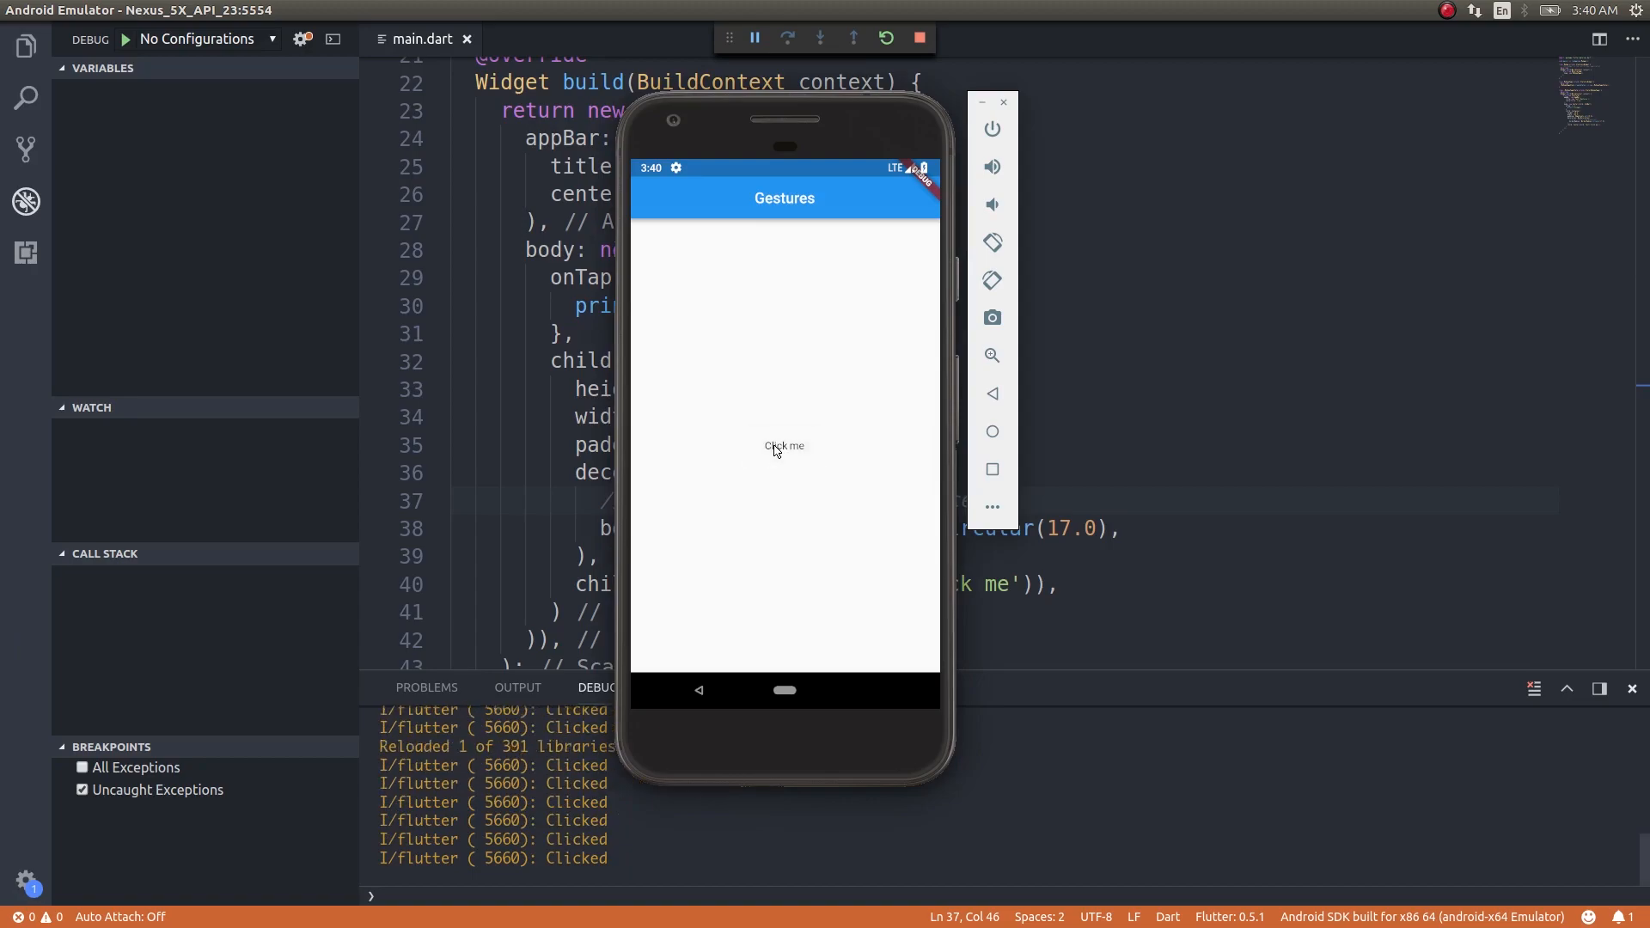